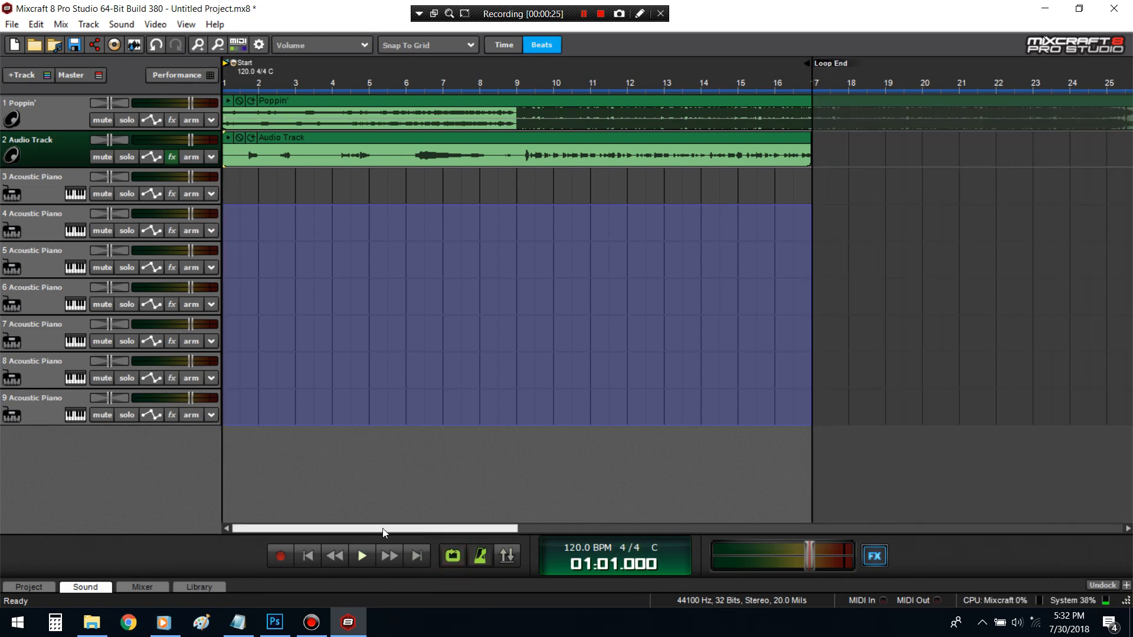
pyautogui.moveTo(361, 556)
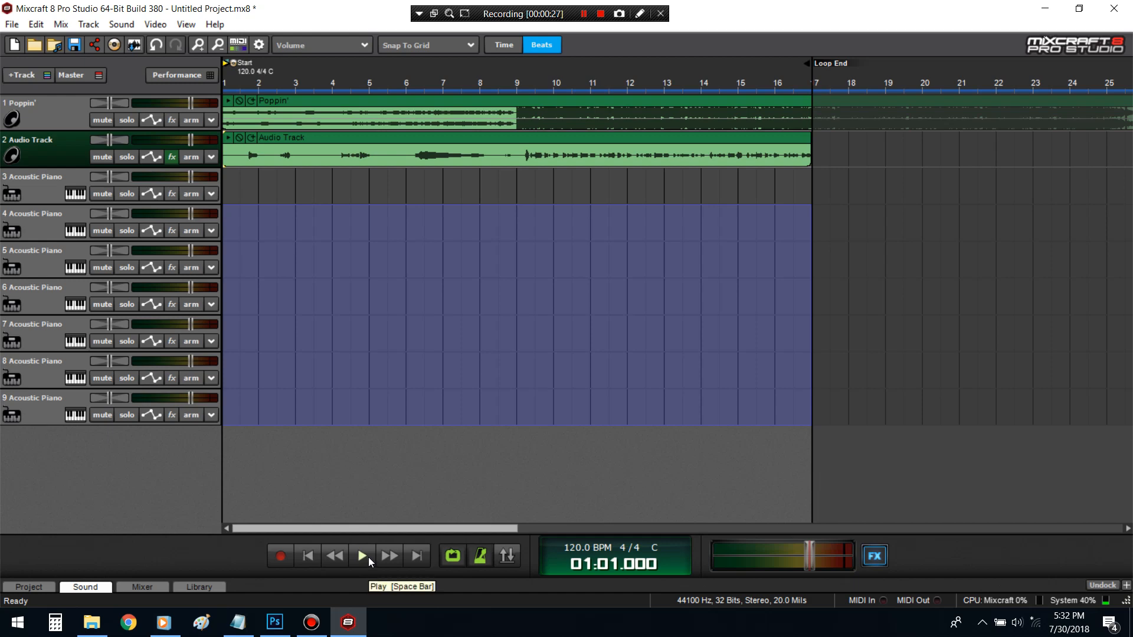
# - Play the project to hear the tracks, then bring up the vocal track's effect chain
pyautogui.click(361, 556)
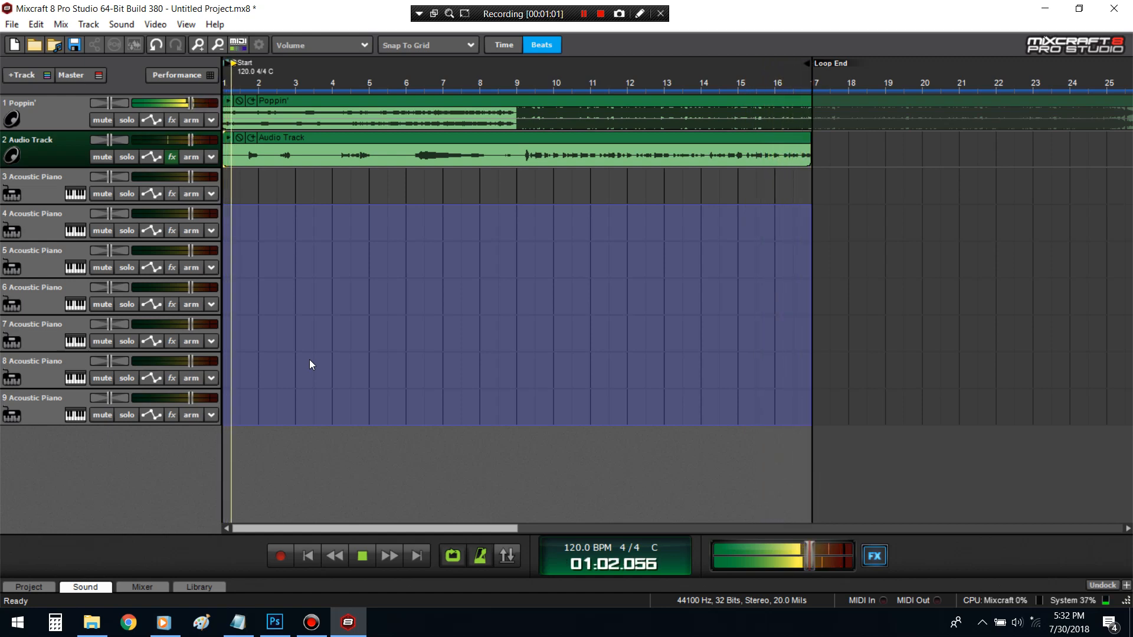
pyautogui.click(362, 555)
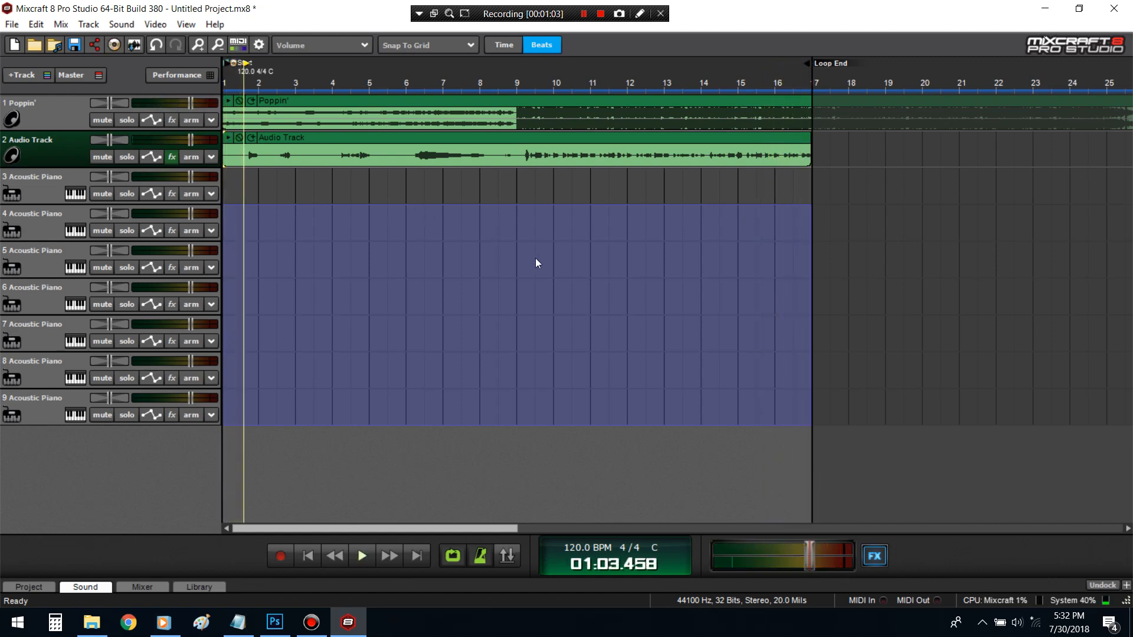
pyautogui.moveTo(395, 381)
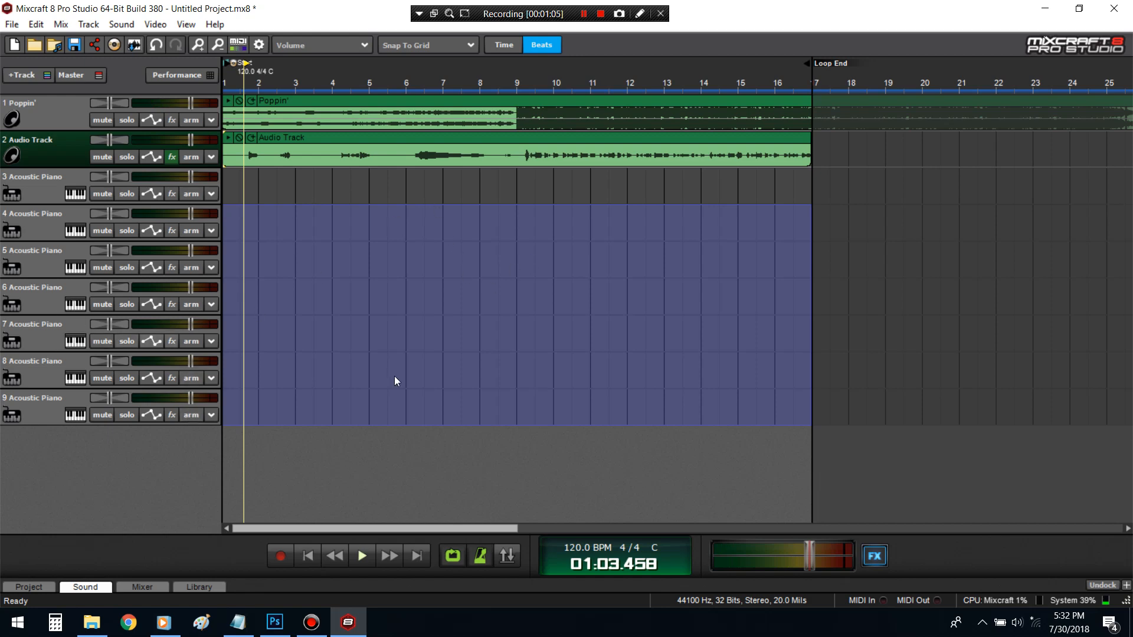
pyautogui.click(171, 157)
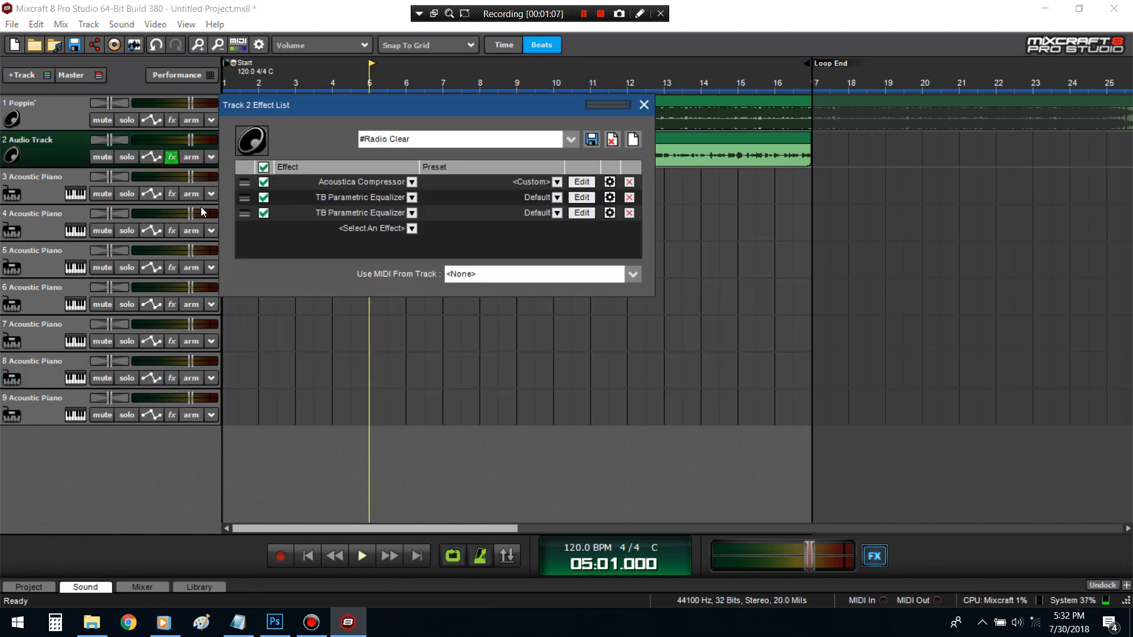
# - Inspect both TB Parametric Equalizers and delete them, leaving only the Acoustica Compressor
pyautogui.click(581, 212)
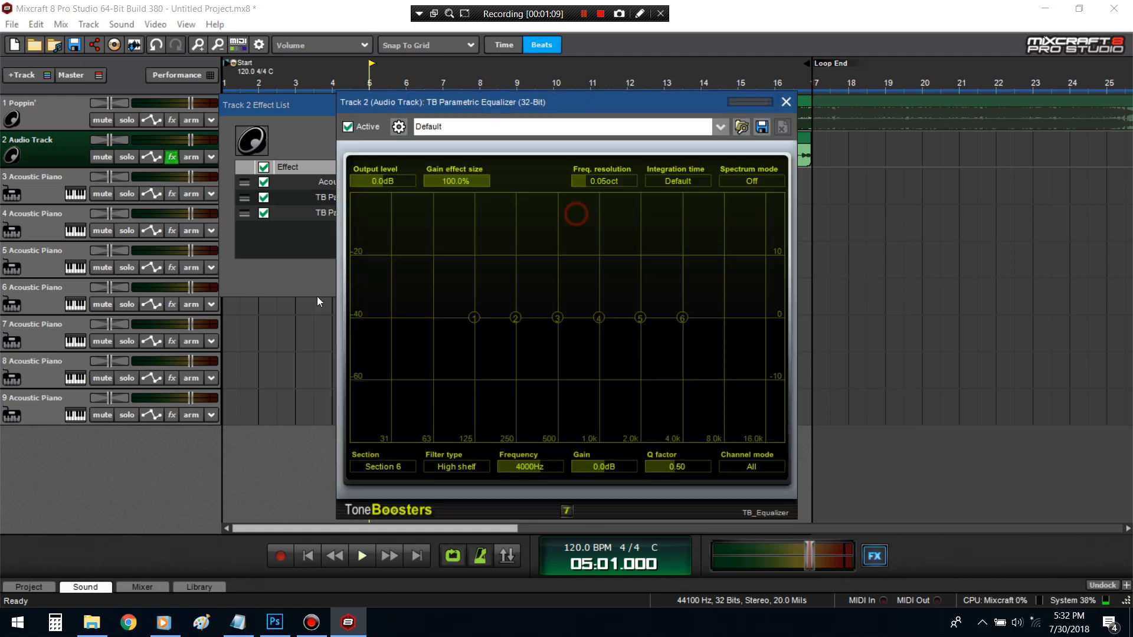
pyautogui.click(787, 101)
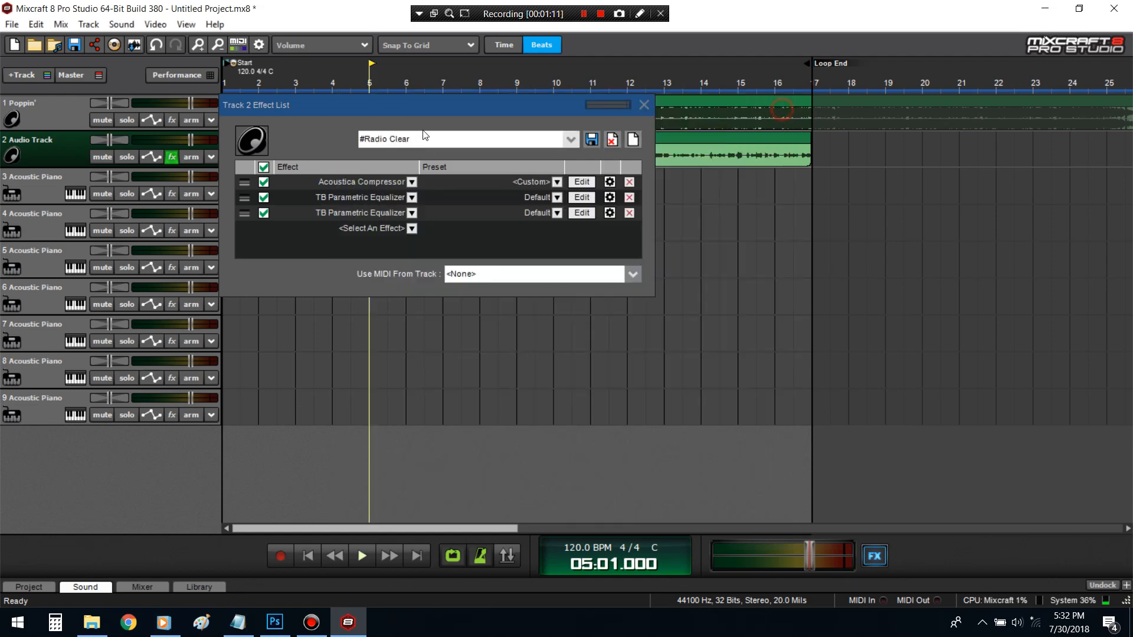
pyautogui.click(581, 197)
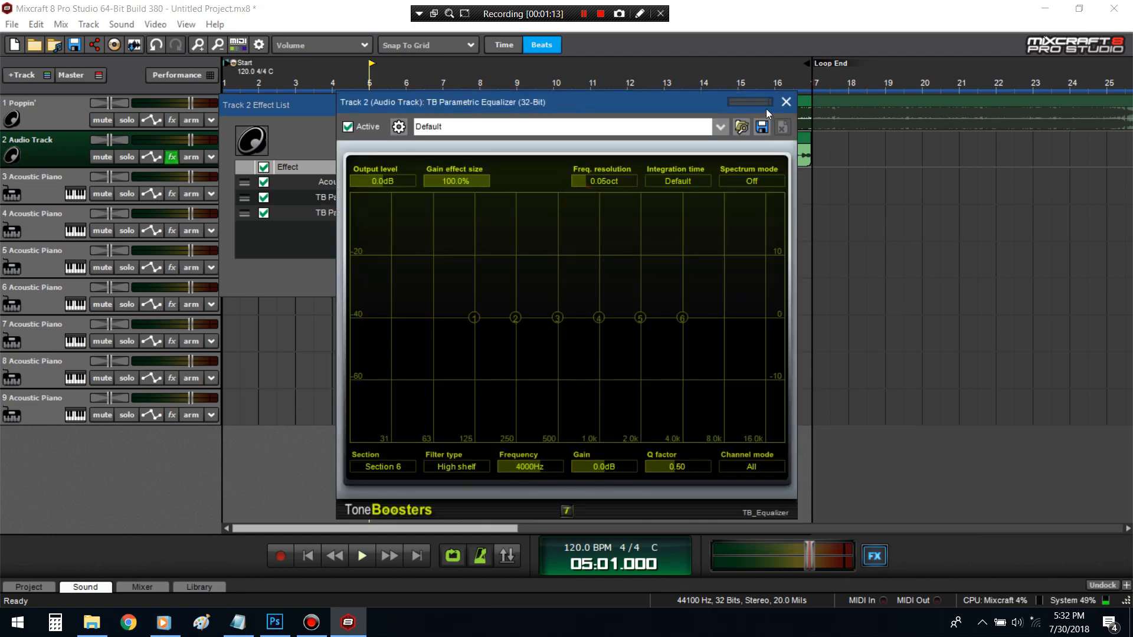
pyautogui.click(786, 102)
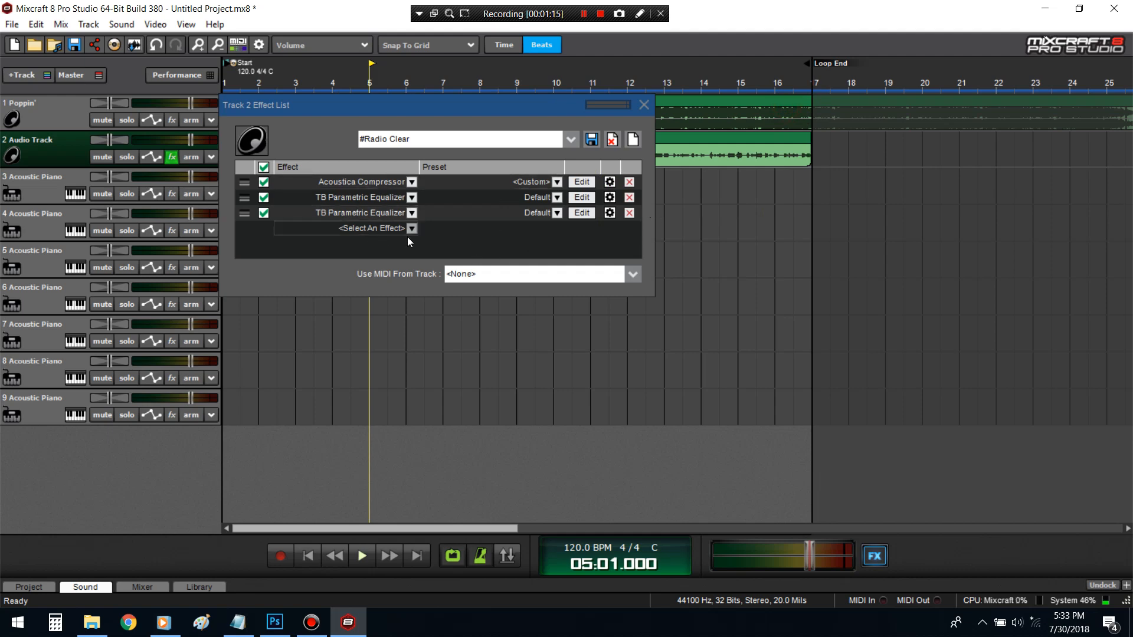
pyautogui.moveTo(478, 189)
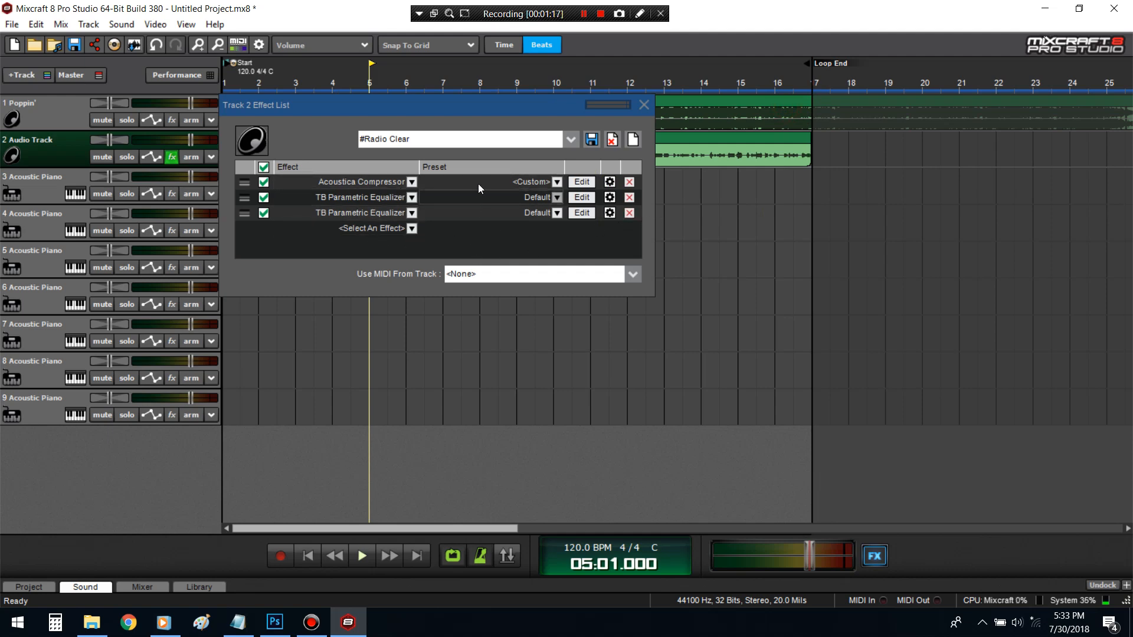
pyautogui.click(630, 213)
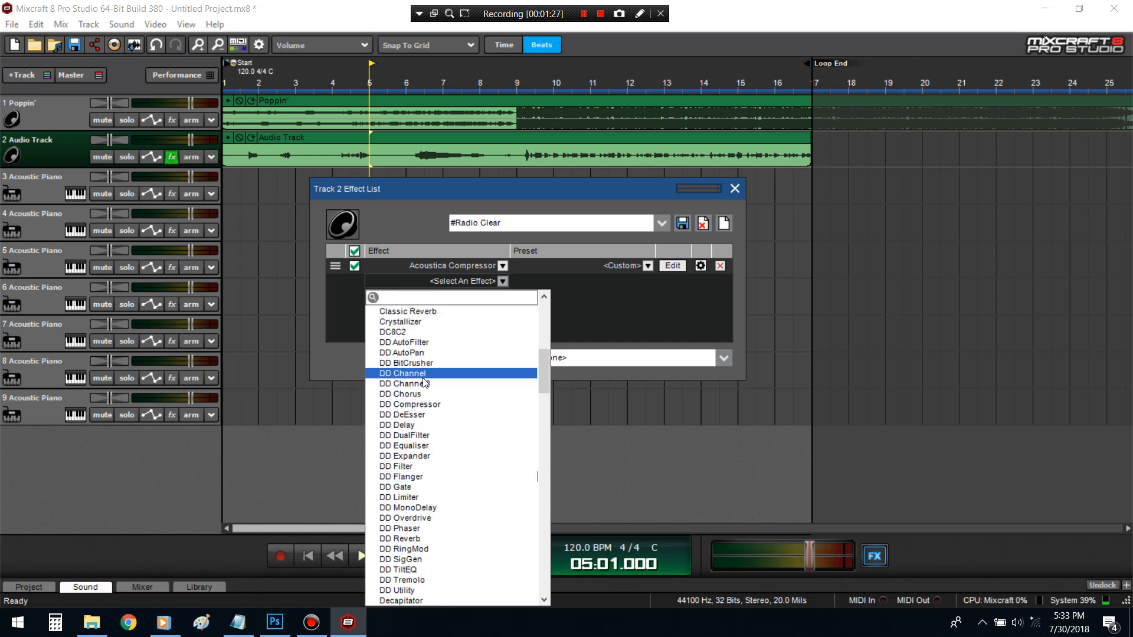
pyautogui.moveTo(440, 381)
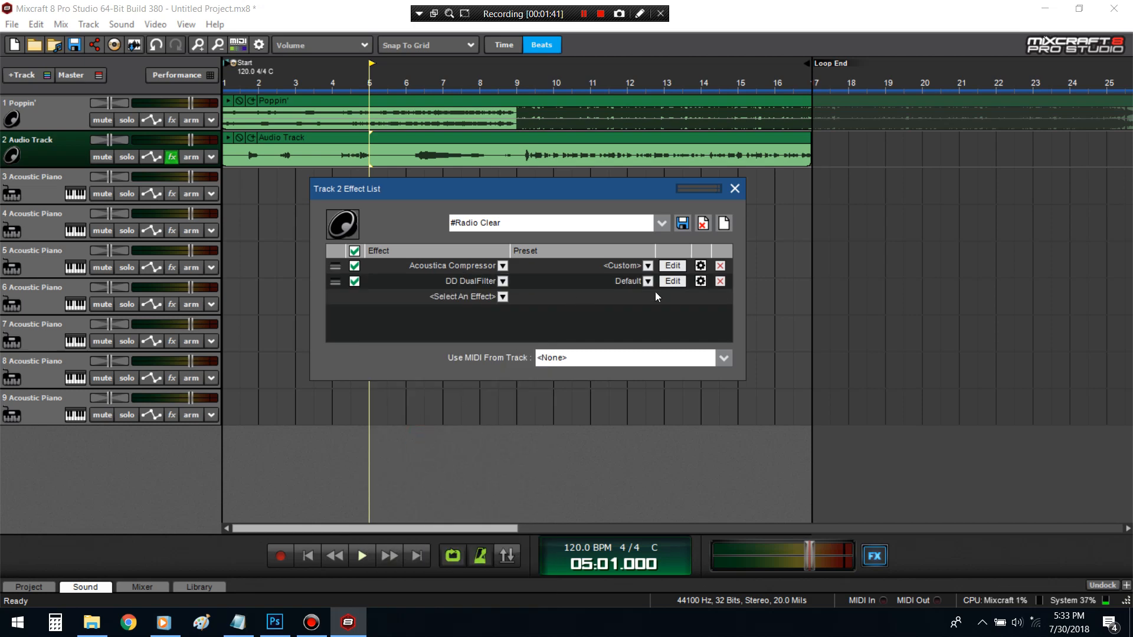
# - Show the DD DualFilter's plugin window from the Track 2 effect list
pyautogui.click(671, 281)
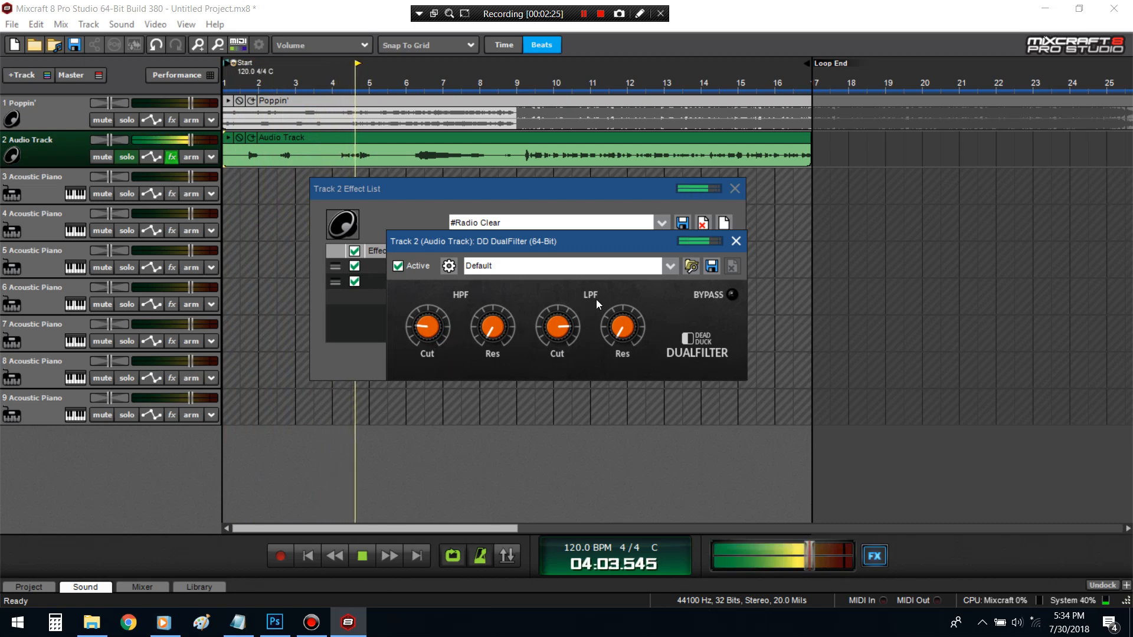
# - Close the DualFilter and add Auto-Tune_Evo_VST to the vocal chain
pyautogui.click(735, 241)
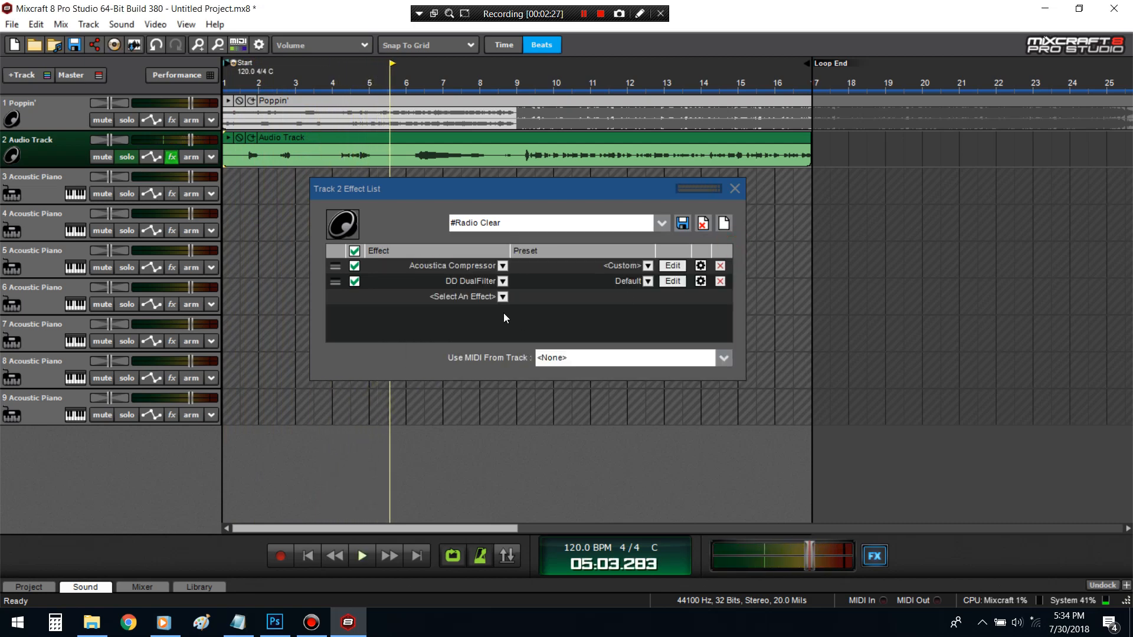
pyautogui.moveTo(509, 300)
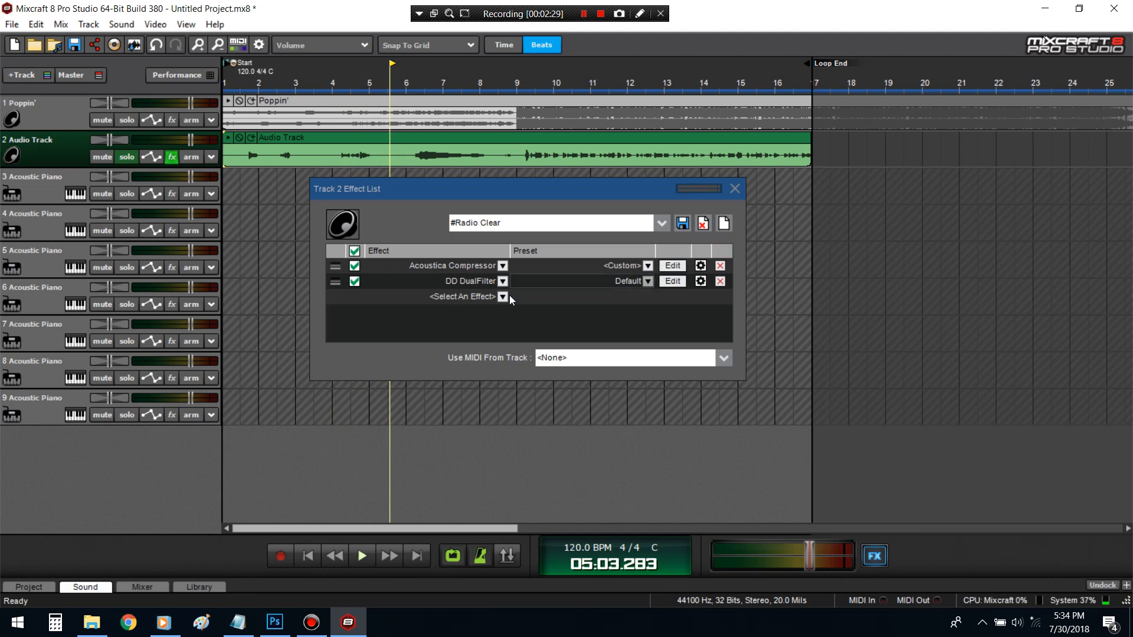
pyautogui.click(503, 298)
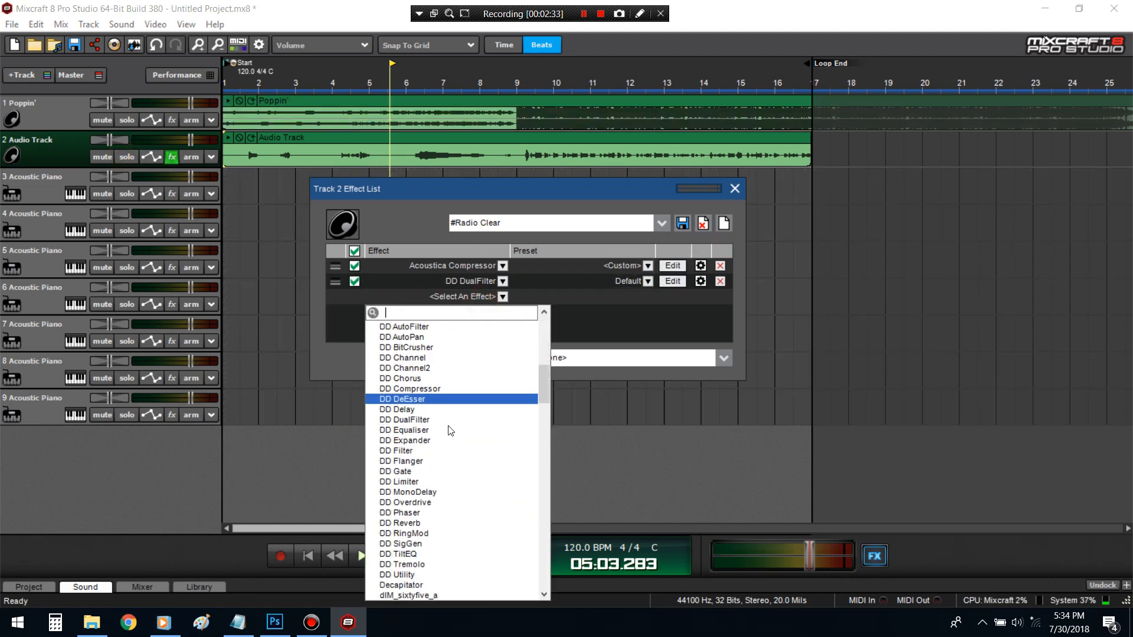
pyautogui.scroll(3)
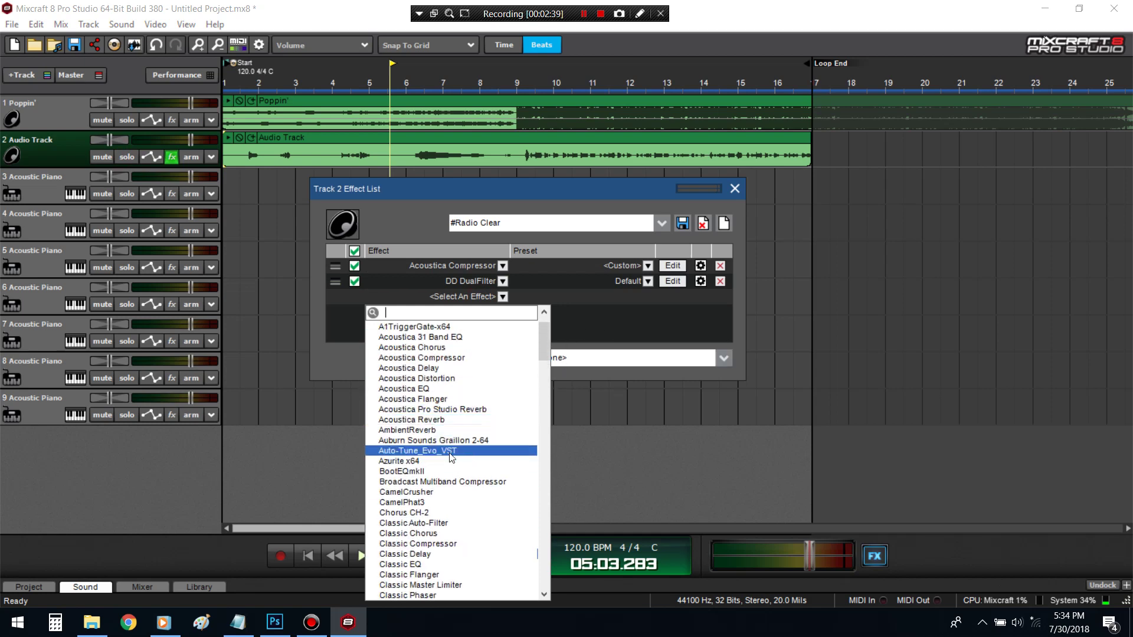
pyautogui.doubleClick(417, 450)
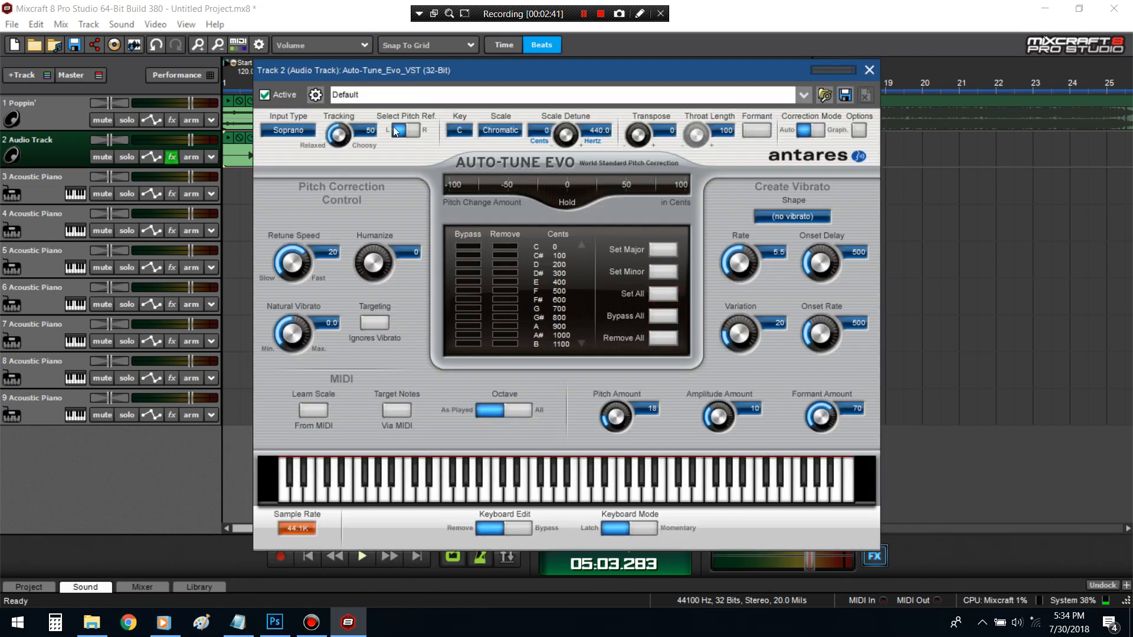
# - Set Auto-Tune's input type to Low Male and scale to Major
pyautogui.click(287, 129)
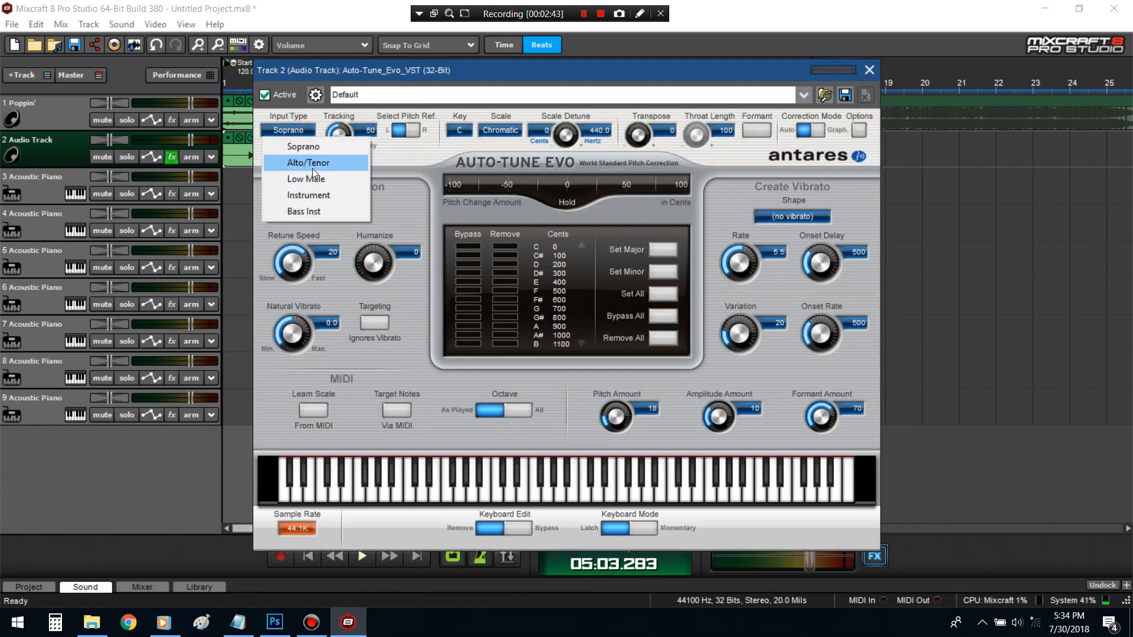
pyautogui.click(304, 179)
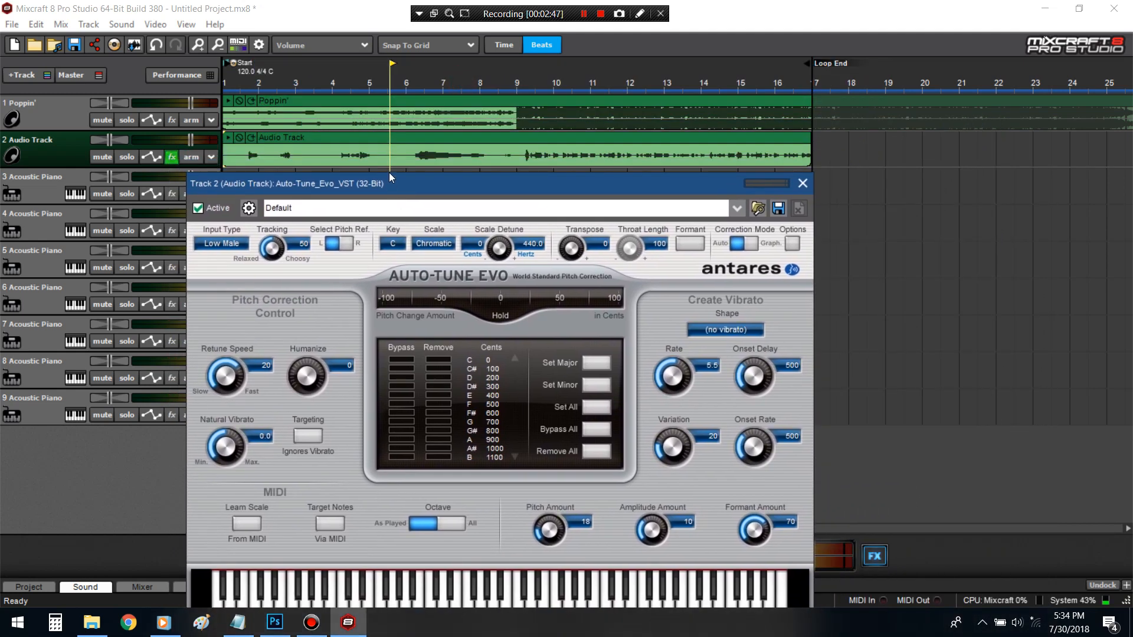
pyautogui.click(433, 243)
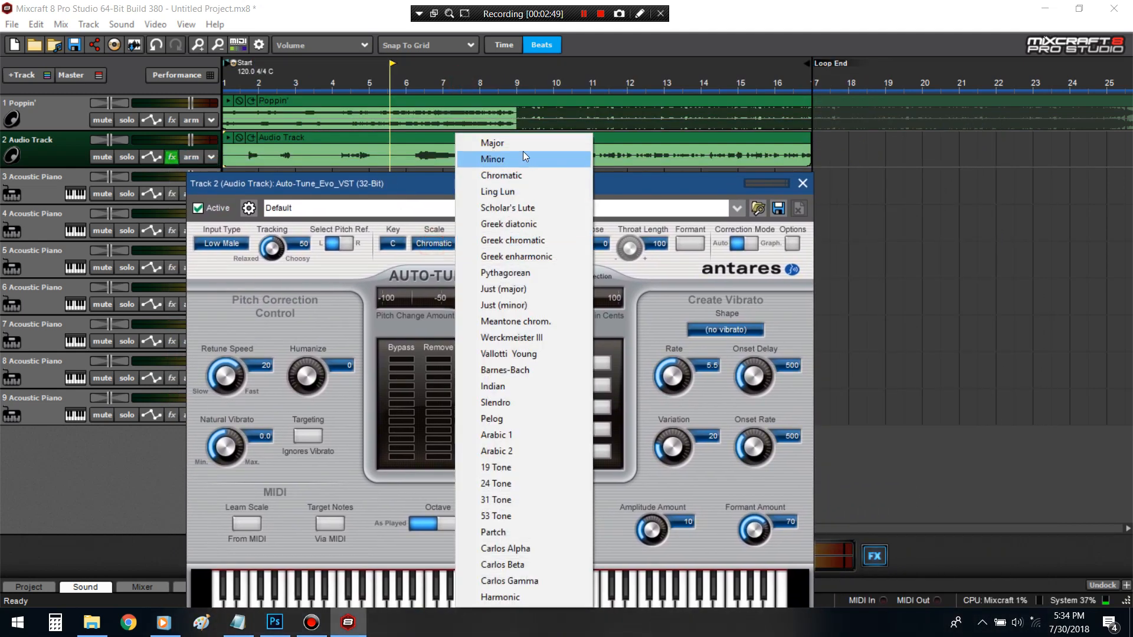
pyautogui.click(493, 143)
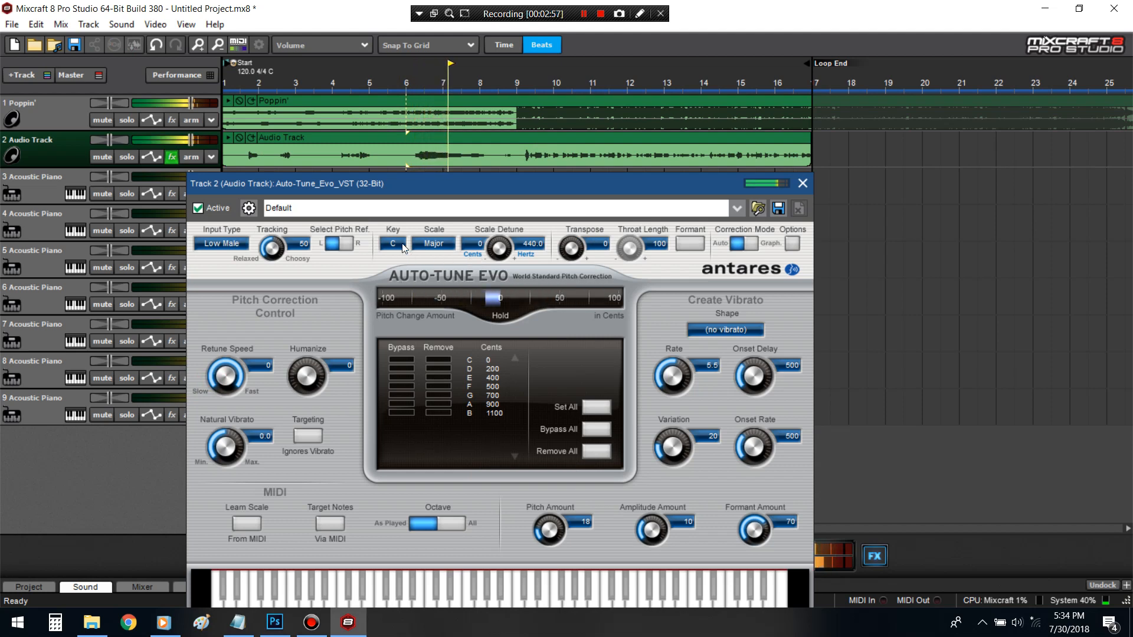
# - Raise the Auto-Tune key from C through D, E, F to G
pyautogui.click(392, 243)
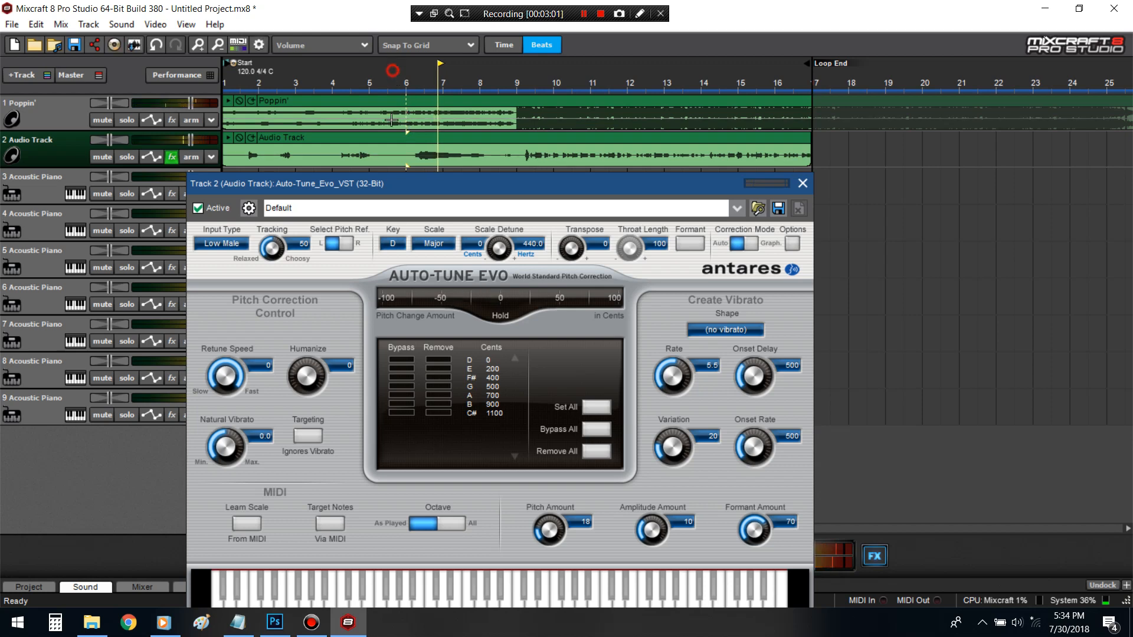
pyautogui.click(392, 244)
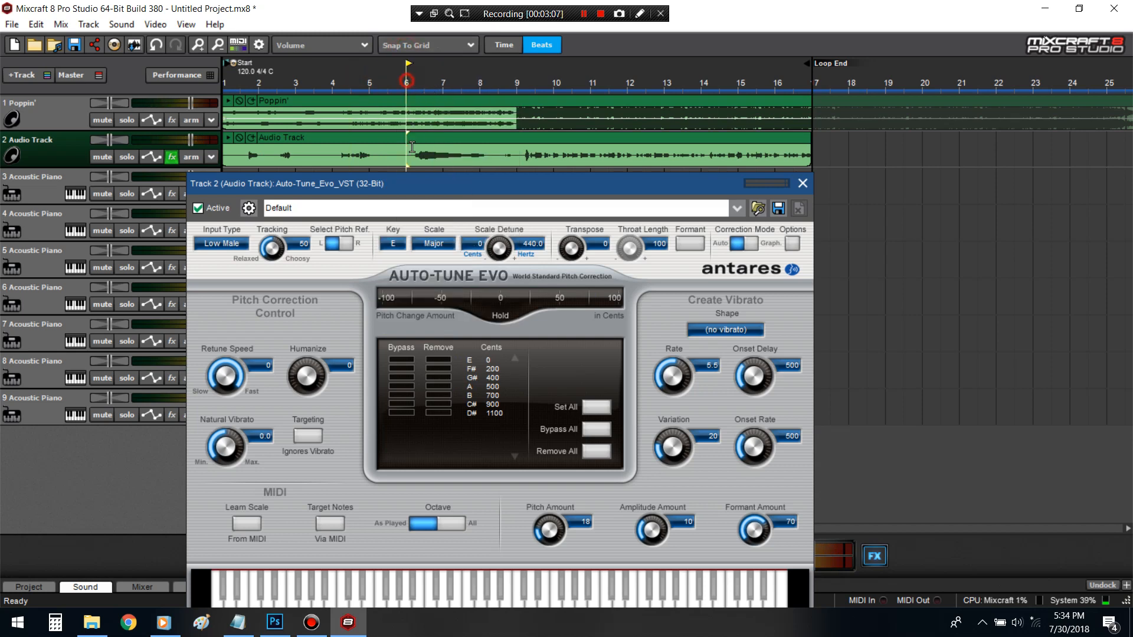
pyautogui.click(392, 244)
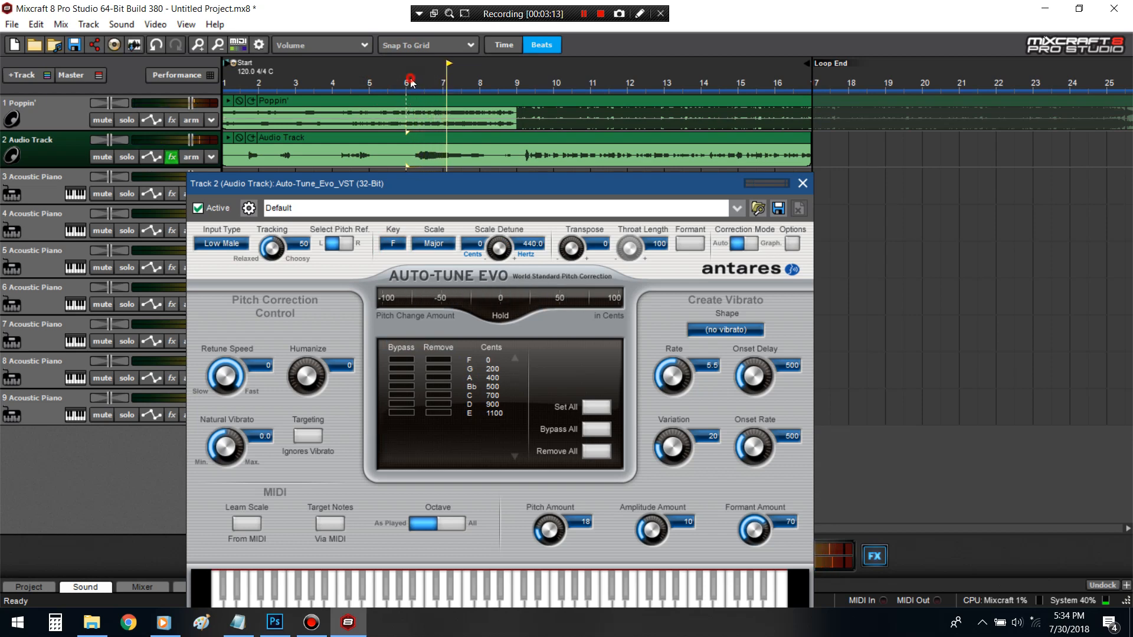
pyautogui.click(392, 243)
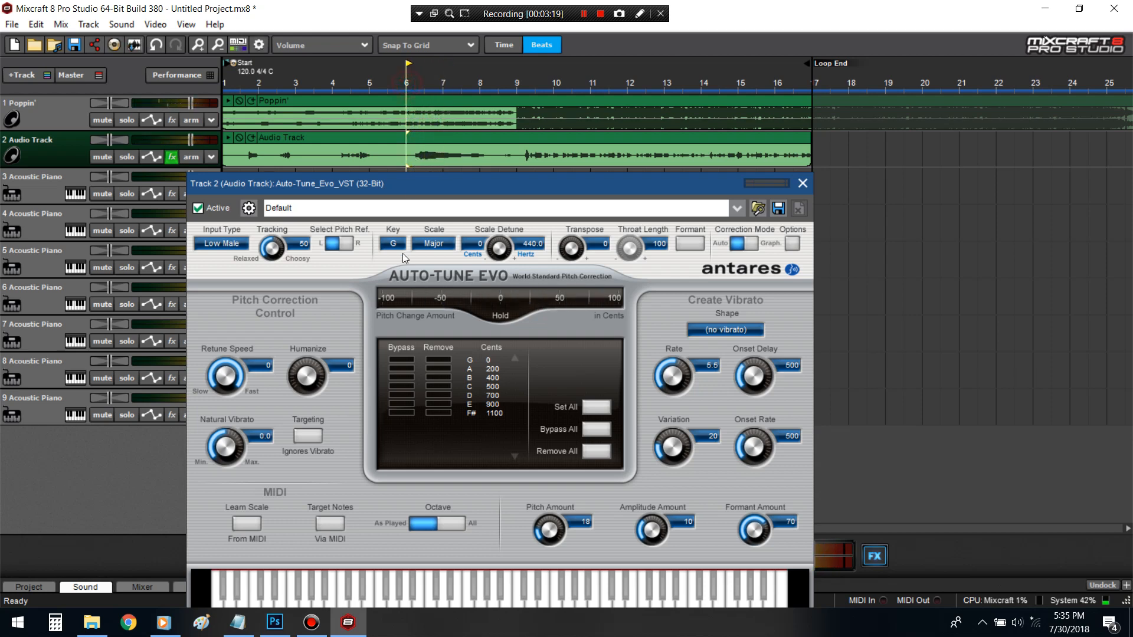
# - Try correction keys A, B and Db while keeping the Major scale
pyautogui.click(392, 243)
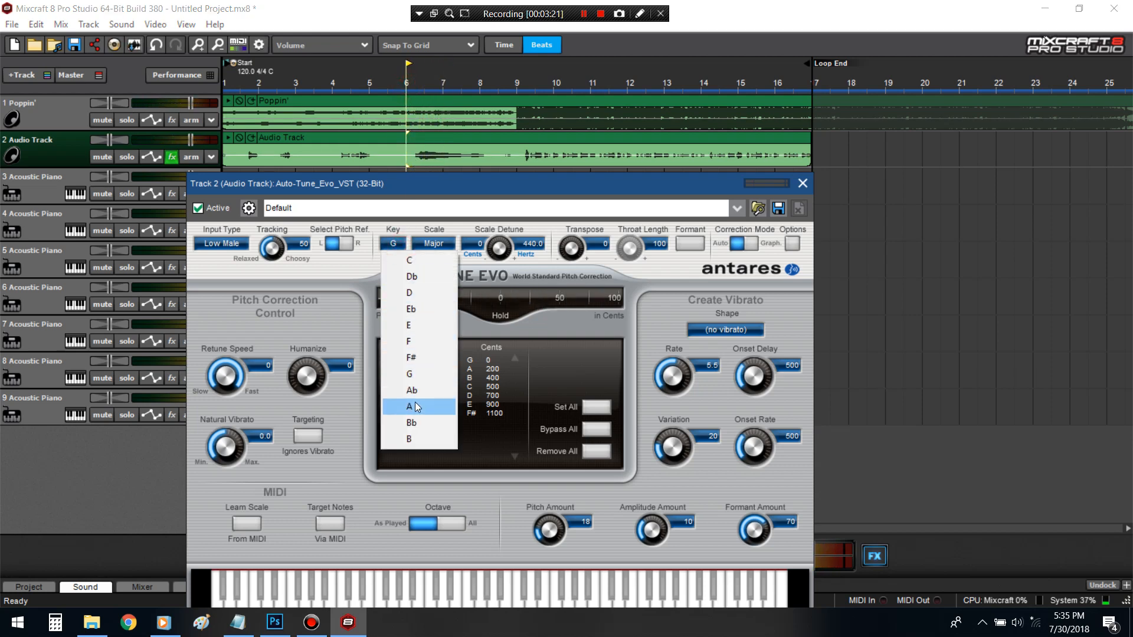
pyautogui.click(410, 406)
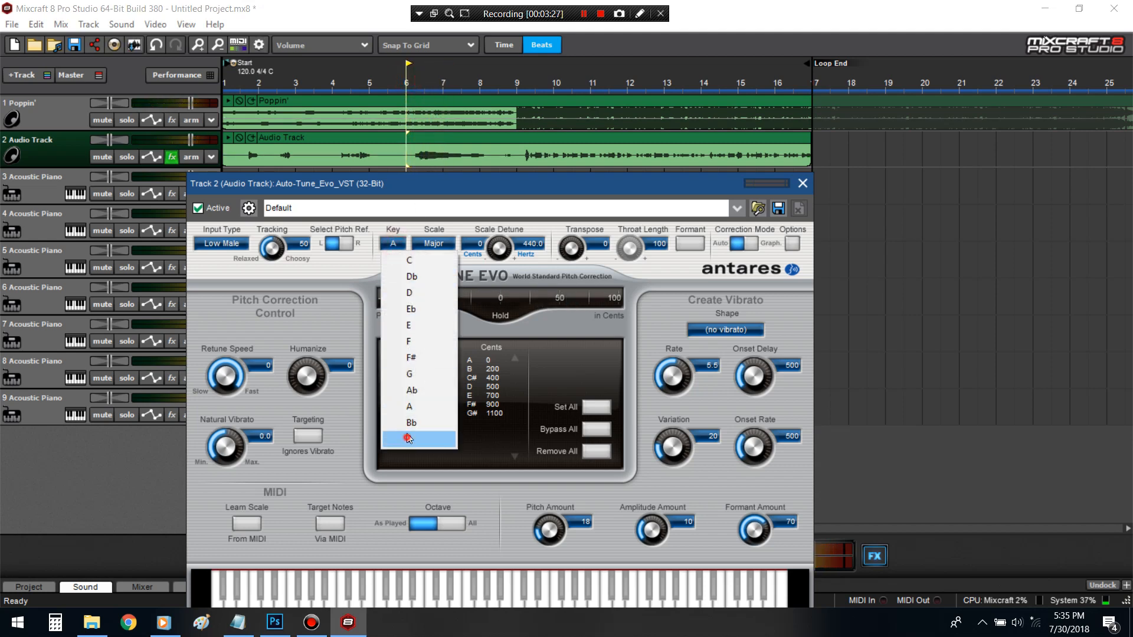
pyautogui.click(410, 437)
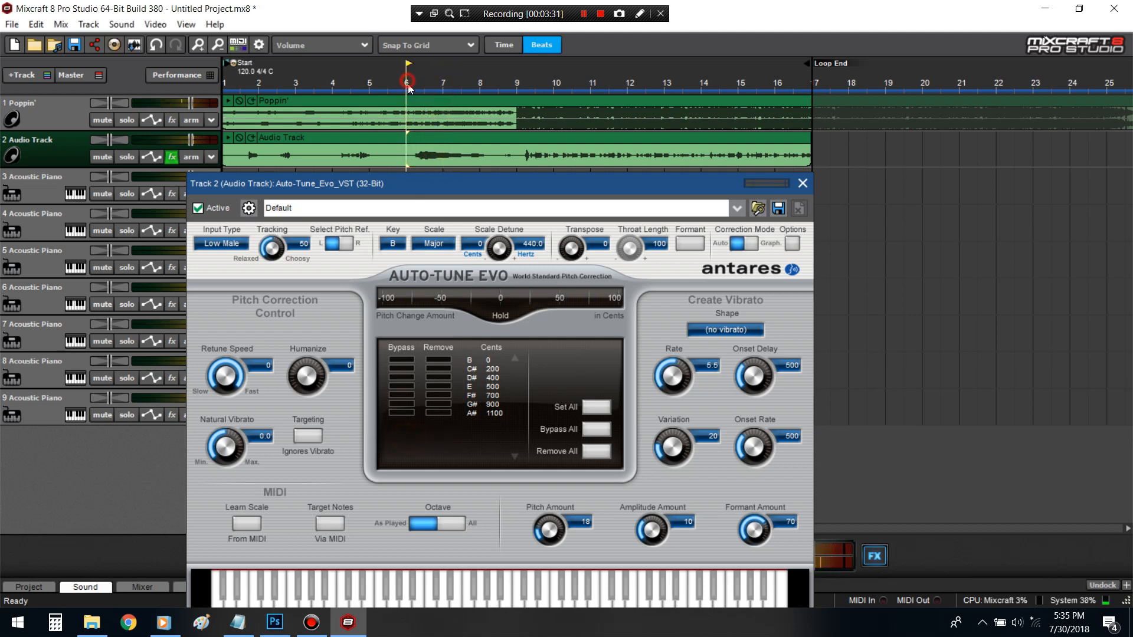
pyautogui.click(433, 244)
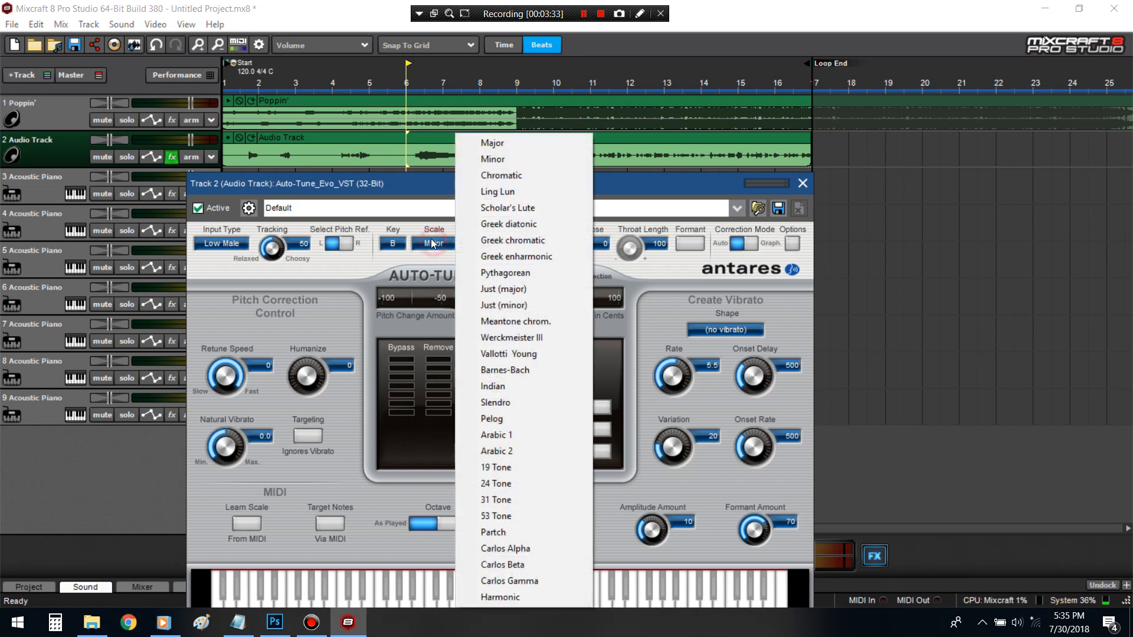
pyautogui.click(391, 243)
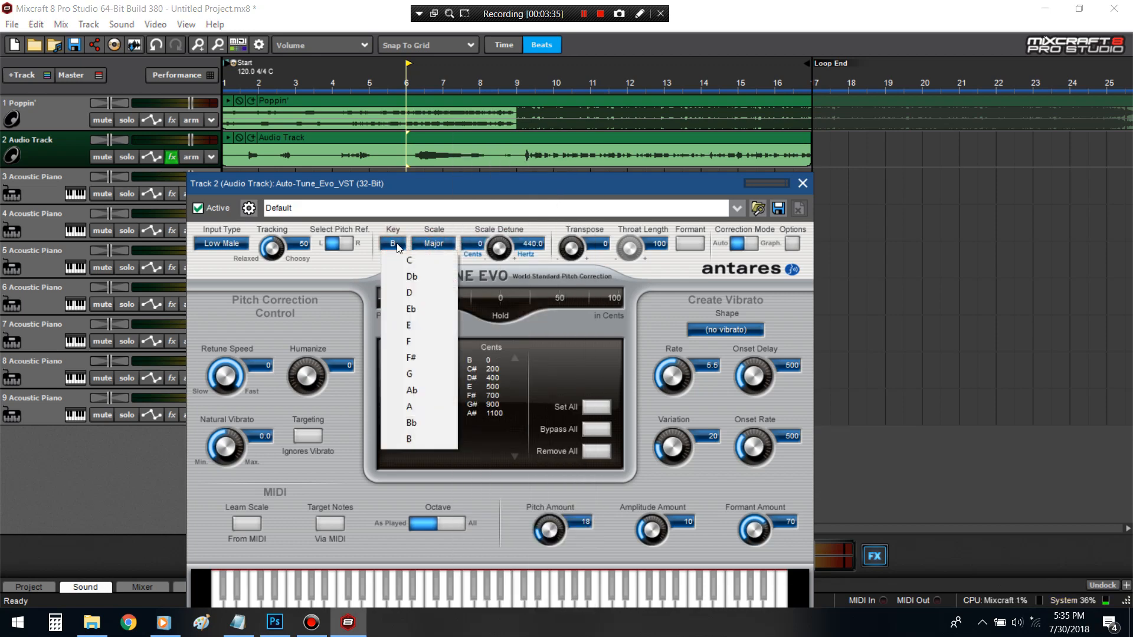
pyautogui.click(410, 276)
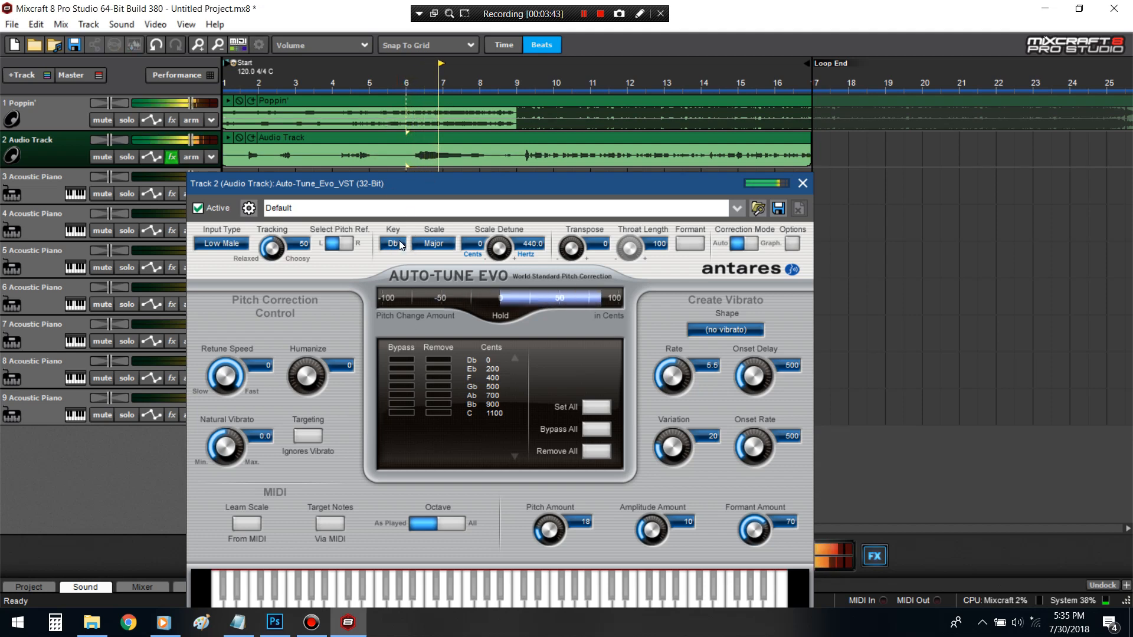
# - Settle the key on Eb major and enable formant correction
pyautogui.click(392, 244)
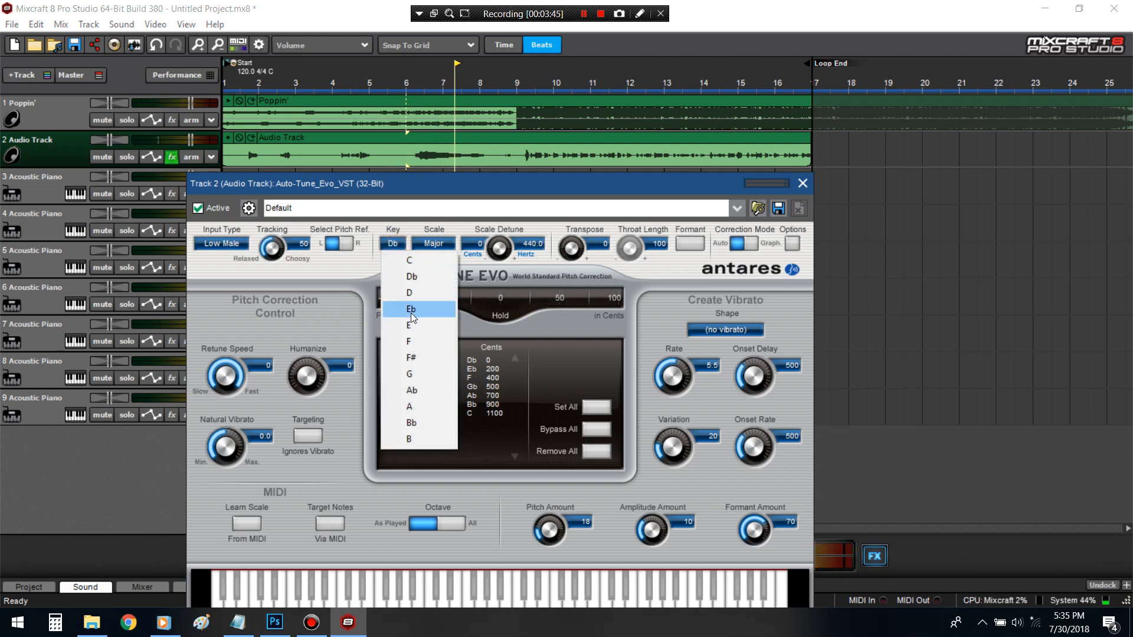
pyautogui.click(411, 310)
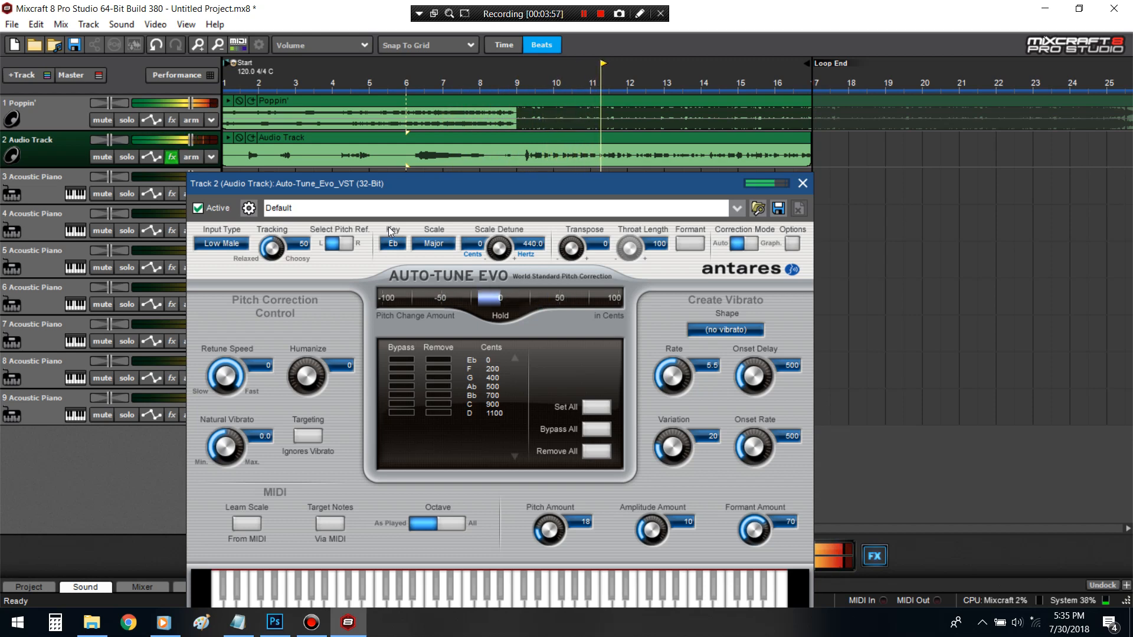
pyautogui.click(689, 243)
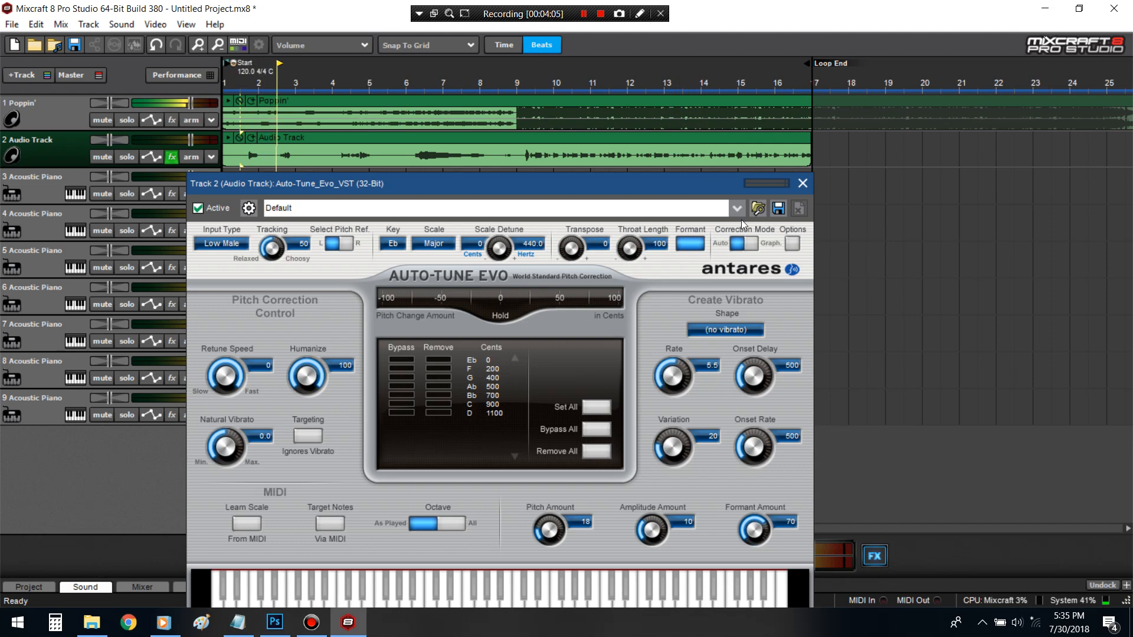
# - Close Auto-Tune, add DD Reverb to the end of the chain and show its settings
pyautogui.click(800, 183)
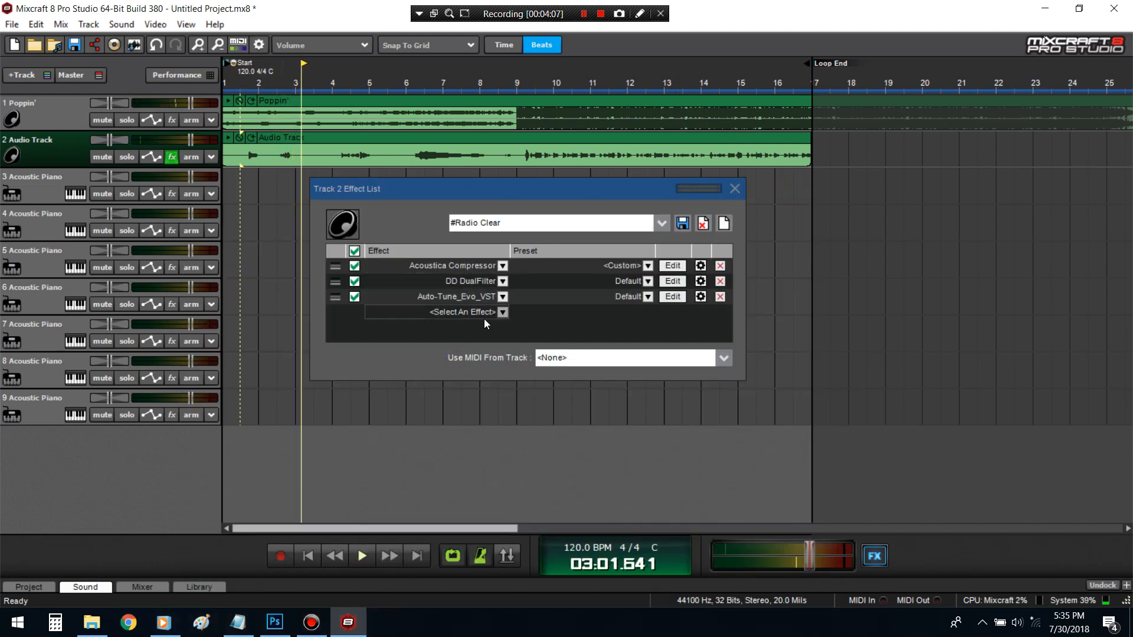
pyautogui.click(502, 311)
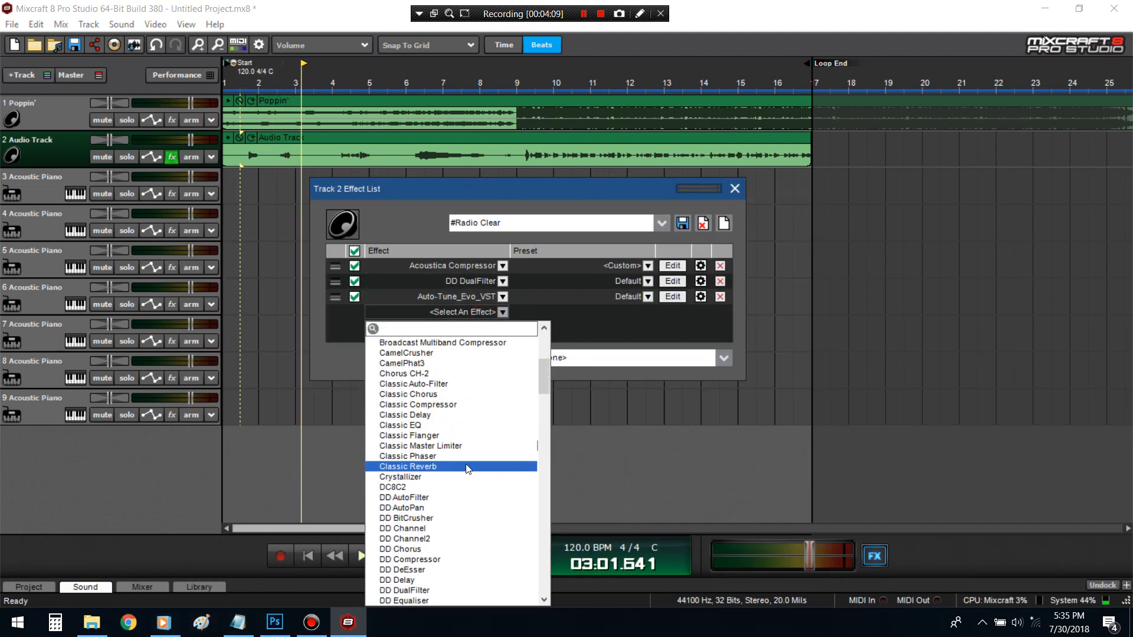
pyautogui.scroll(-3)
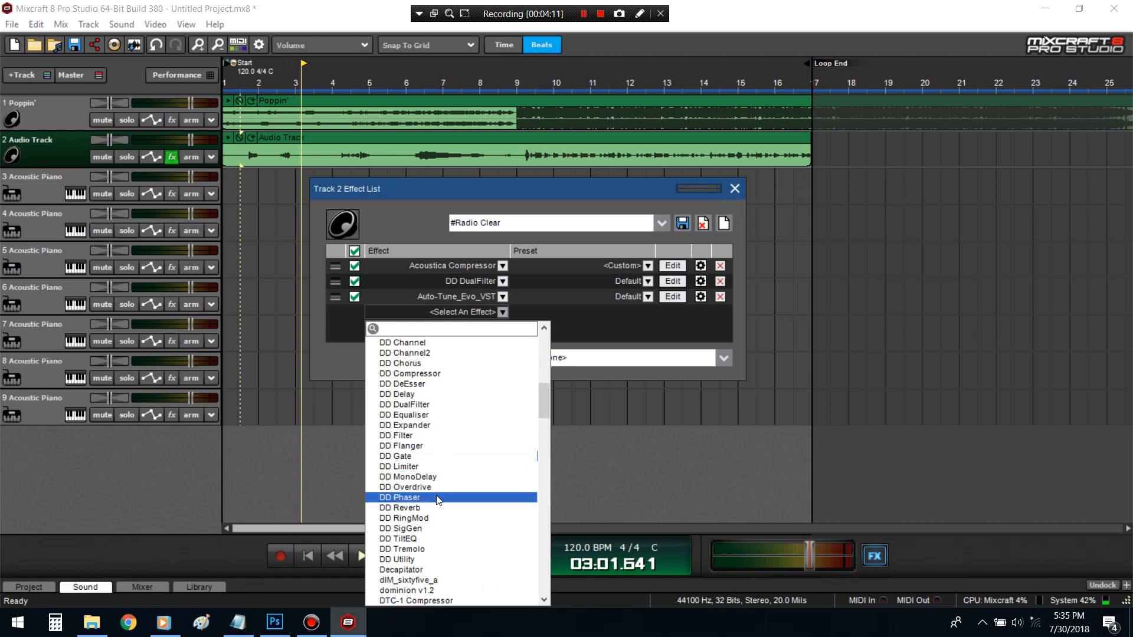
pyautogui.click(401, 508)
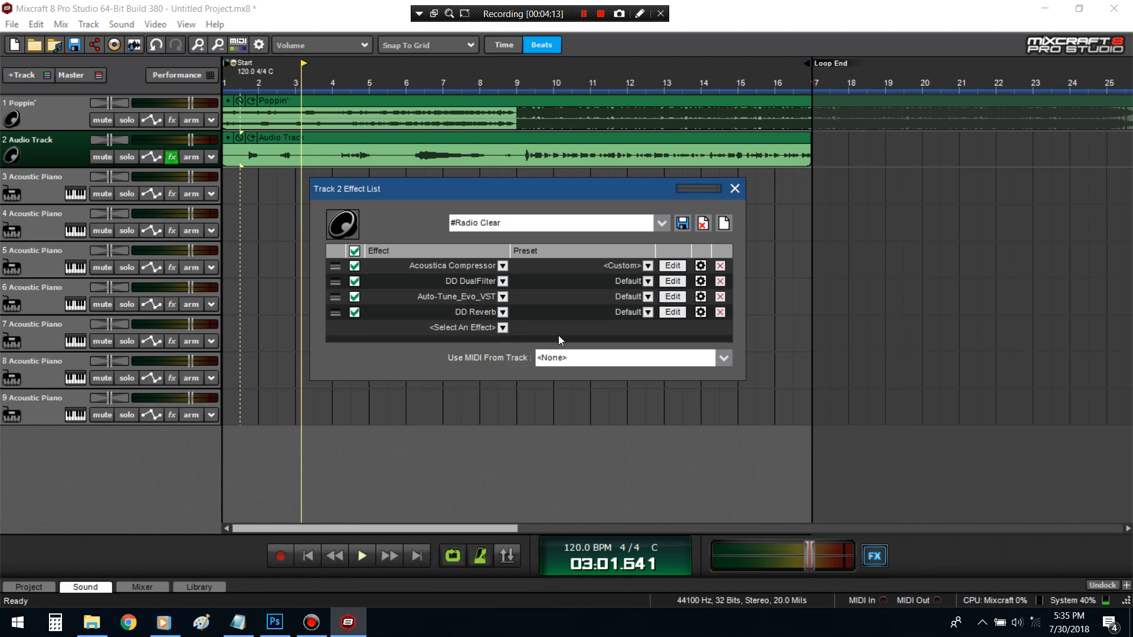
pyautogui.click(670, 312)
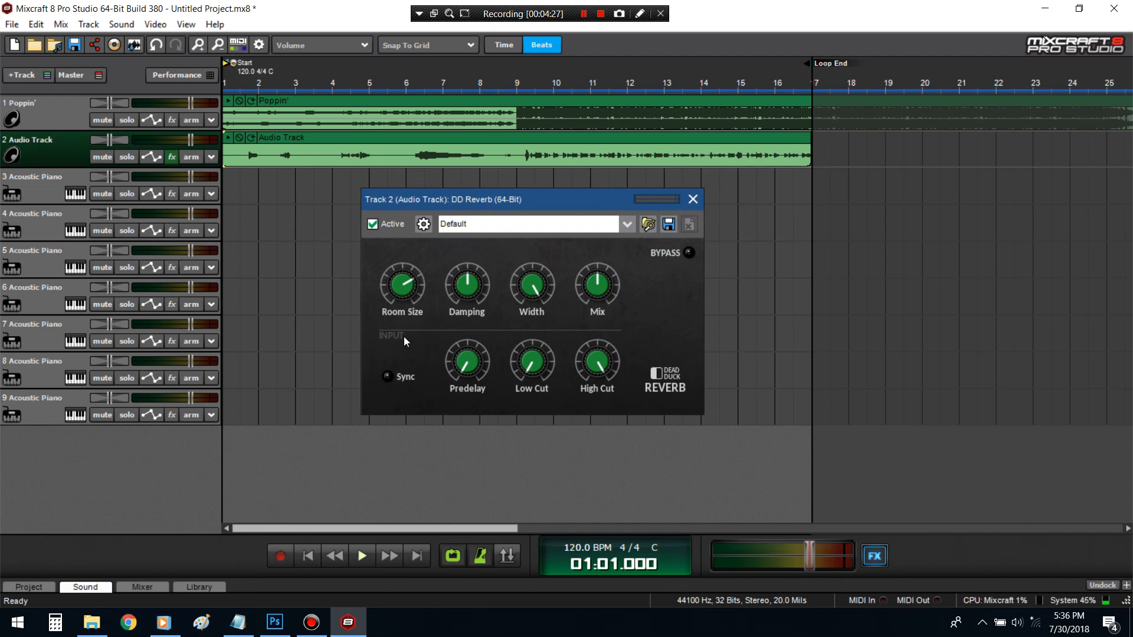
# - Audition the reverb during playback, then close its settings and dismiss the effect picker
pyautogui.click(361, 556)
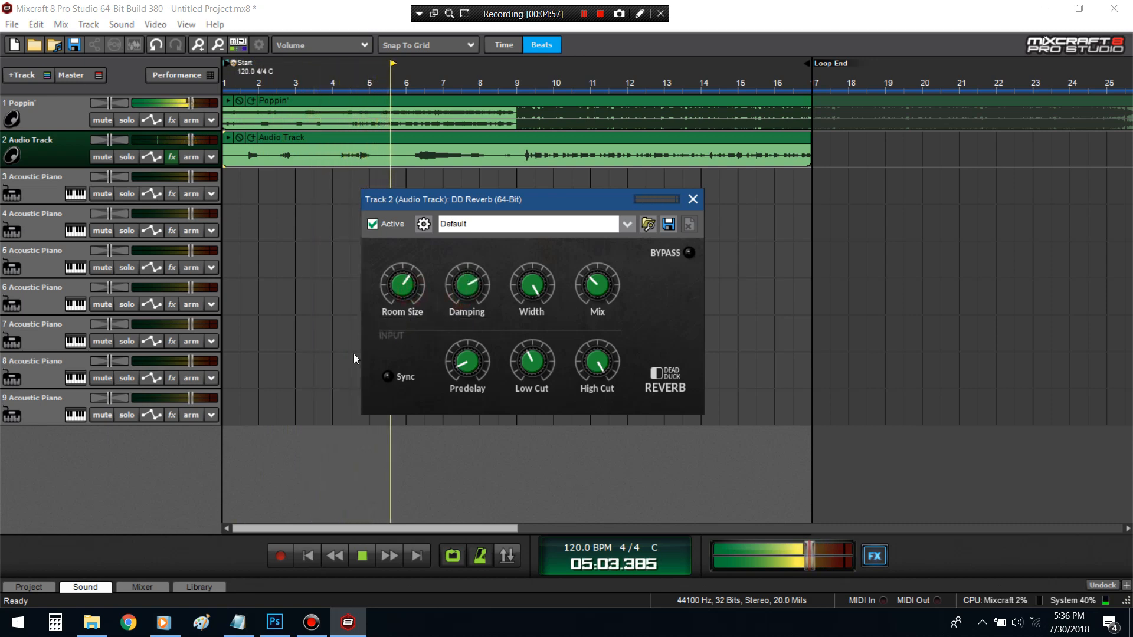
pyautogui.click(361, 555)
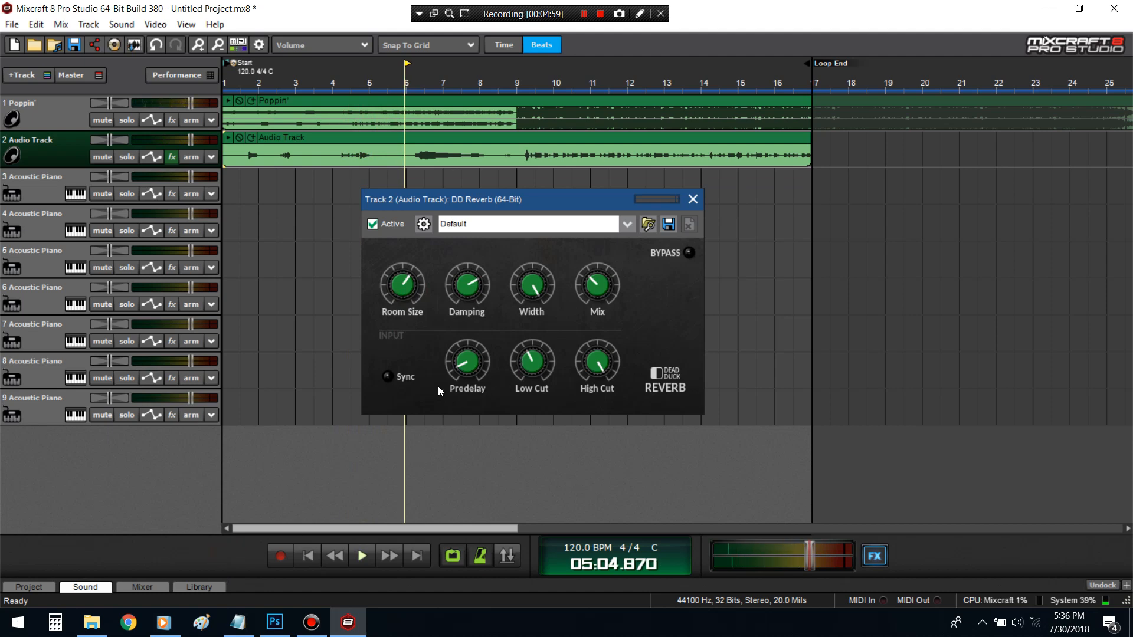
pyautogui.moveTo(228, 552)
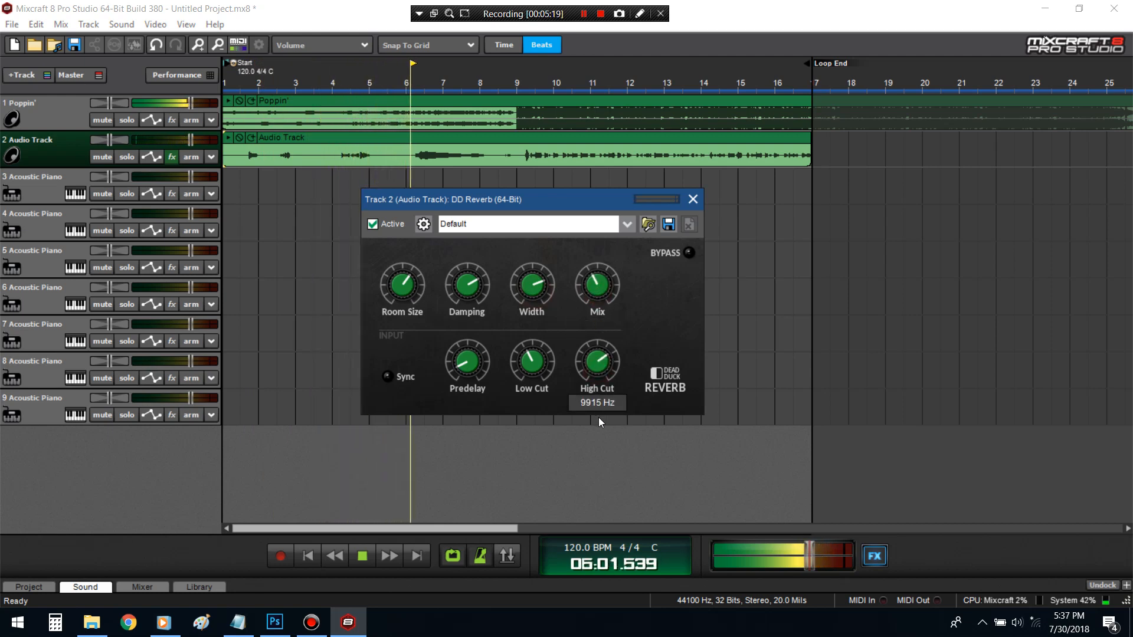
pyautogui.click(692, 198)
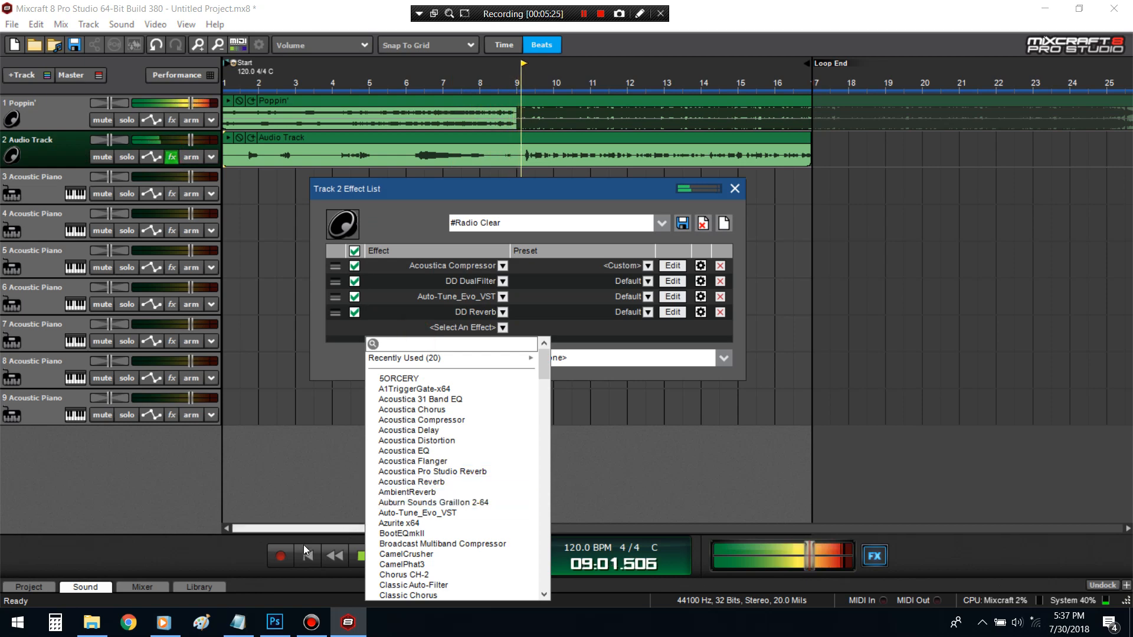
pyautogui.click(353, 334)
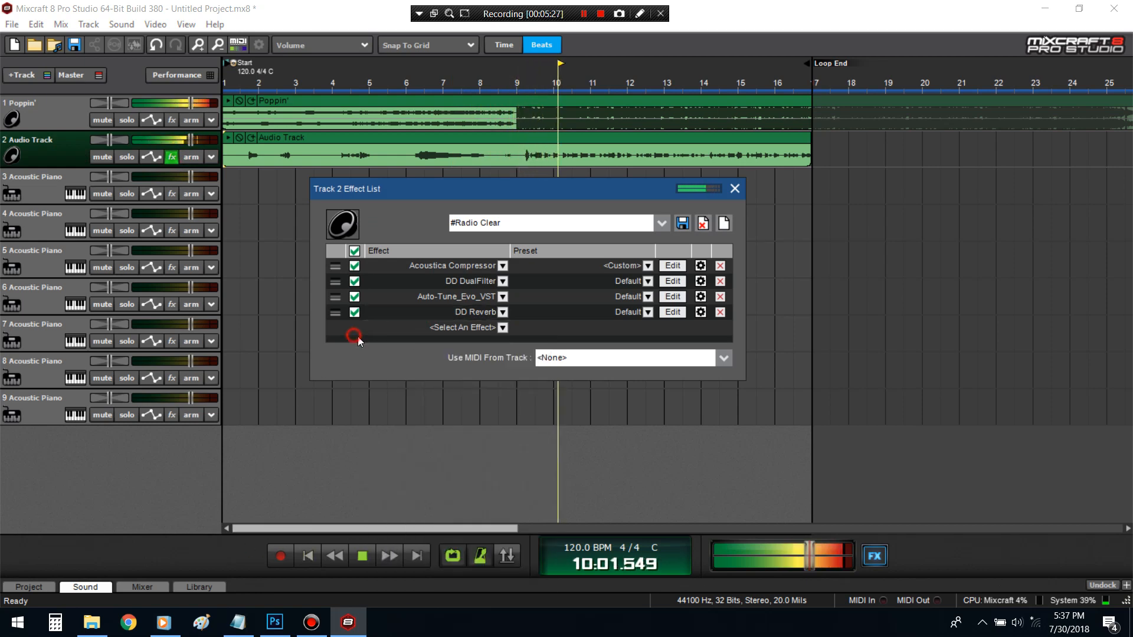
pyautogui.moveTo(687, 321)
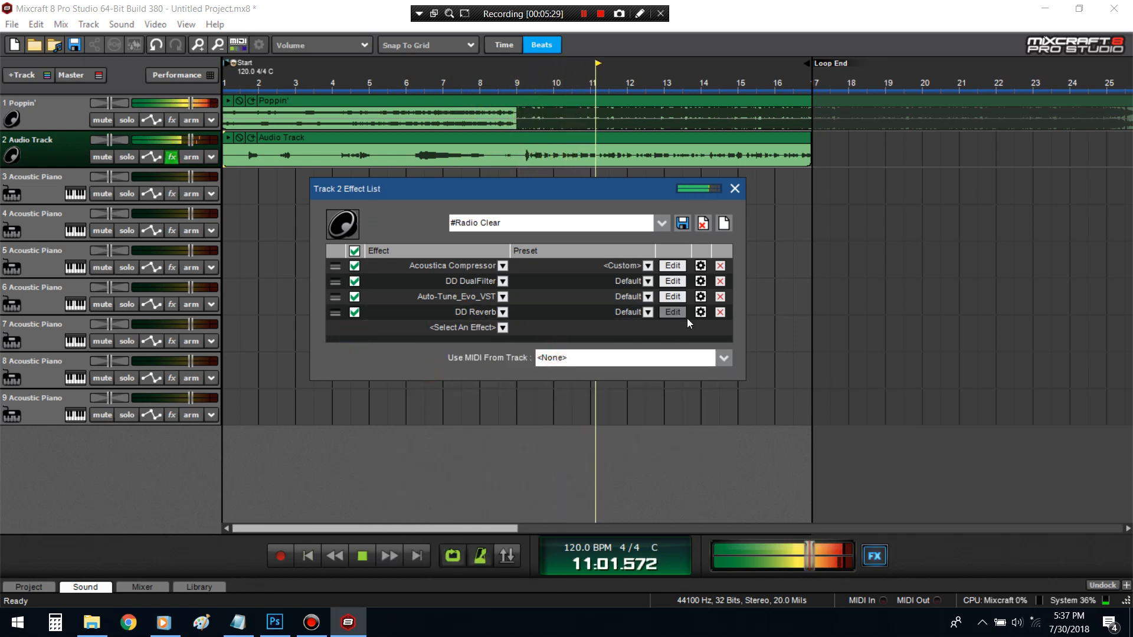
# - Adjust the DD Reverb knobs while listening, checking the compressor (threshold -13, ratio 3, gain 6)
pyautogui.click(361, 556)
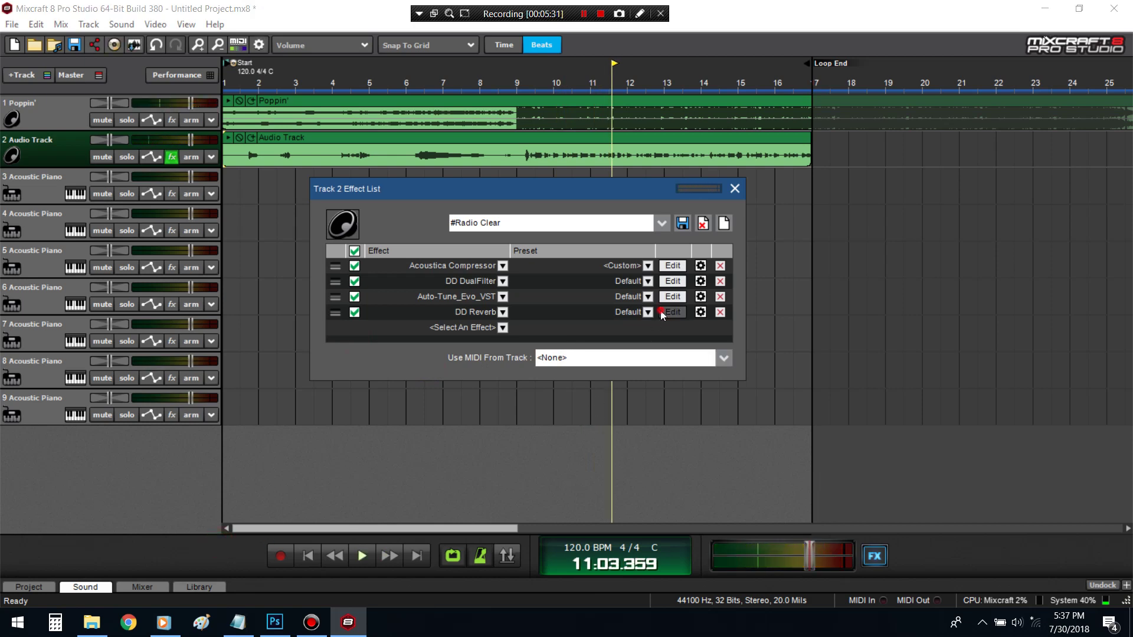
pyautogui.click(671, 311)
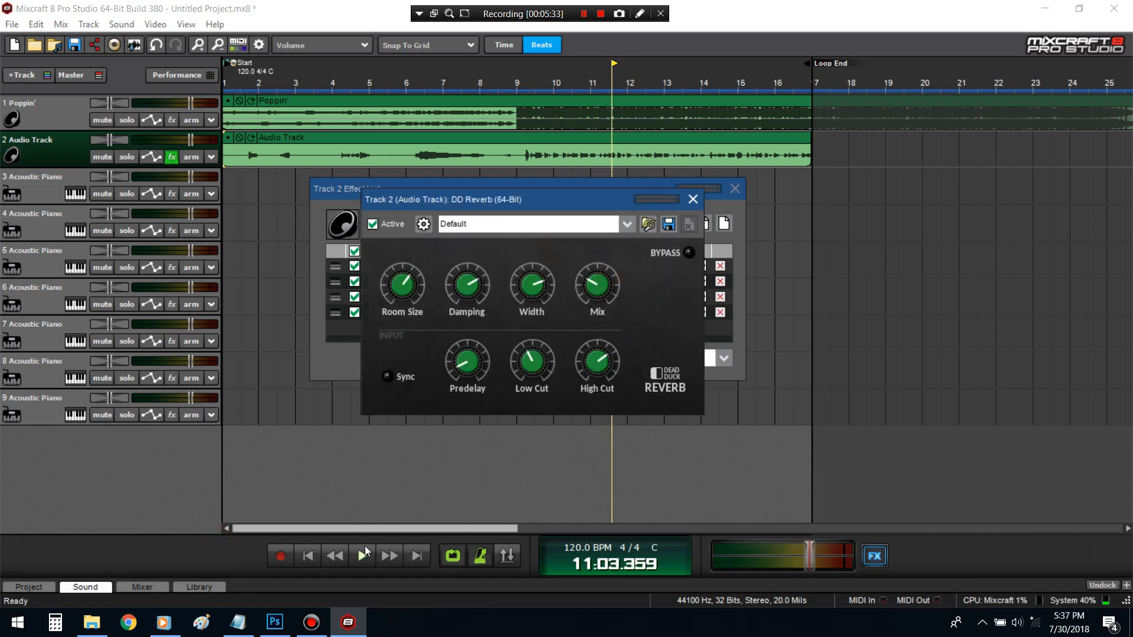
pyautogui.click(361, 555)
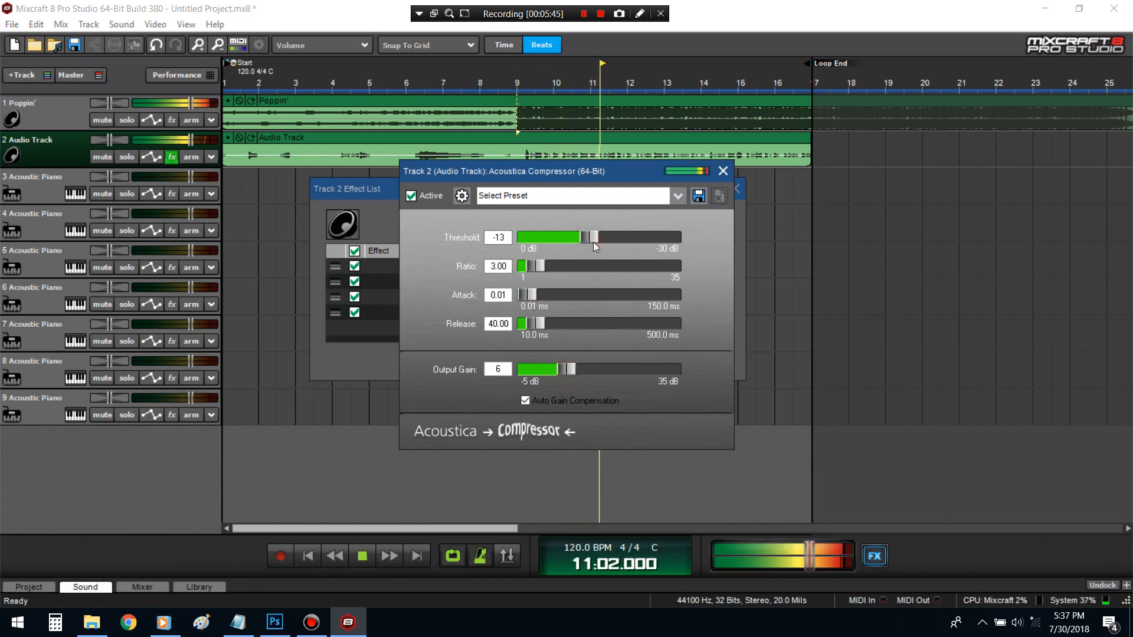
pyautogui.click(738, 188)
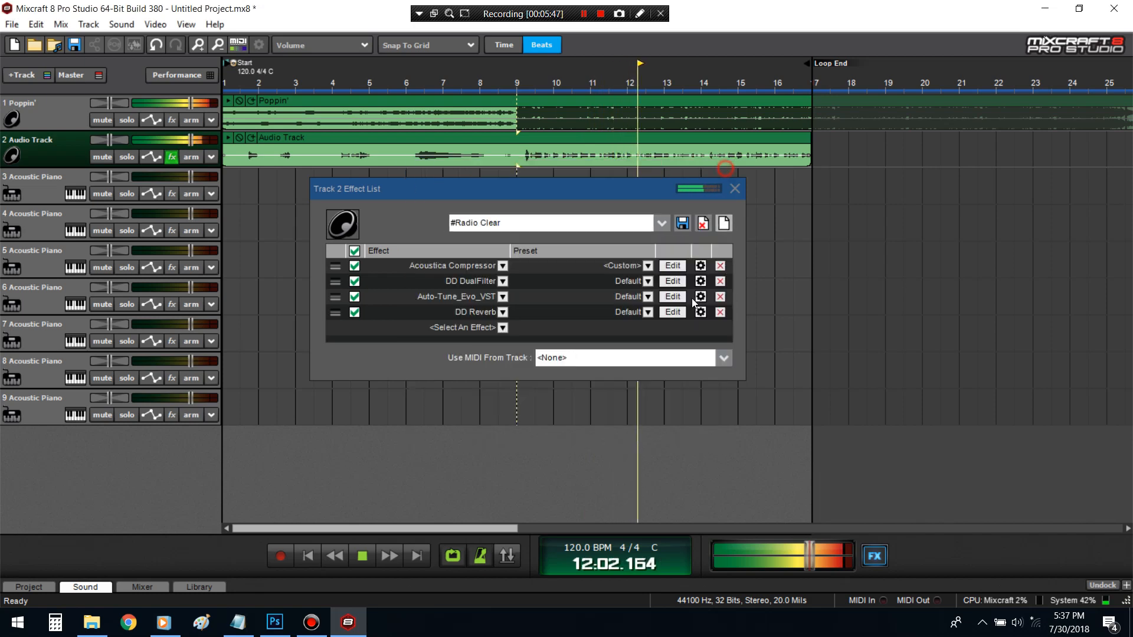
pyautogui.click(670, 312)
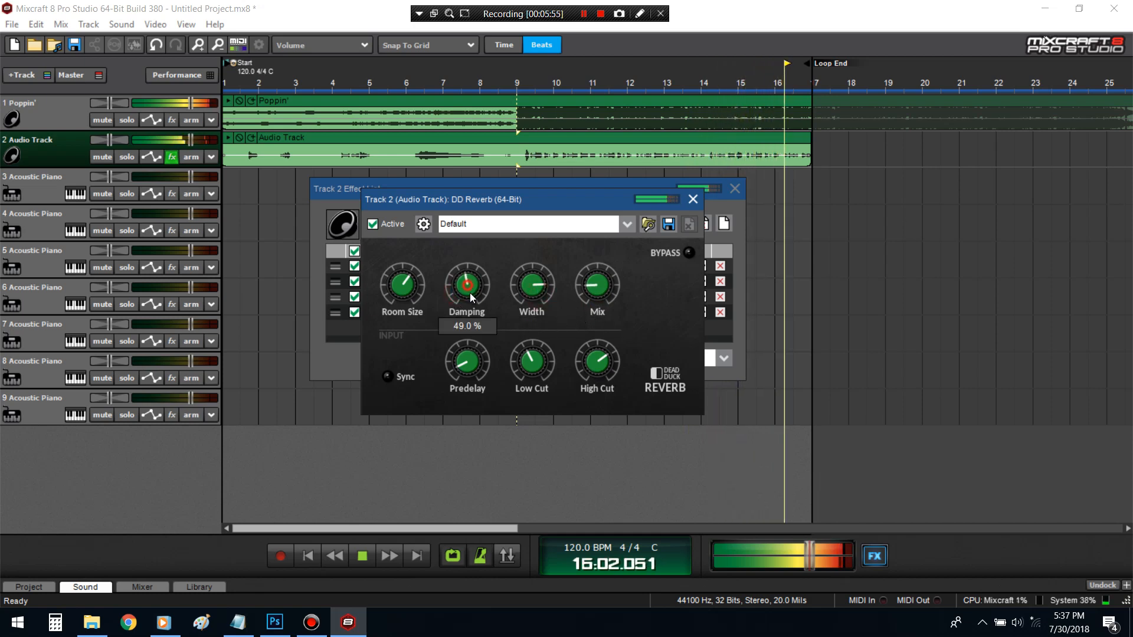
pyautogui.moveTo(422, 347)
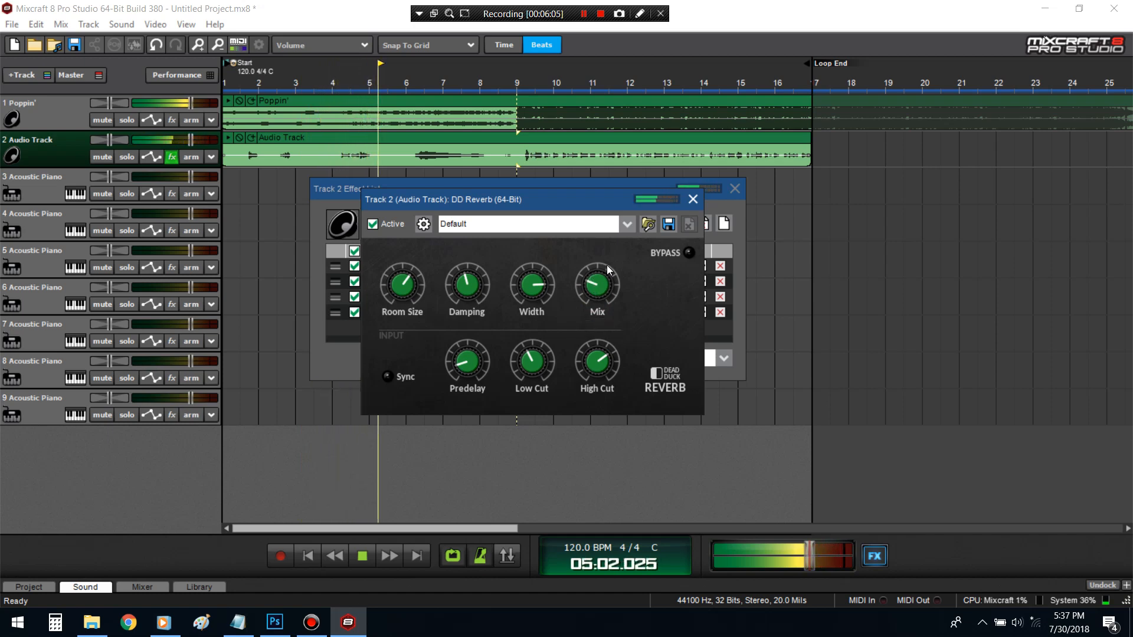
pyautogui.click(361, 556)
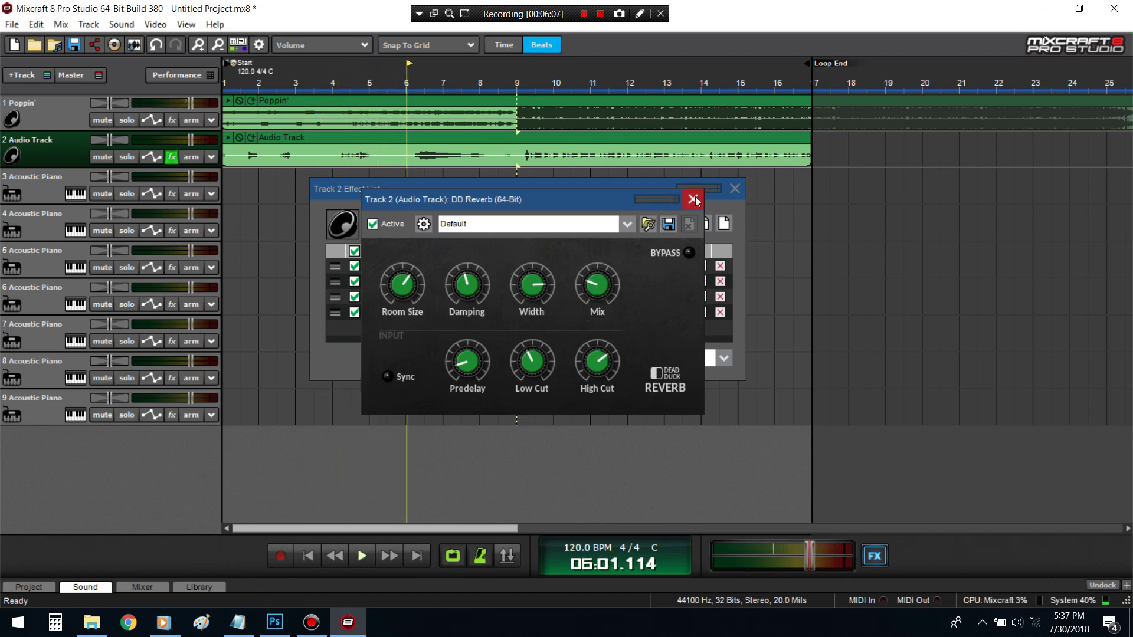
# - Add a new send track and name it Verb
pyautogui.click(692, 198)
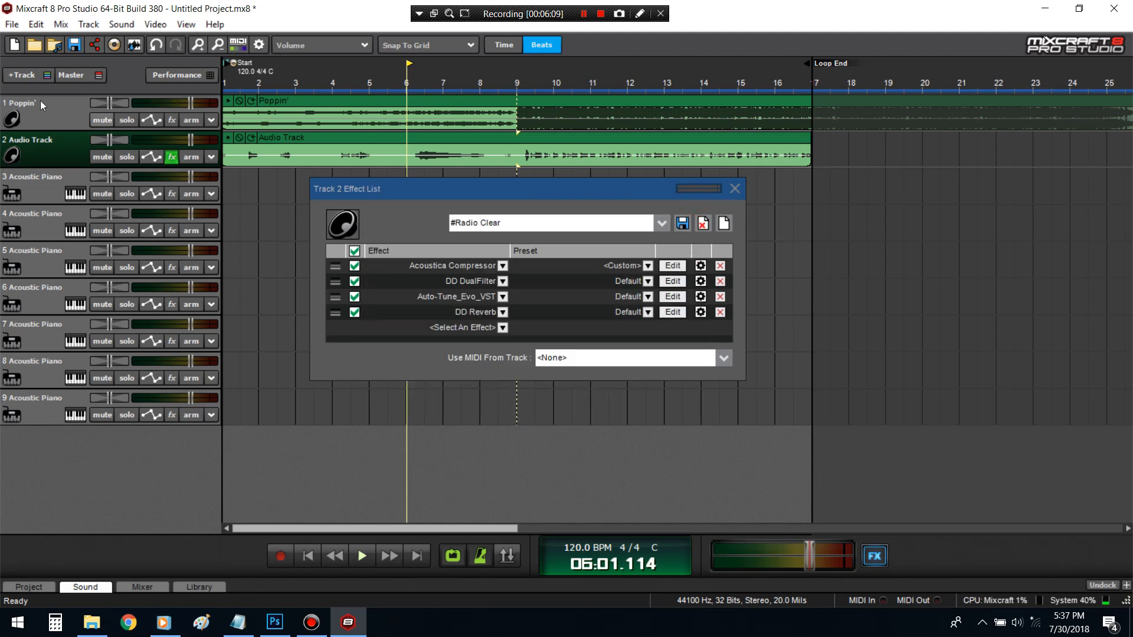
pyautogui.click(20, 74)
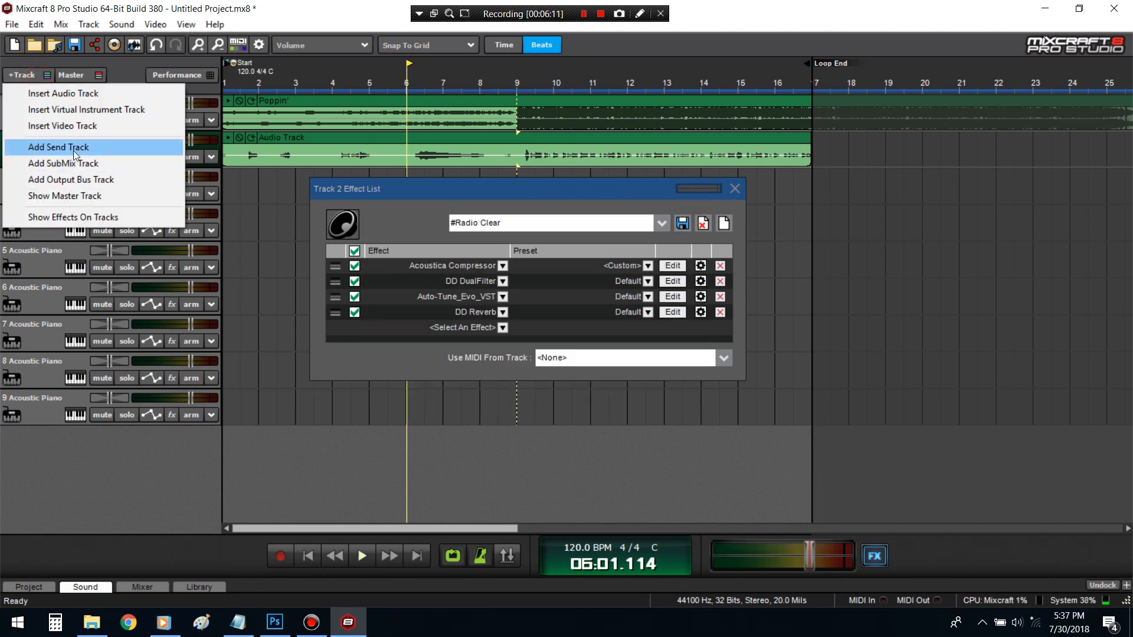
pyautogui.click(58, 148)
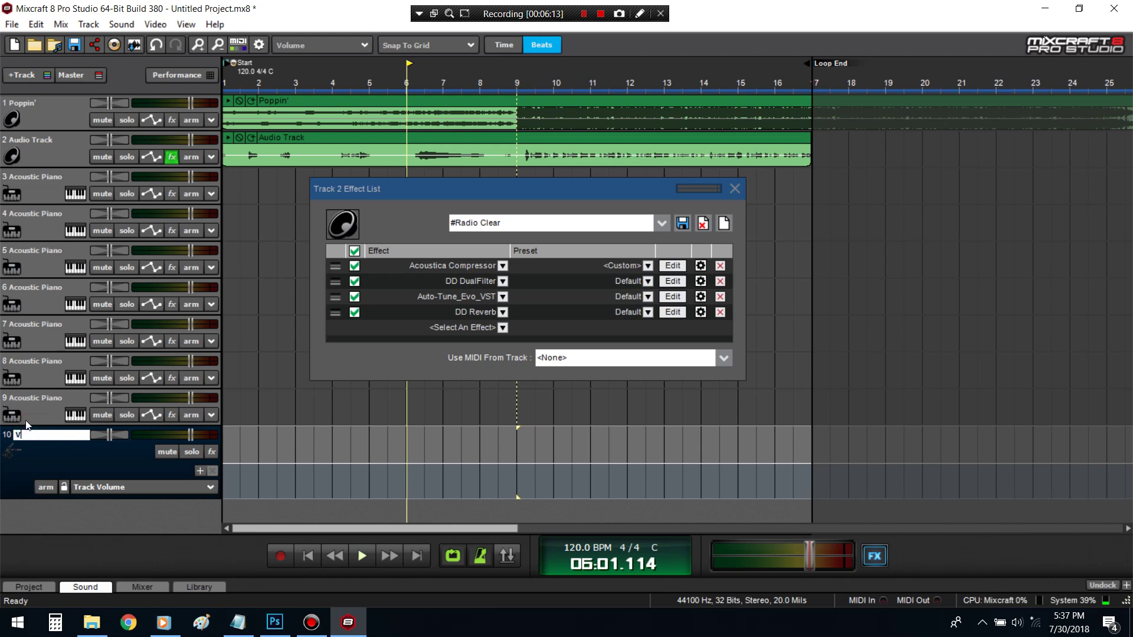
pyautogui.write('erb')
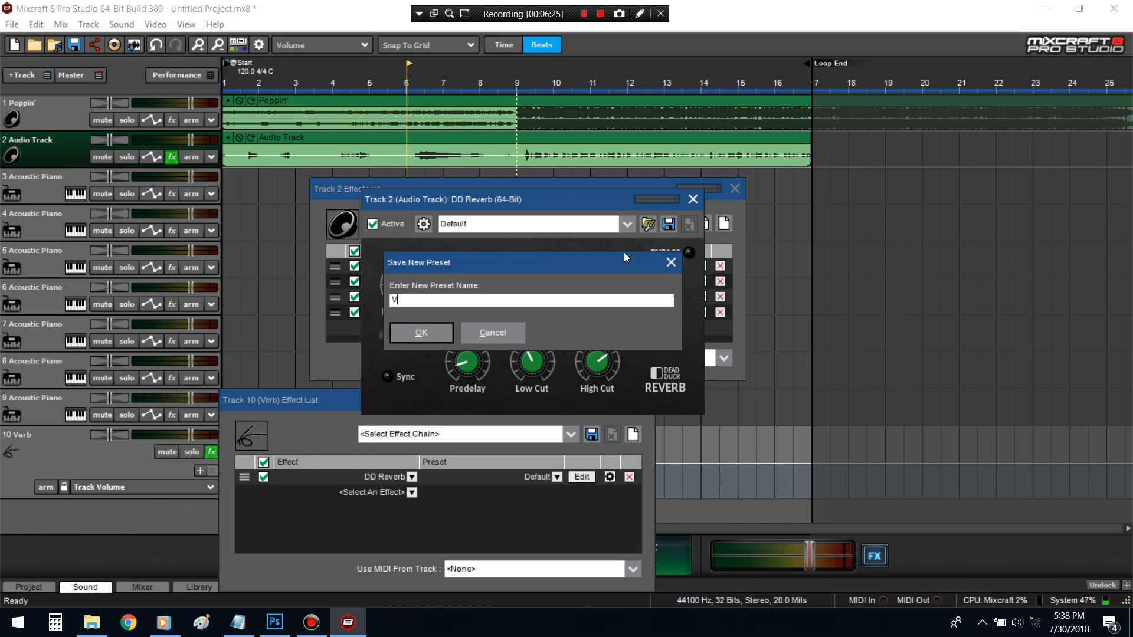
# - Save the reverb settings as the Travis preset and browse the send track's effect list
pyautogui.write('ravis')
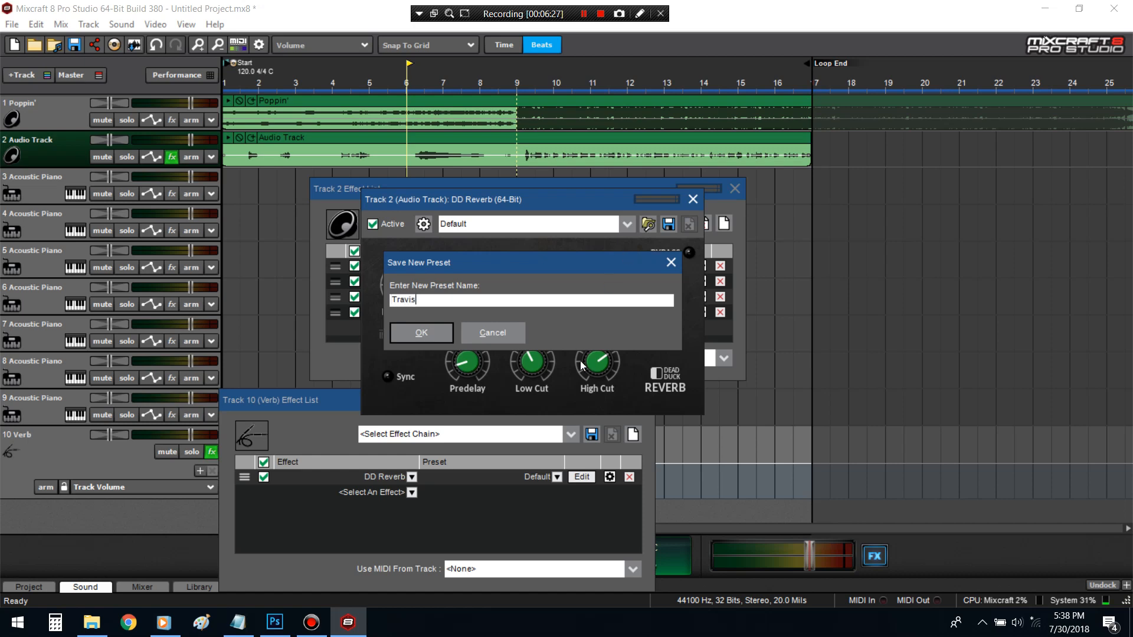
pyautogui.click(421, 333)
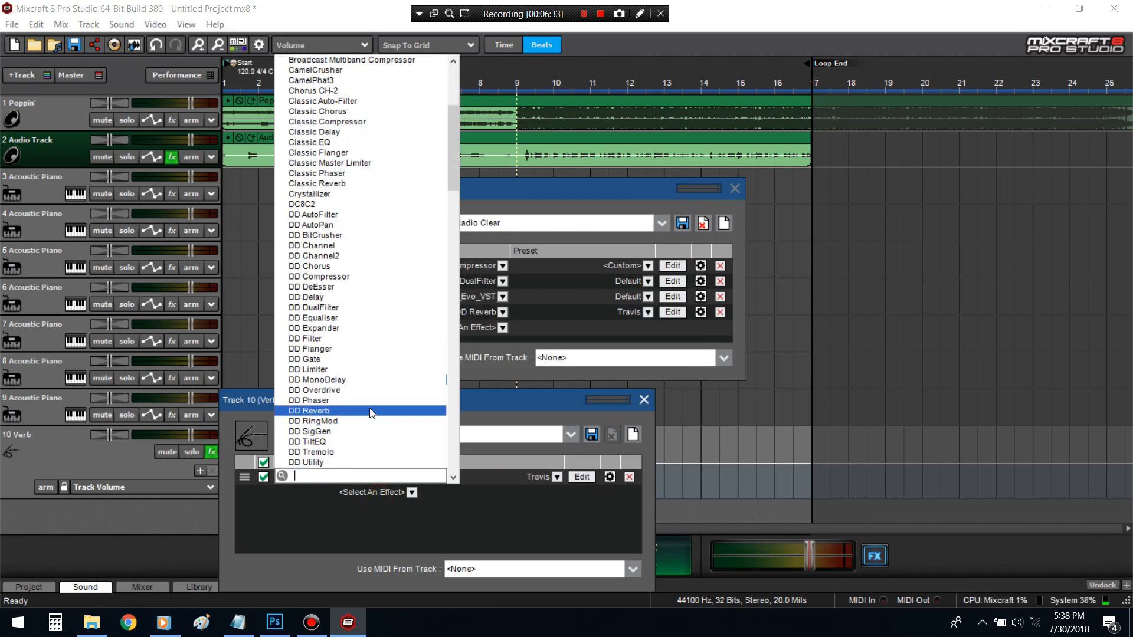
pyautogui.scroll(-3)
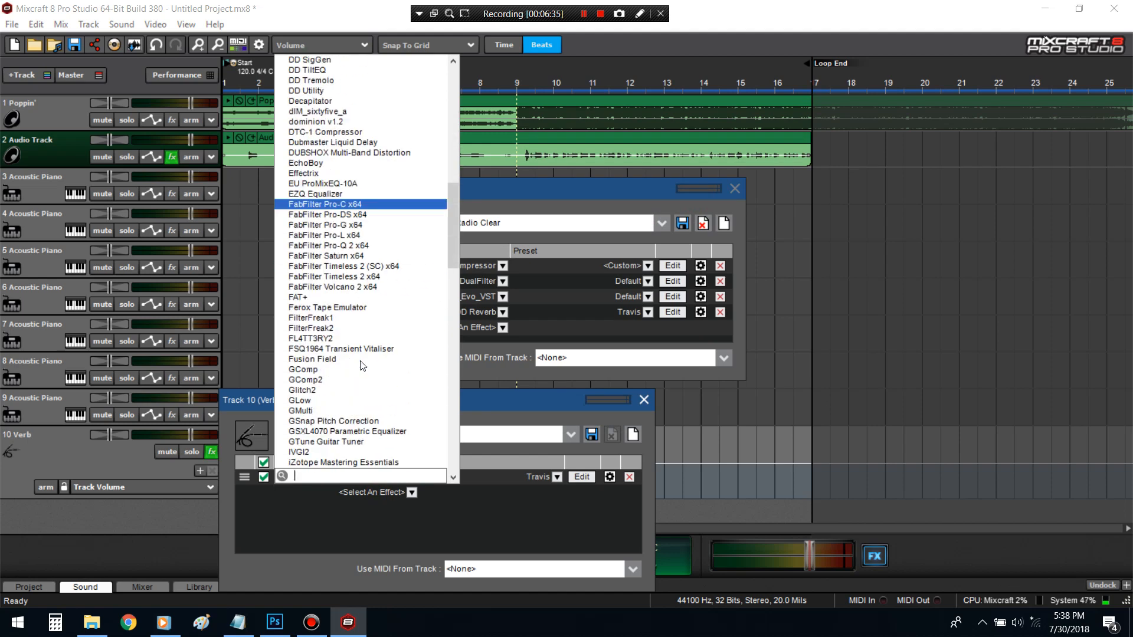
pyautogui.scroll(-3)
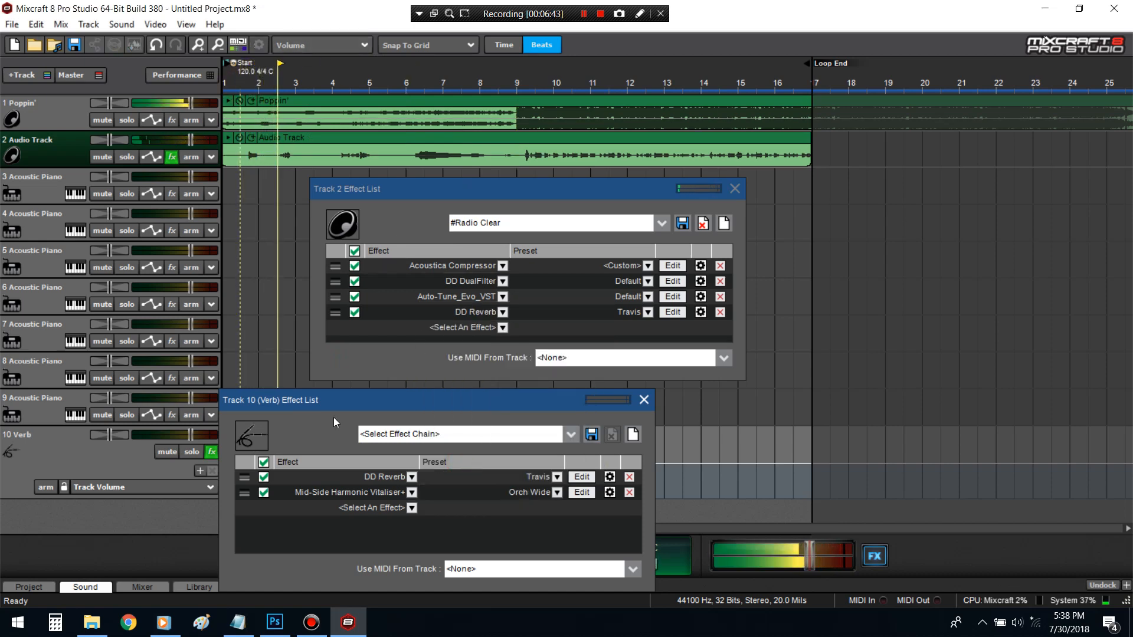
# - Delete DD Reverb from the vocal chain and check the Verb track's reverb settings
pyautogui.click(721, 312)
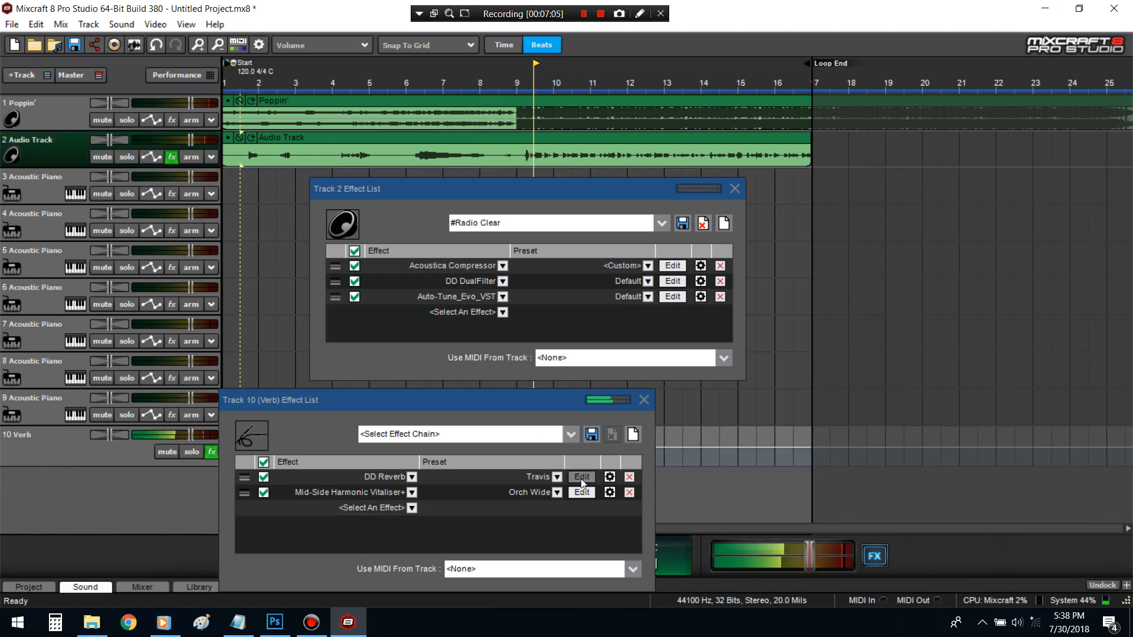
pyautogui.click(581, 476)
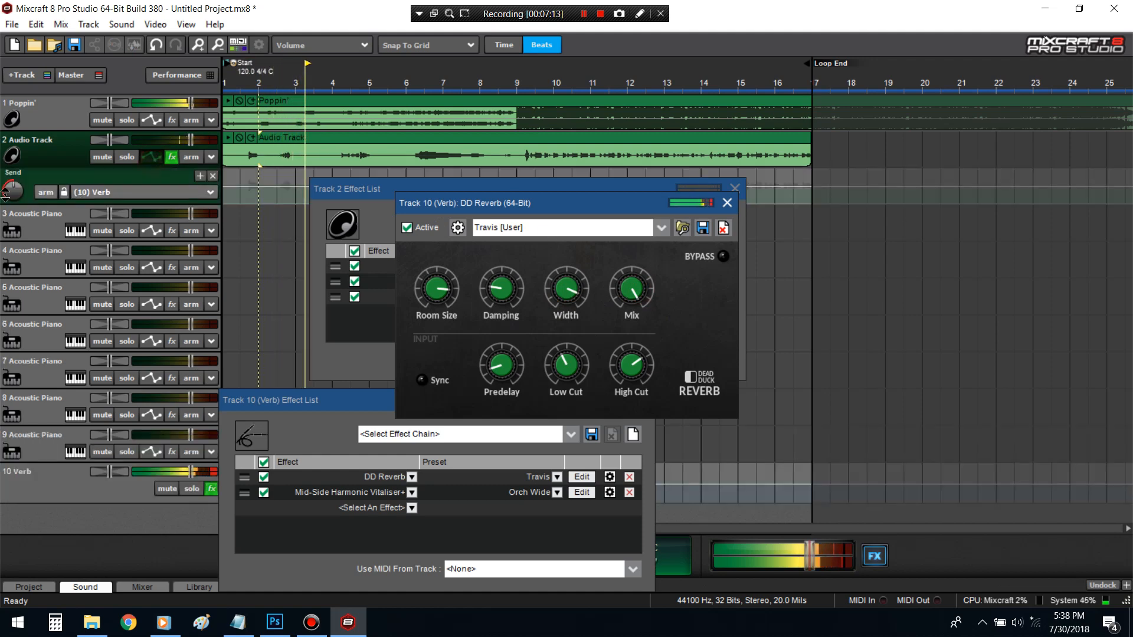
pyautogui.click(729, 203)
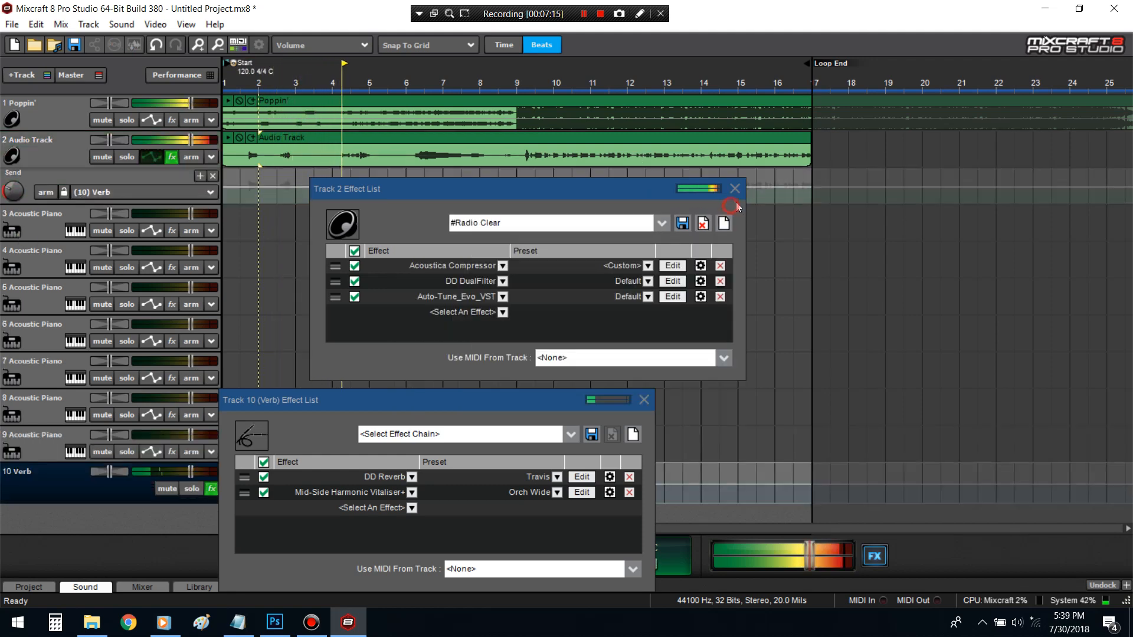
pyautogui.click(642, 400)
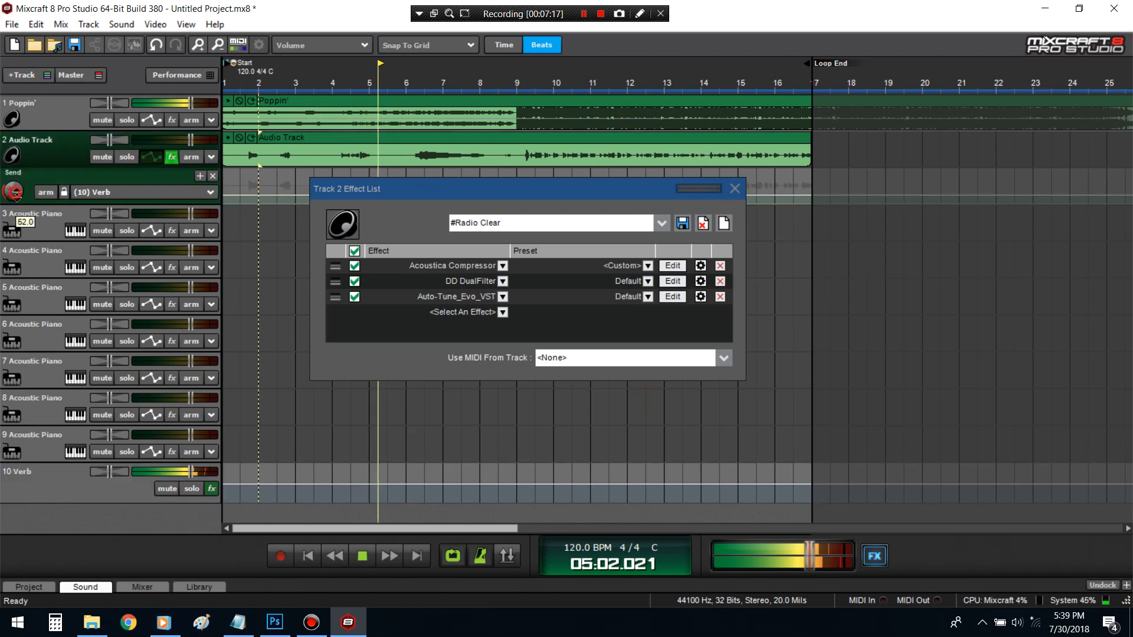
# - Add DD Overdrive after Auto-Tune and review its settings
pyautogui.click(501, 311)
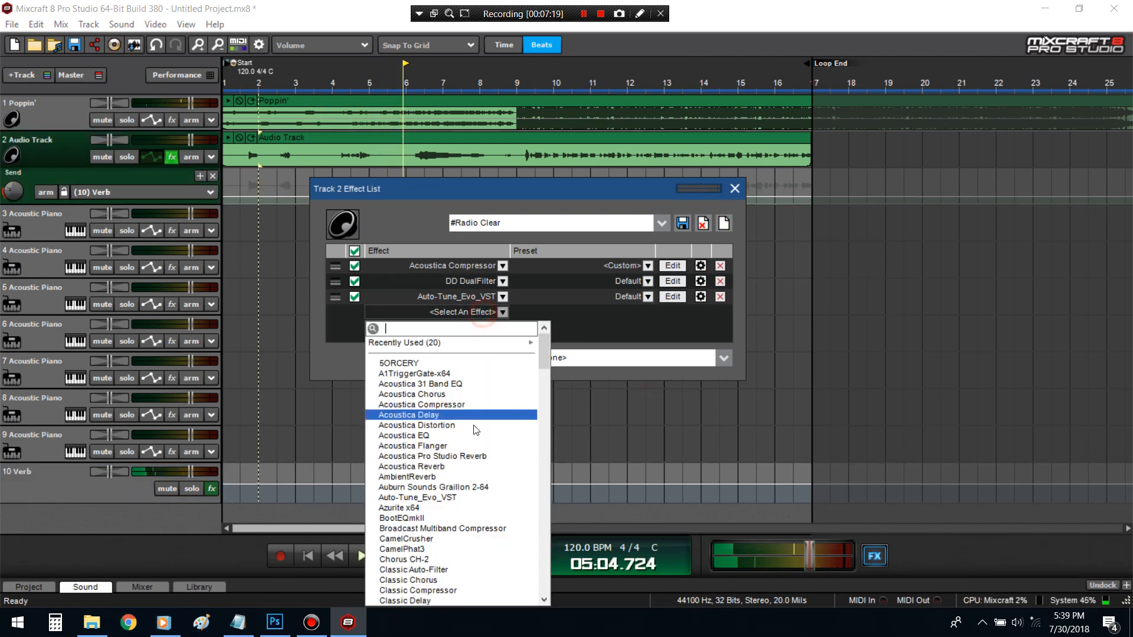
pyautogui.scroll(-3)
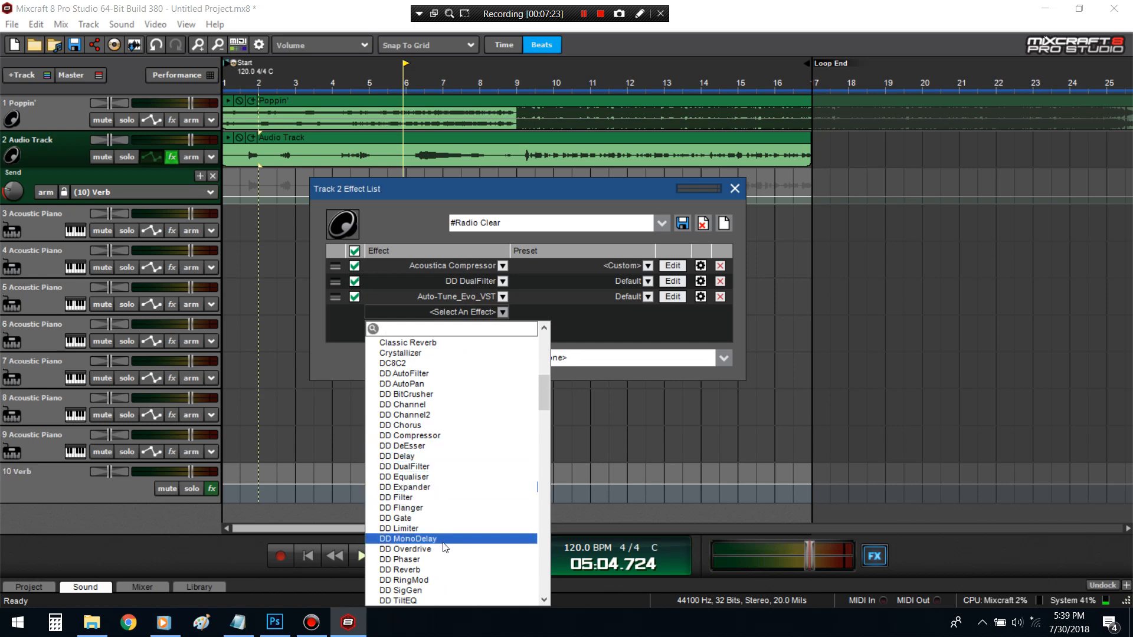
pyautogui.click(405, 549)
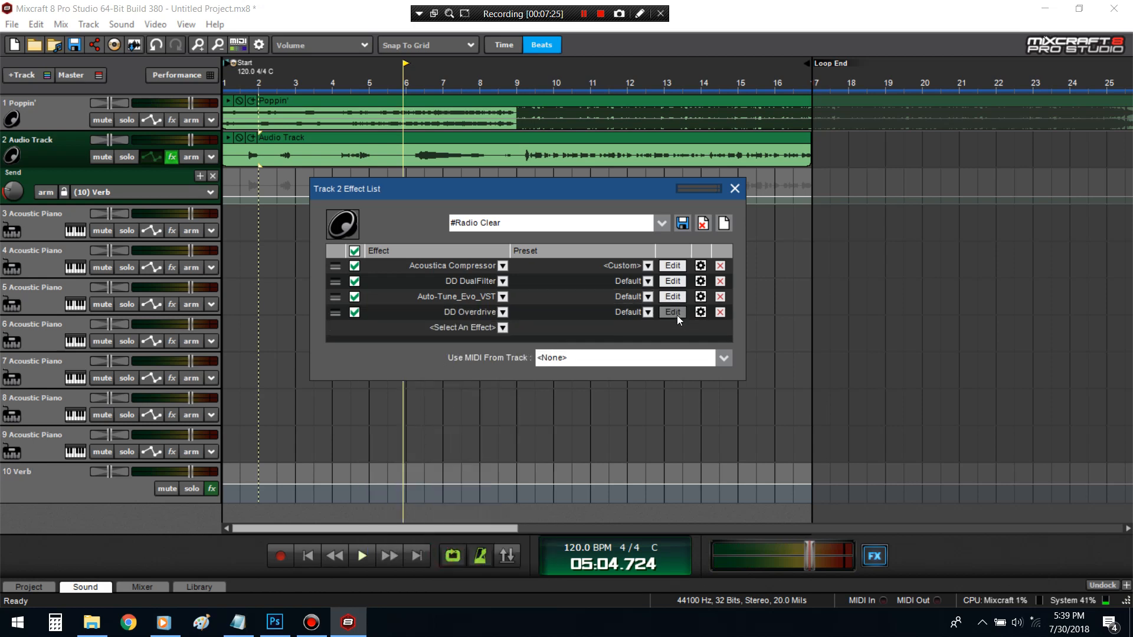
pyautogui.click(671, 311)
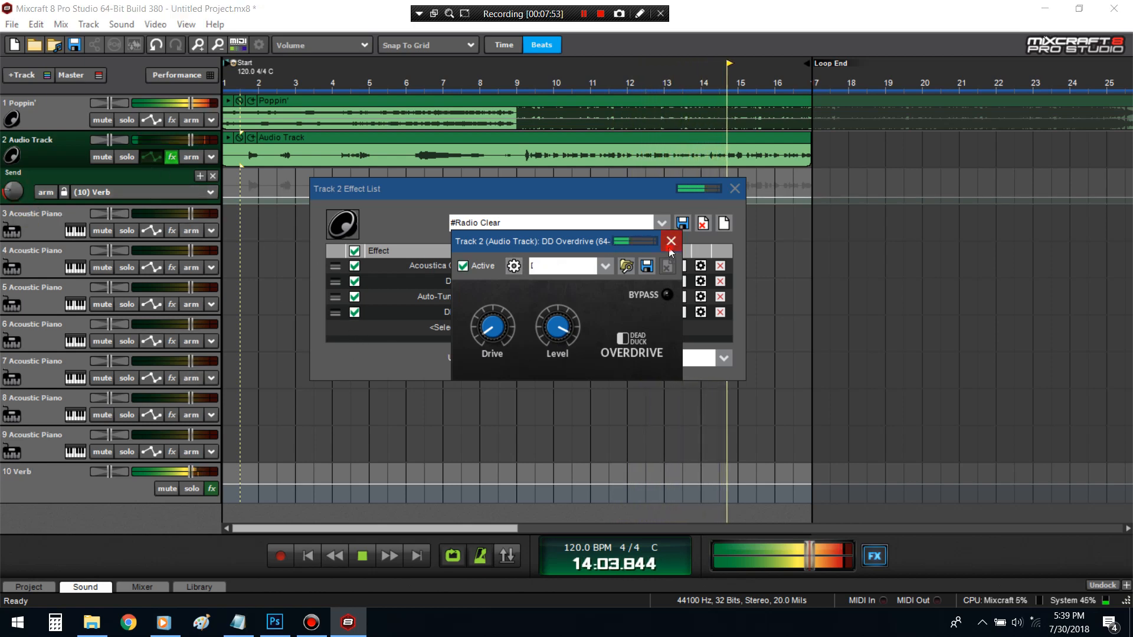
pyautogui.click(670, 240)
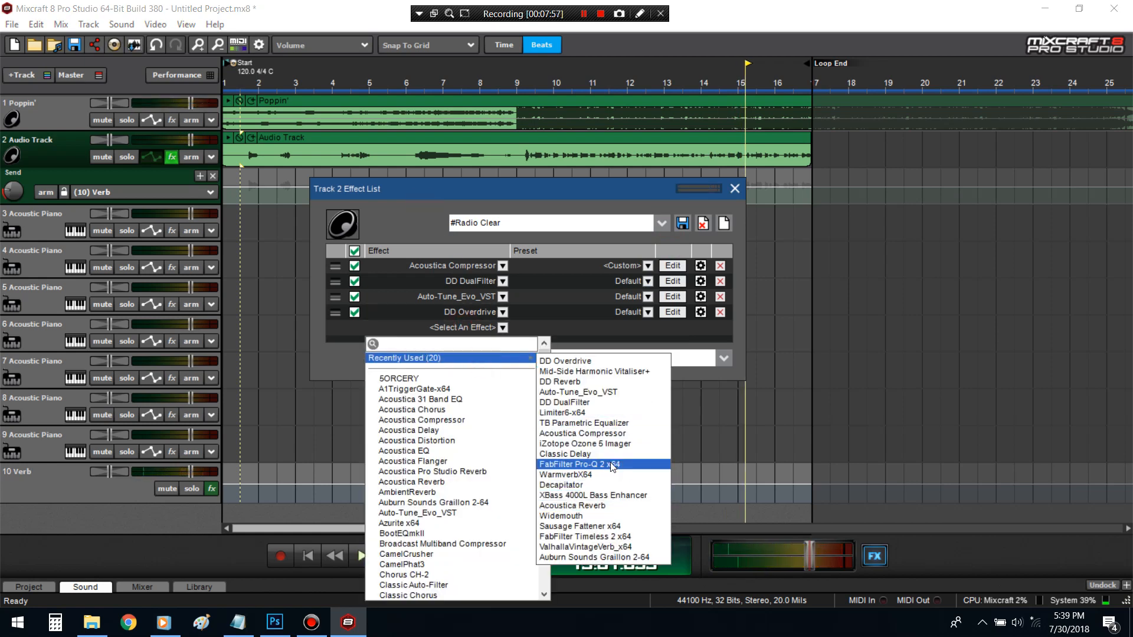
# - Add FabFilter Pro-Q 2 x64 from Recently Used with the Low Cut preset
pyautogui.click(578, 464)
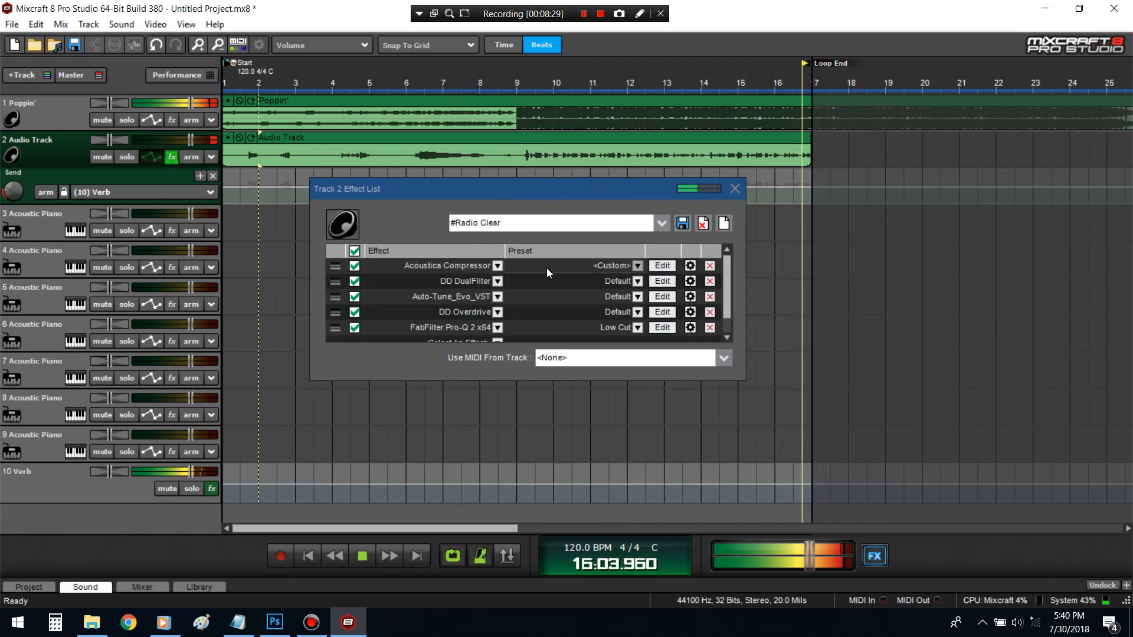
pyautogui.click(711, 266)
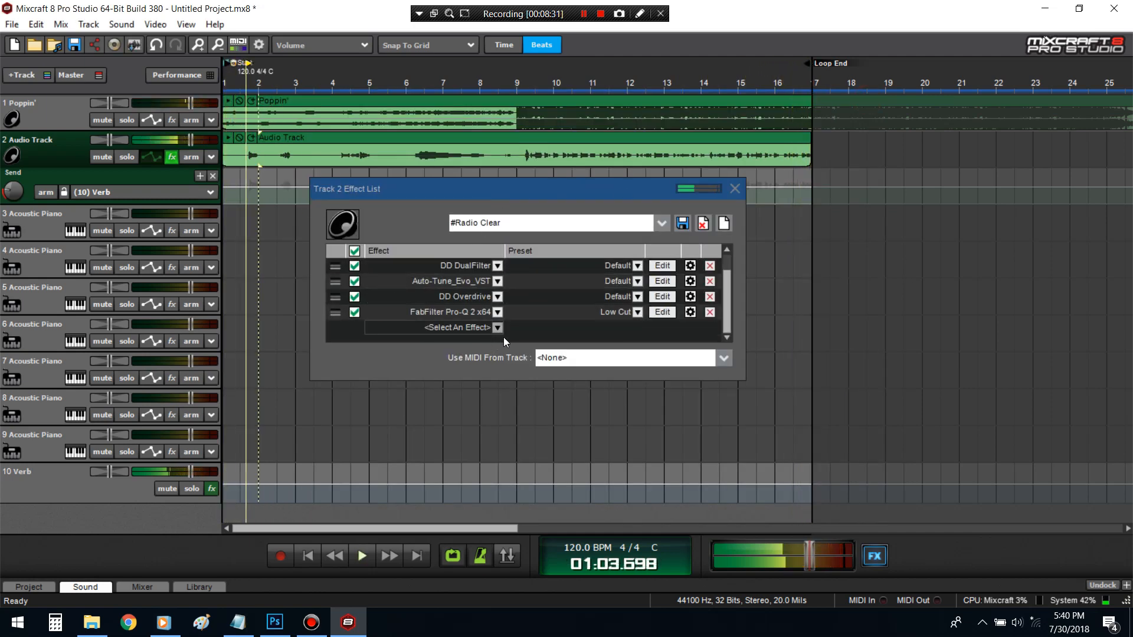
# - Add DD Limiter after FabFilter Pro-Q 2 on its default preset and review its settings
pyautogui.click(497, 327)
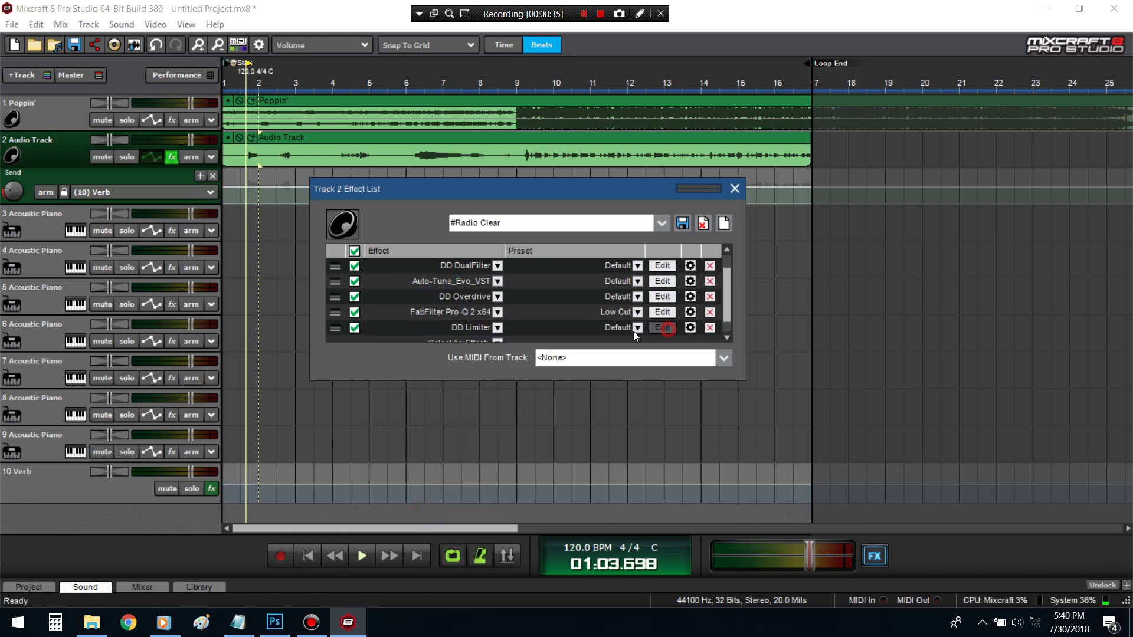
pyautogui.click(661, 327)
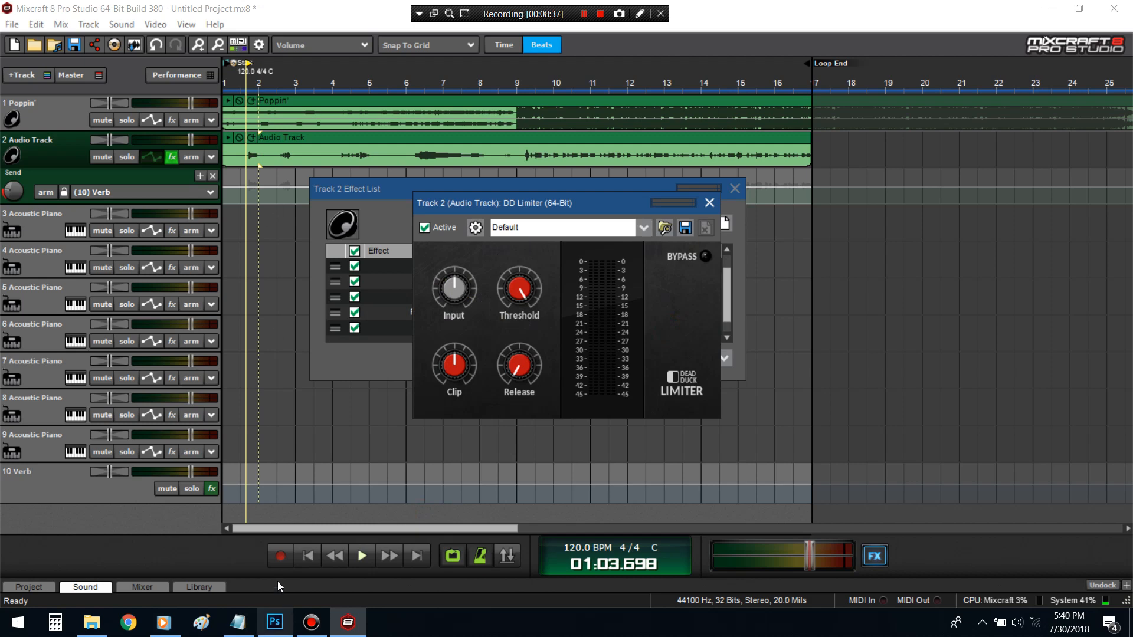
pyautogui.click(360, 555)
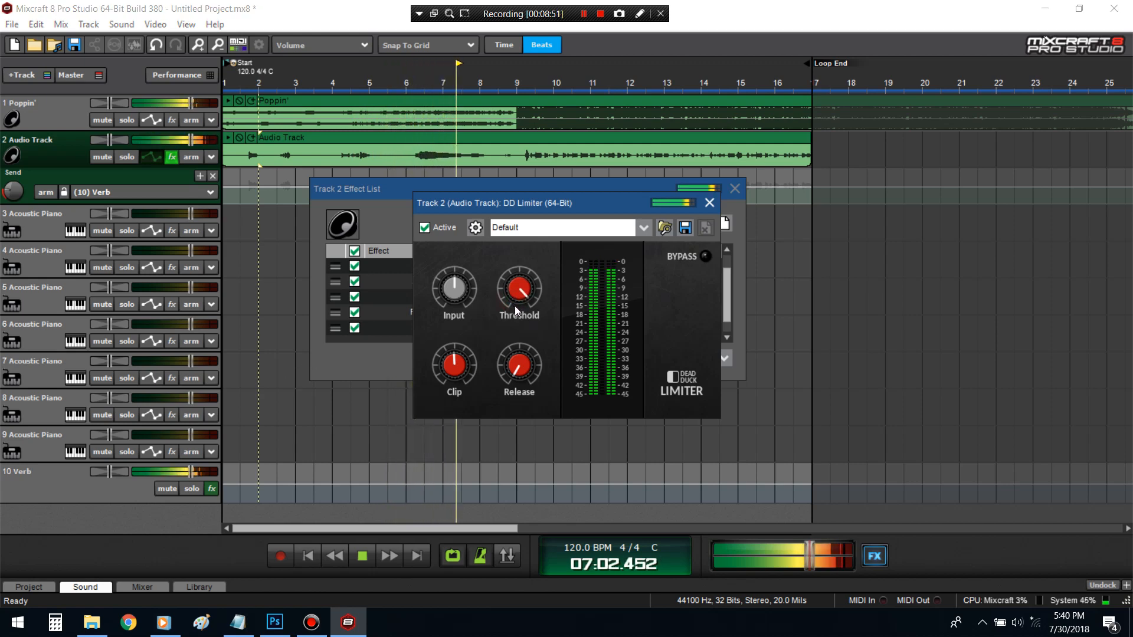
pyautogui.click(708, 203)
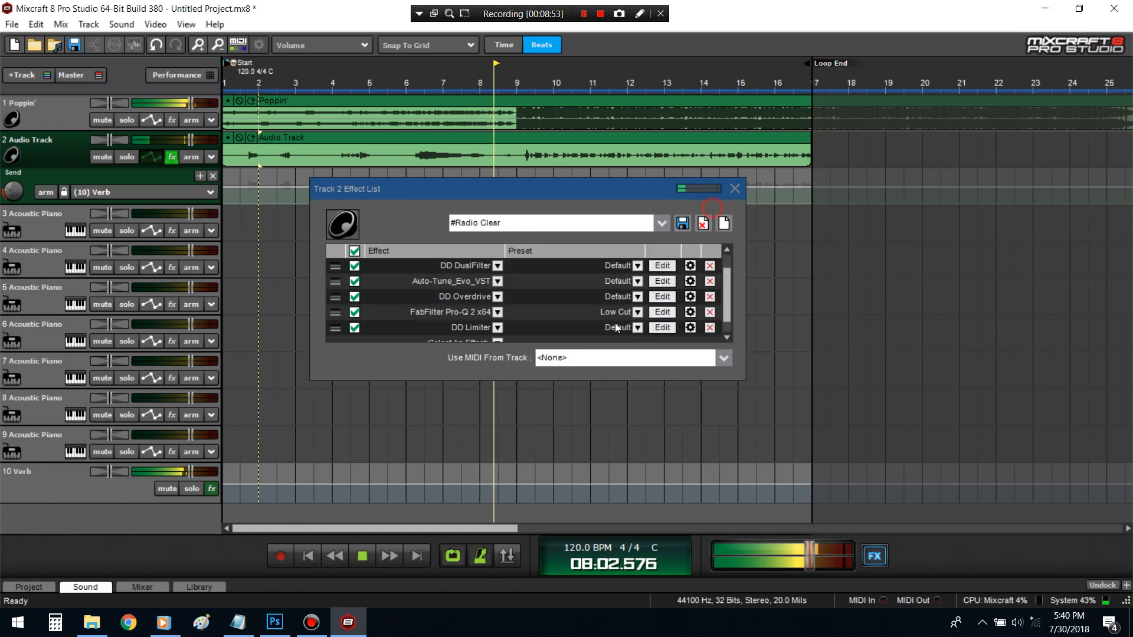
# - Briefly recheck the DD Overdrive settings in the vocal chain
pyautogui.click(709, 266)
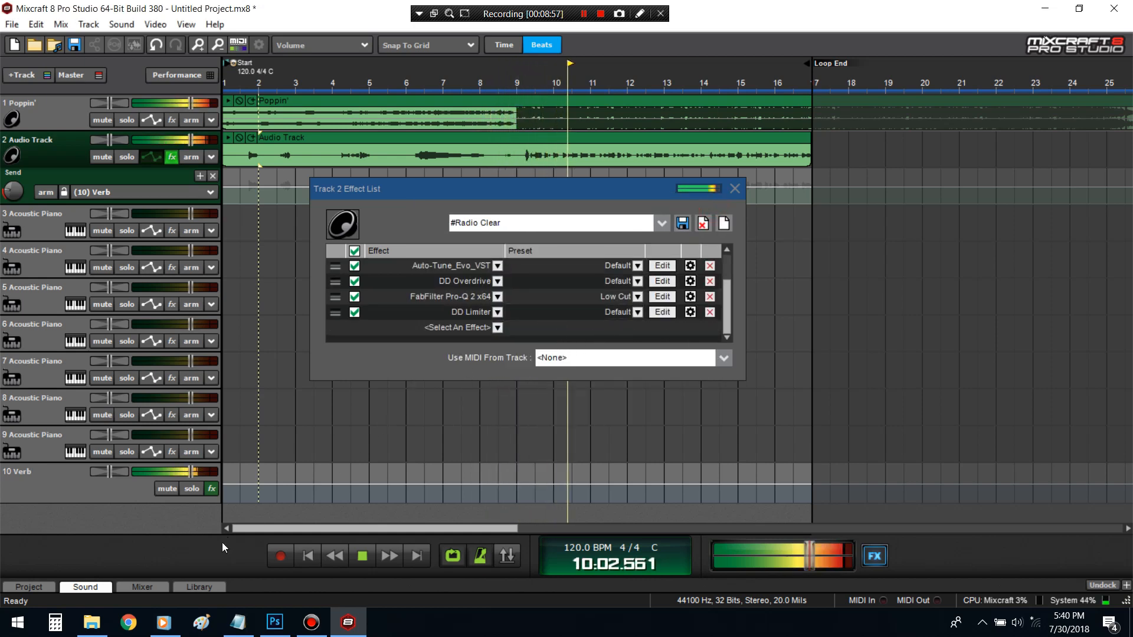
pyautogui.click(661, 281)
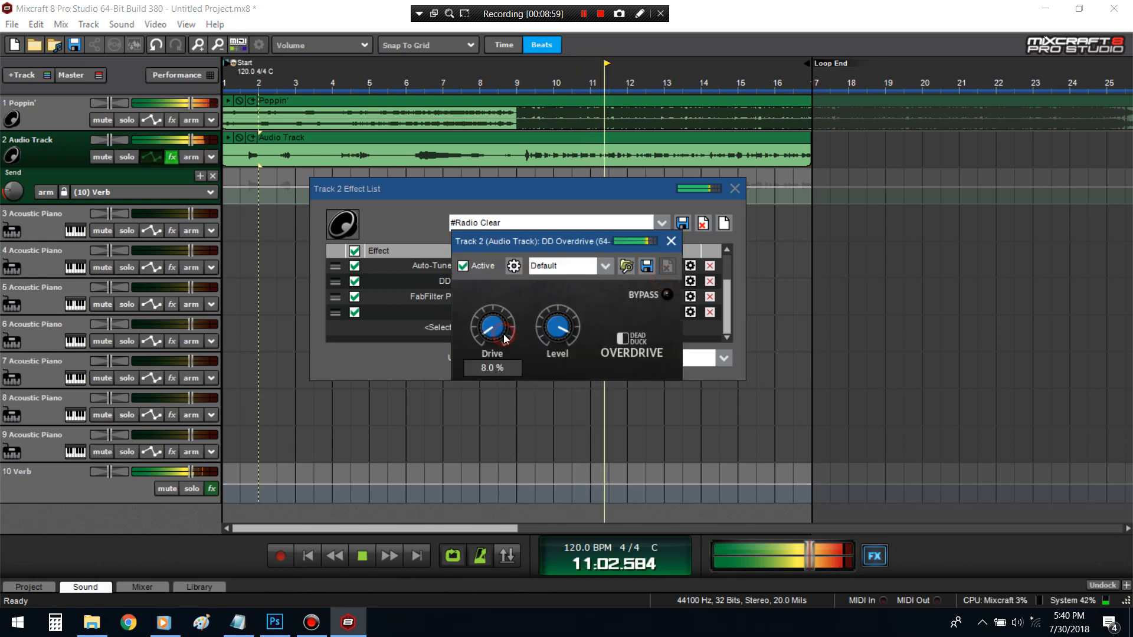
pyautogui.click(671, 240)
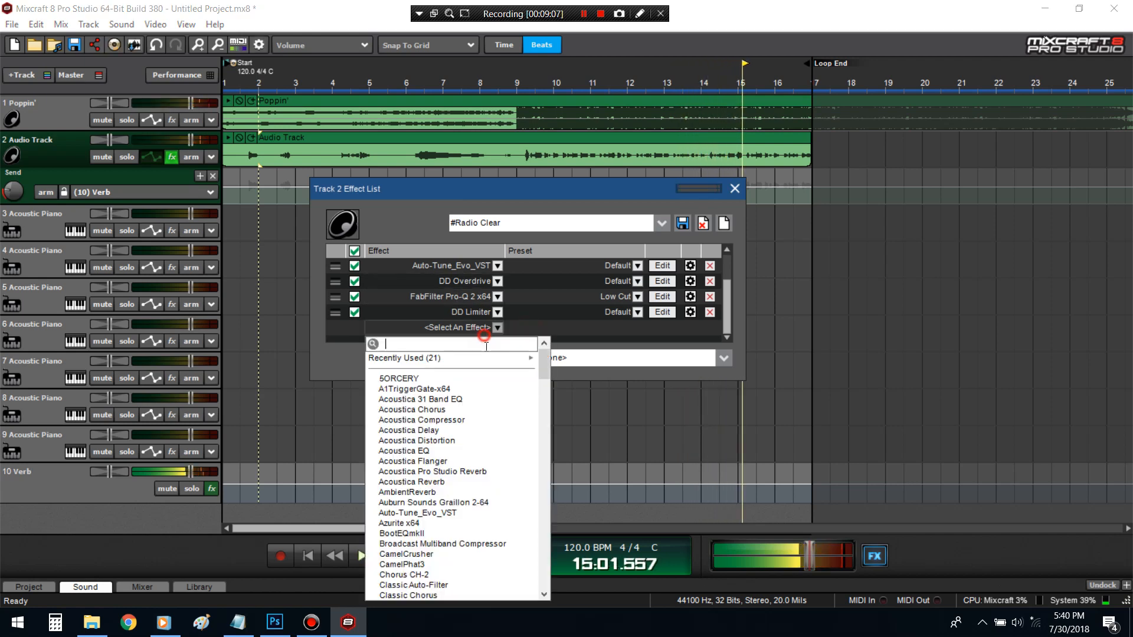
# - Insert DD BitCrusher before the limiter and set Crush to 7 bits
pyautogui.scroll(-3)
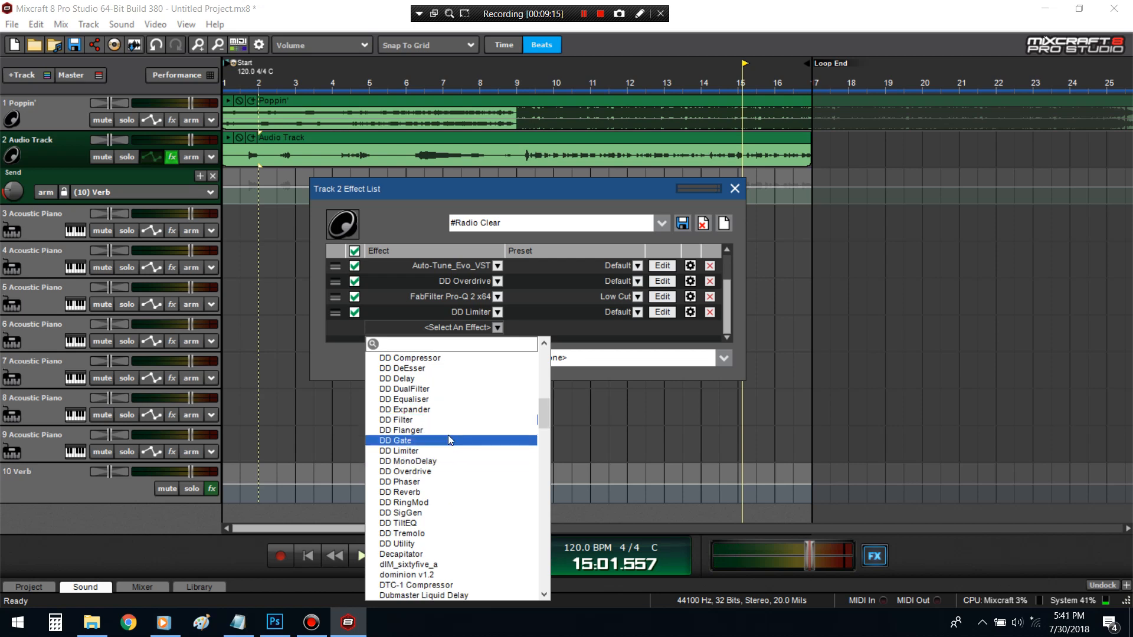
pyautogui.scroll(3)
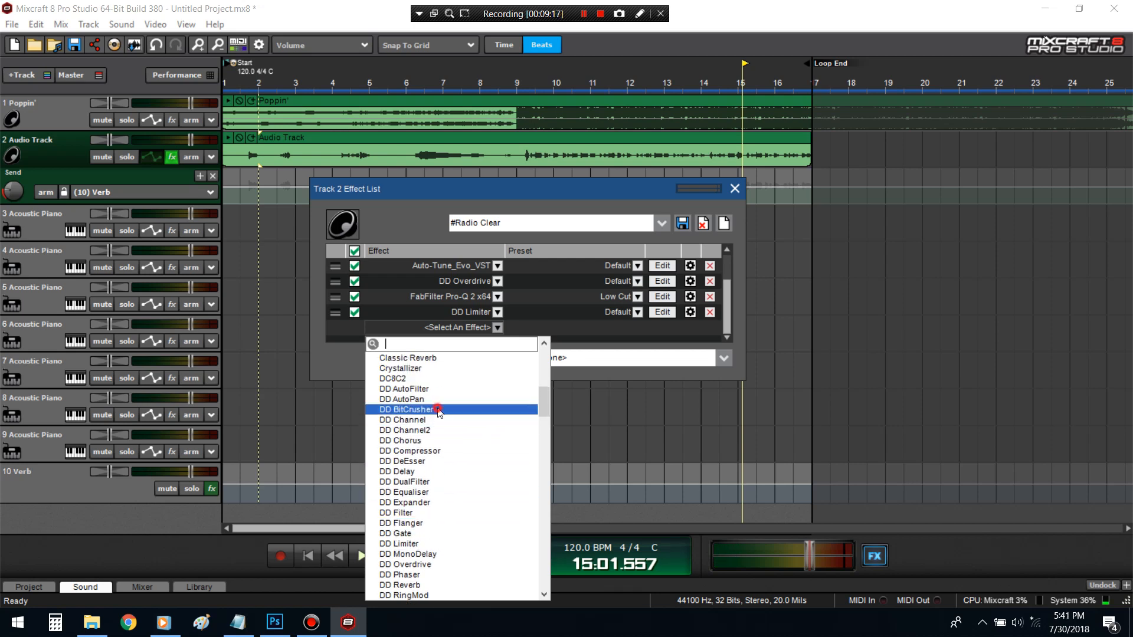
pyautogui.click(407, 409)
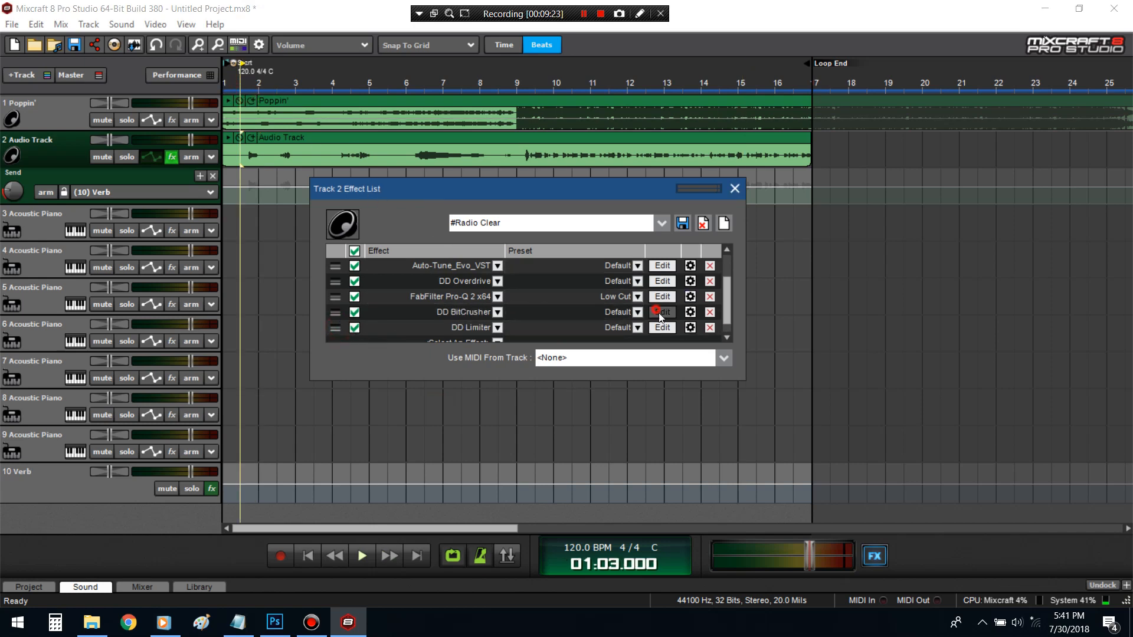
pyautogui.click(658, 311)
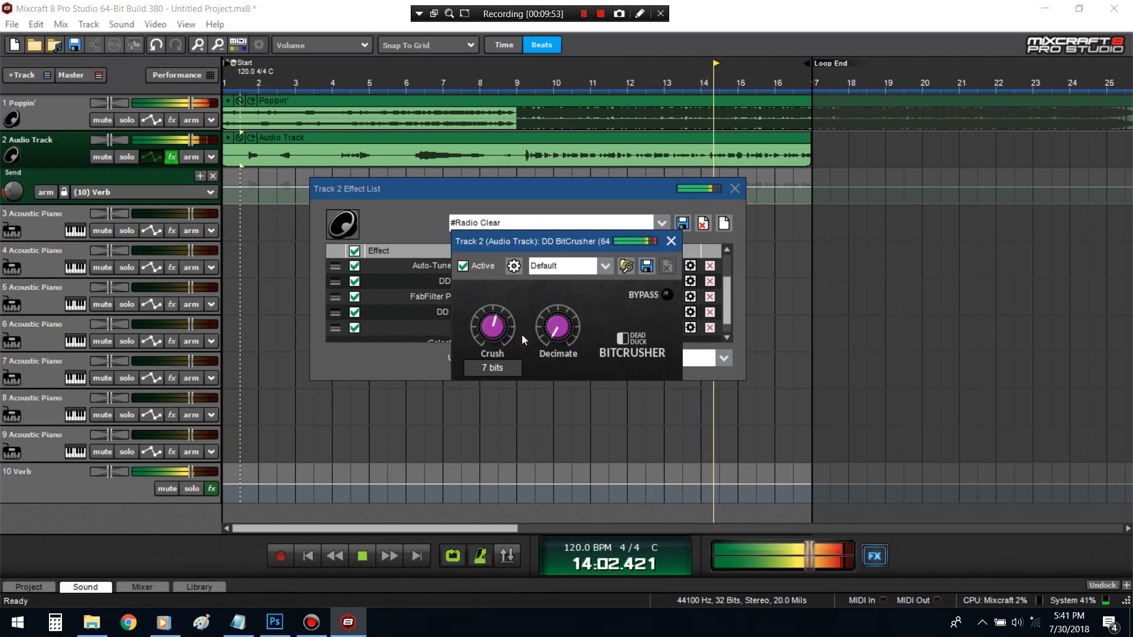
pyautogui.click(671, 241)
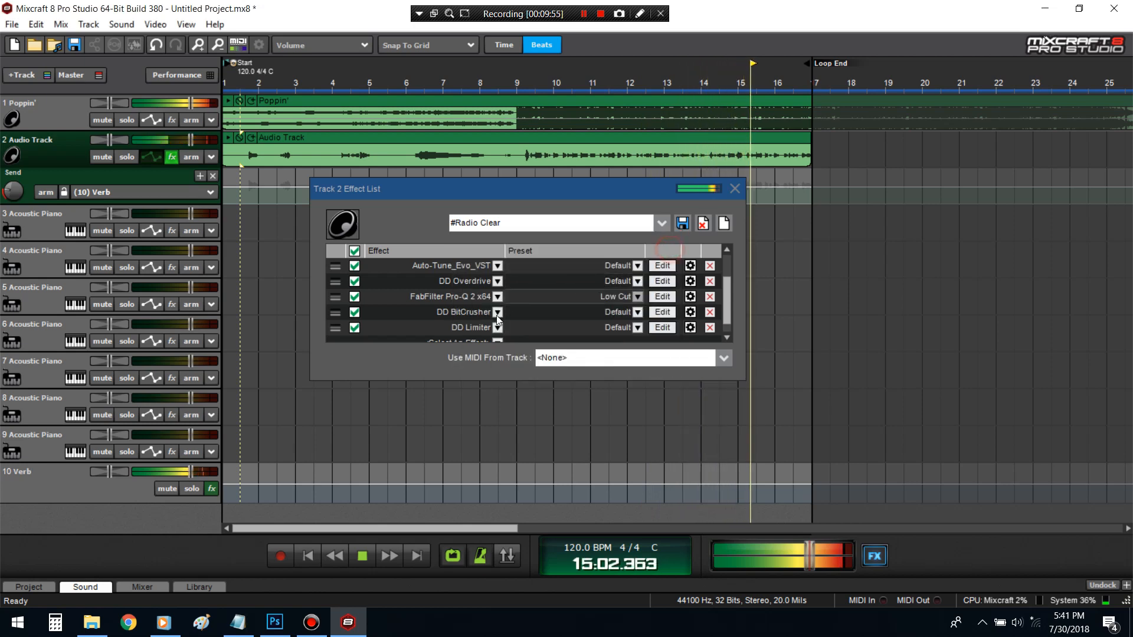
# - Return to Track 2 and start playback to hear the crushed vocal
pyautogui.click(710, 266)
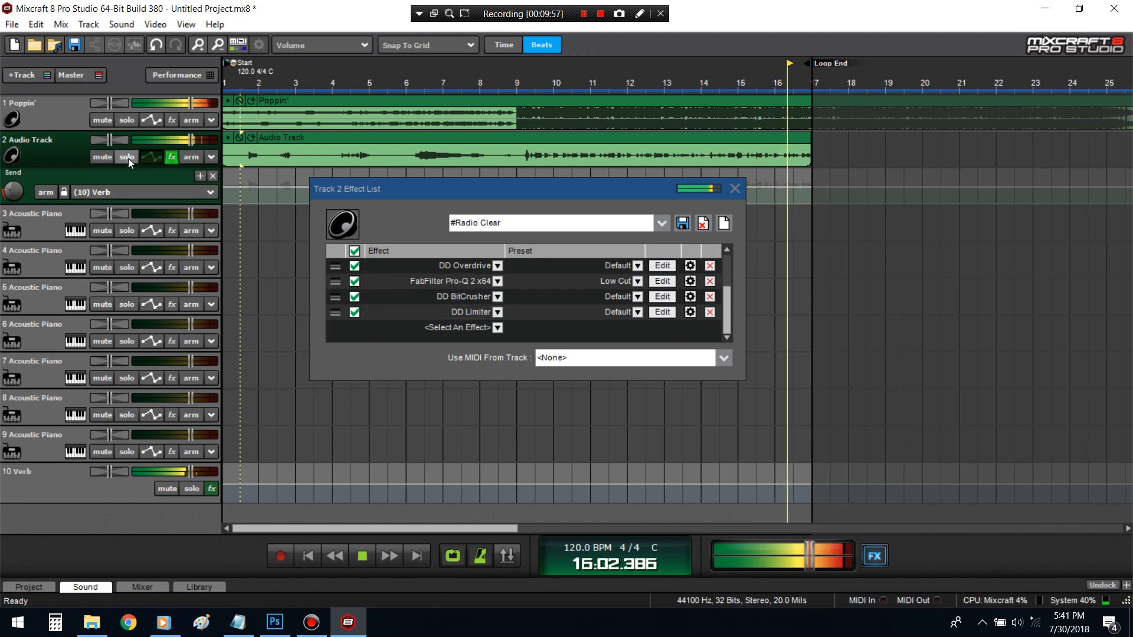
pyautogui.click(126, 157)
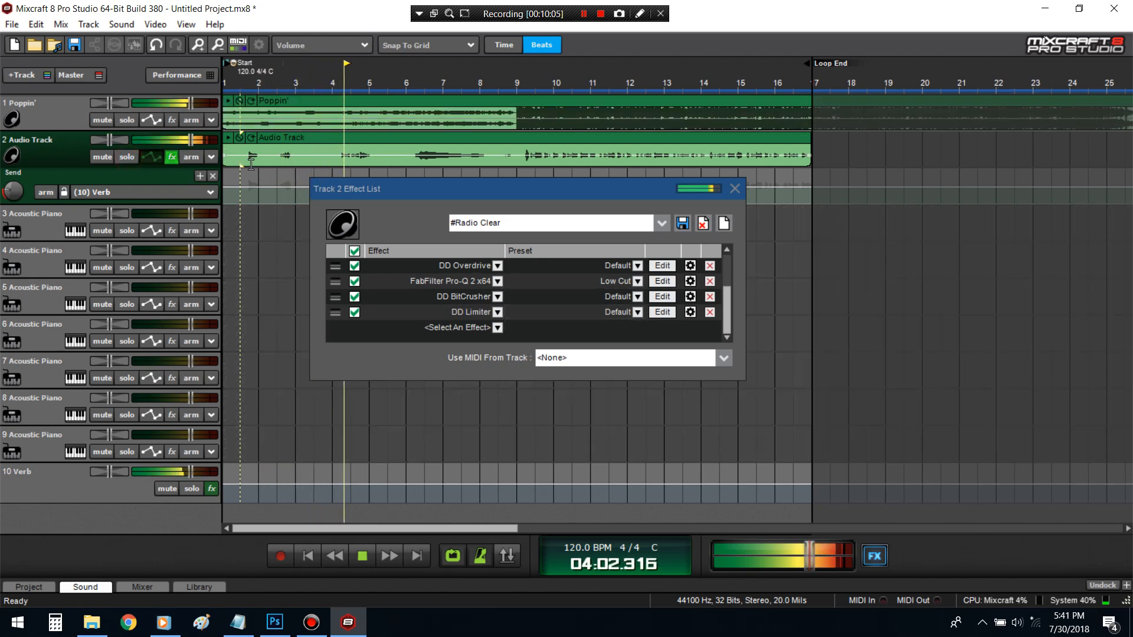
pyautogui.click(362, 556)
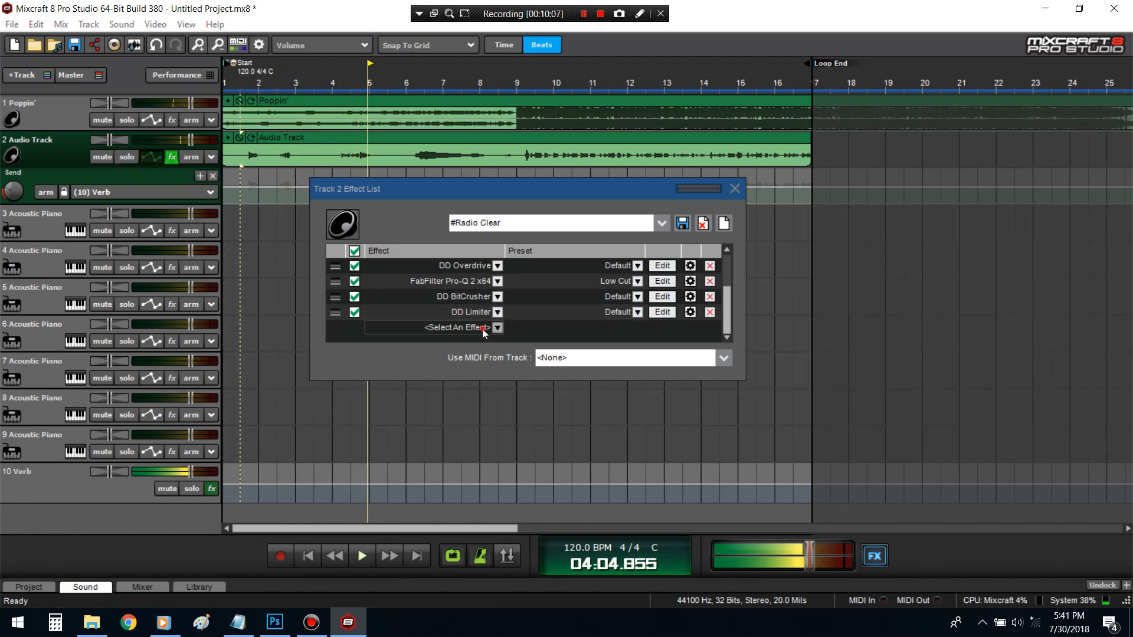
# - Add DD Flanger as the last effect in Track 2's chain
pyautogui.click(497, 327)
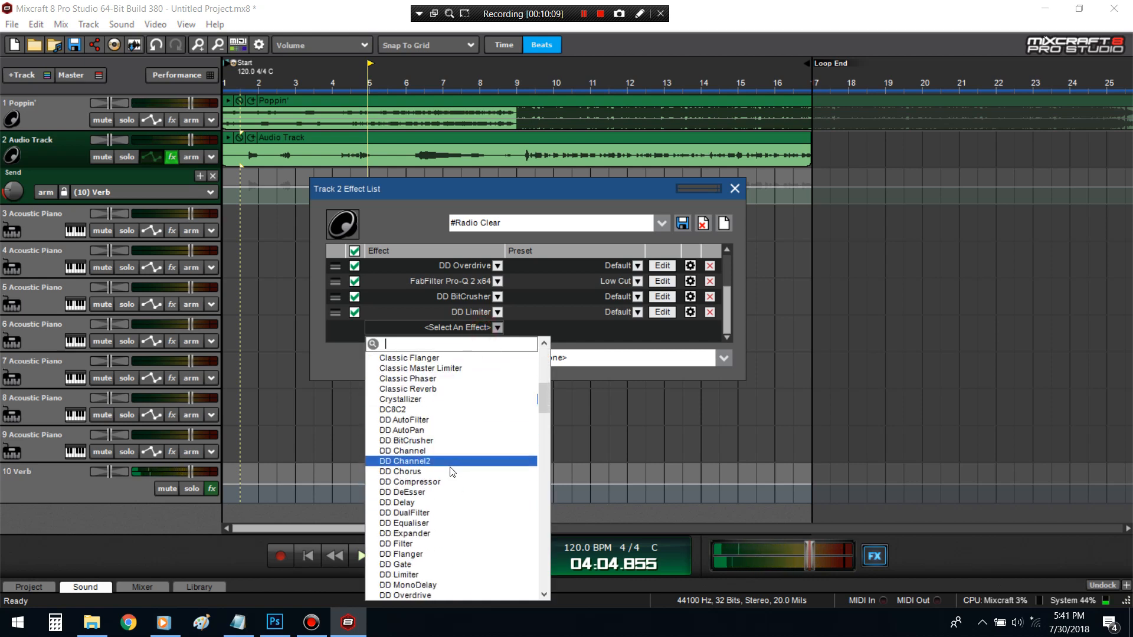
pyautogui.click(401, 555)
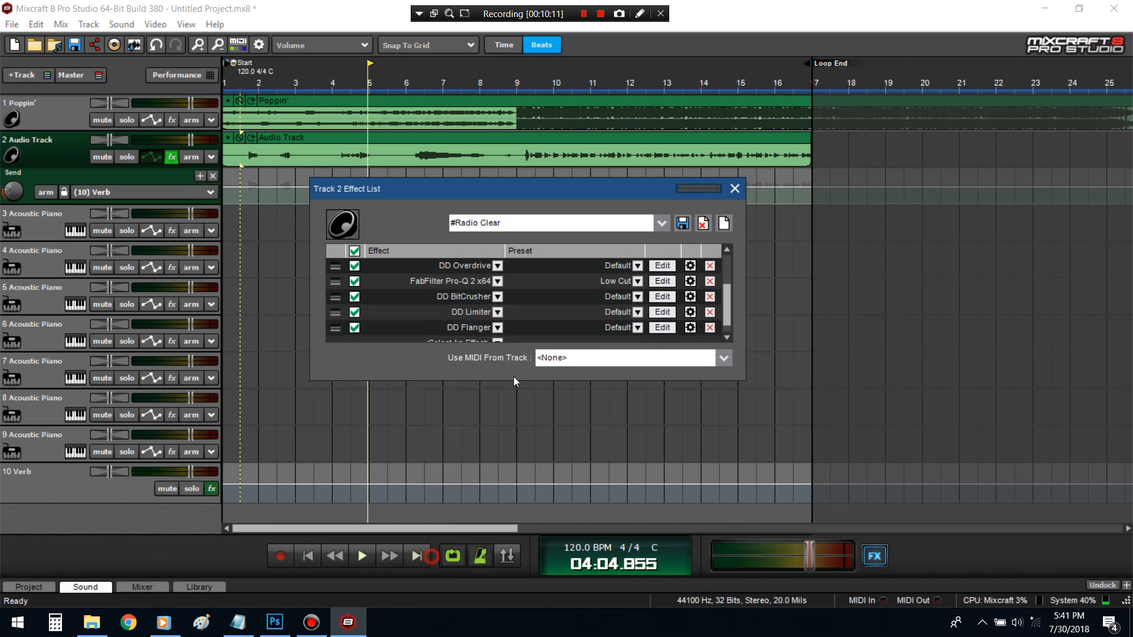
pyautogui.click(660, 327)
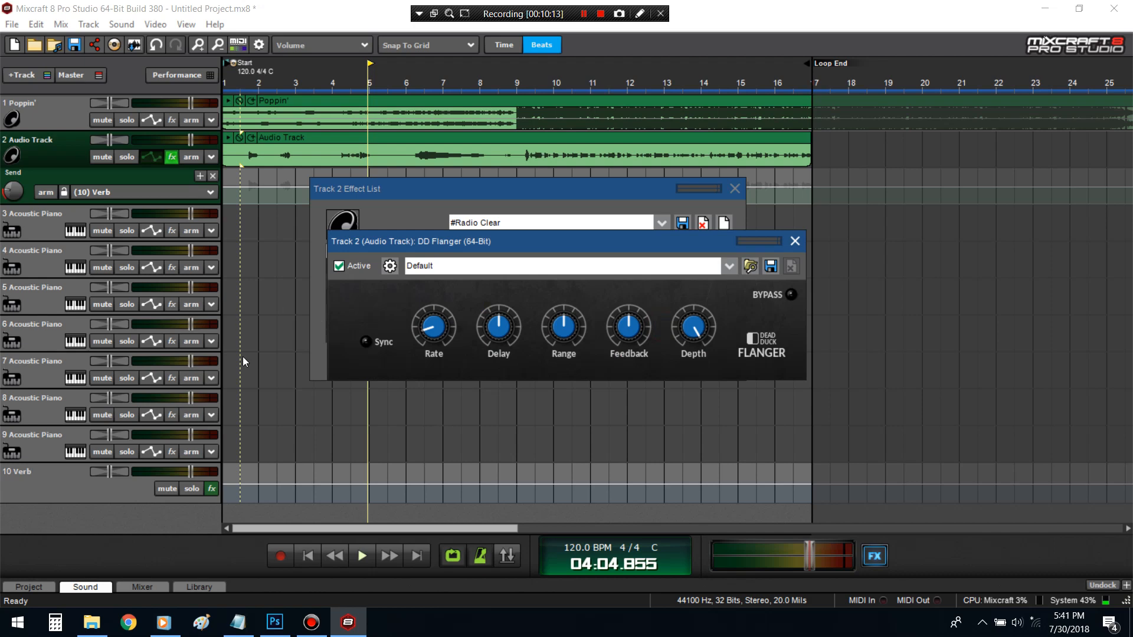
# - Sync the flanger to tempo and adjust its delay and range during playback
pyautogui.click(365, 343)
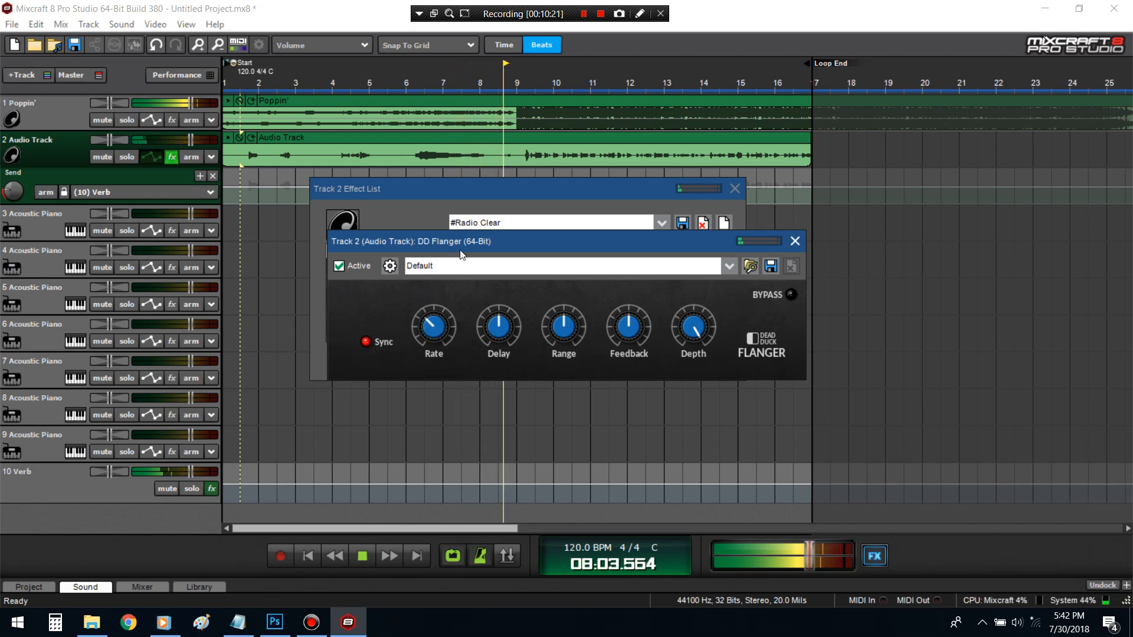
pyautogui.click(735, 189)
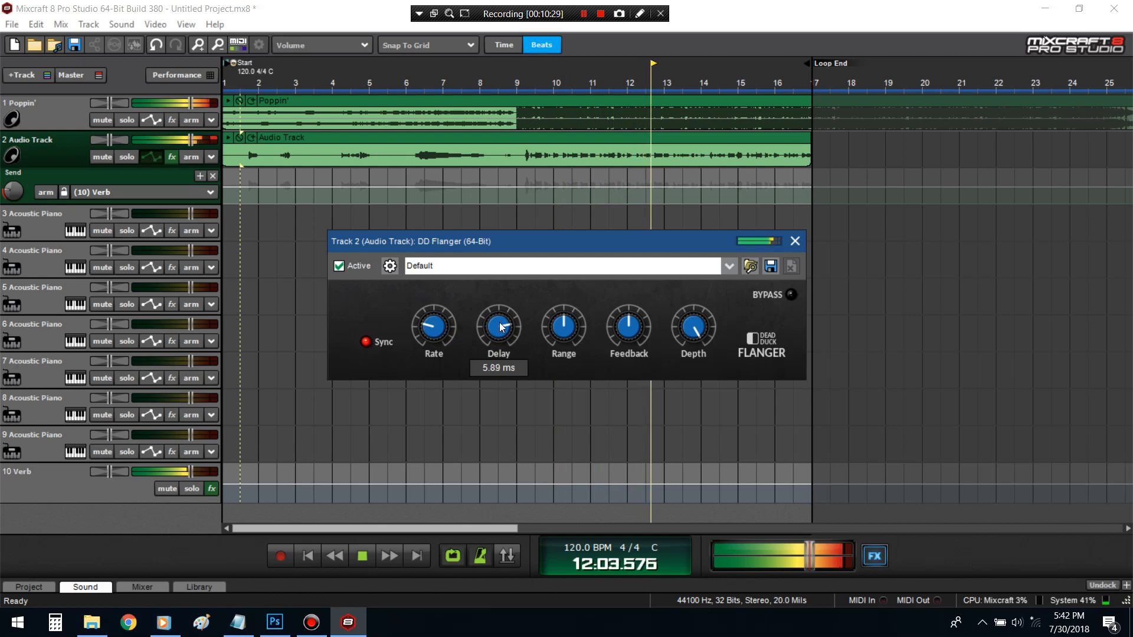
pyautogui.click(692, 327)
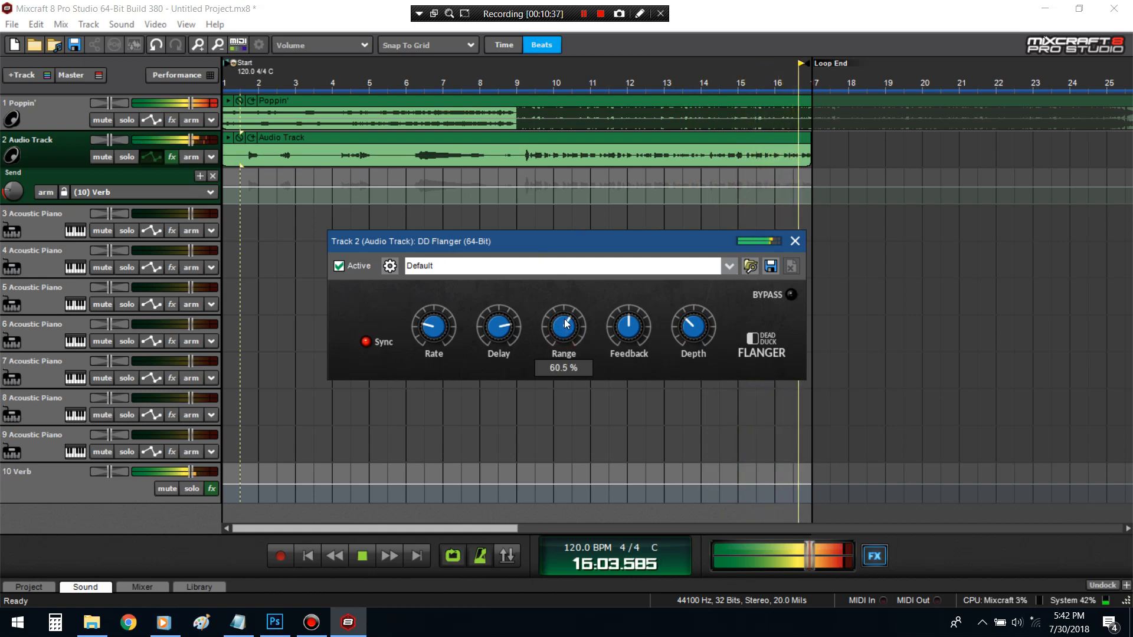
pyautogui.moveTo(640, 319)
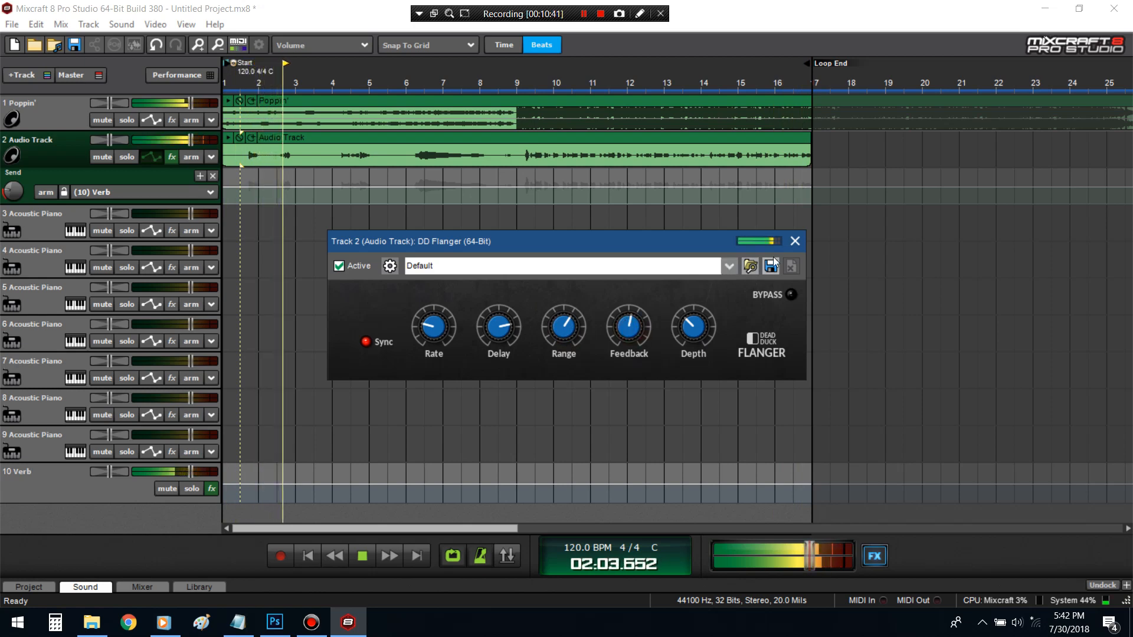
# - Close the DD Flanger window and stop playback, leaving the arrangement visible
pyautogui.click(793, 241)
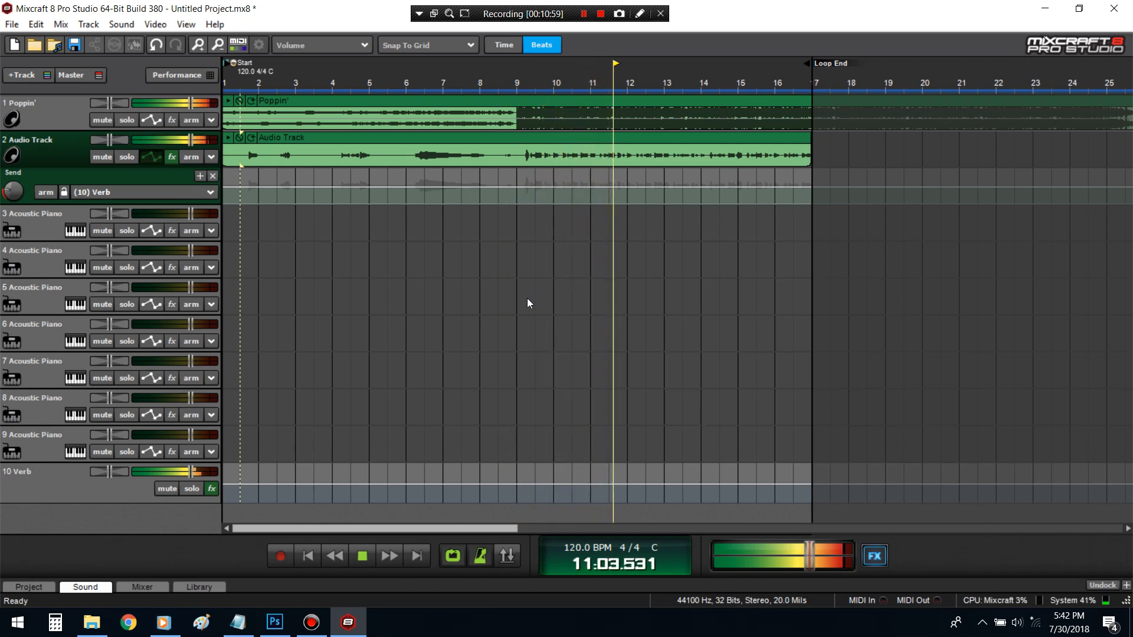
pyautogui.click(361, 555)
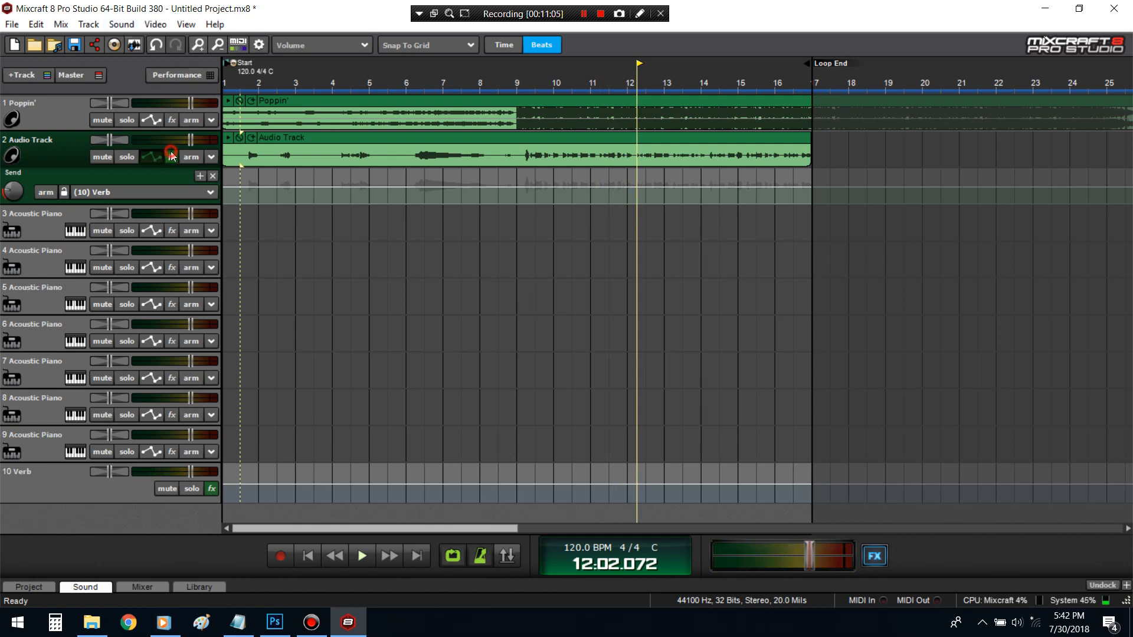
# - Show Track 2's eight-effect list and check Pro-Q 2's Low Cut curve
pyautogui.click(171, 157)
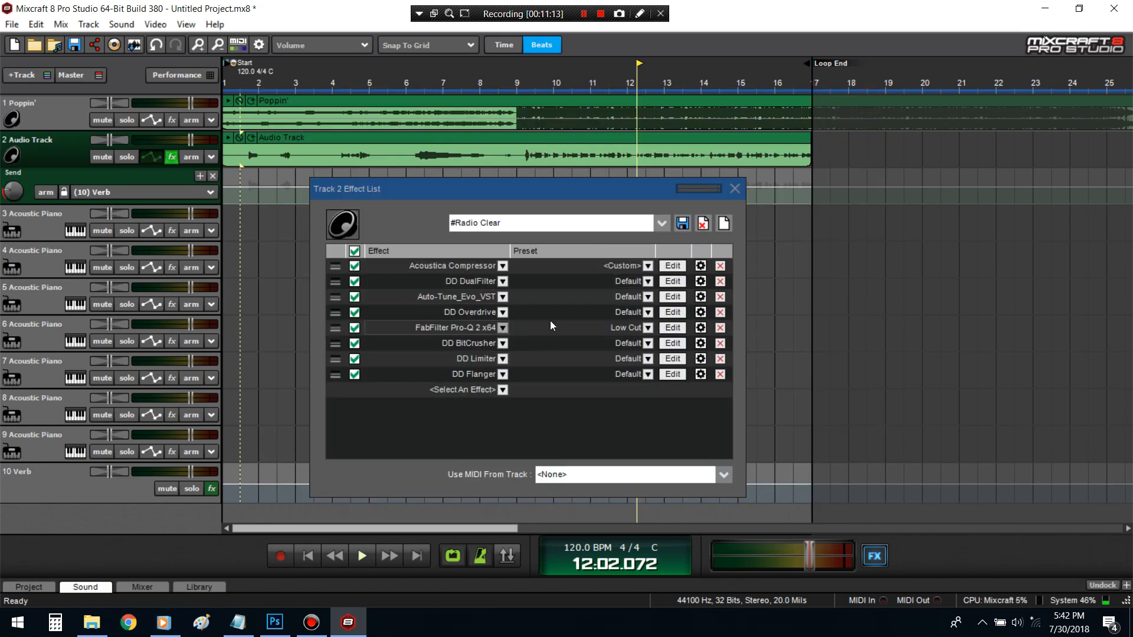
pyautogui.click(671, 327)
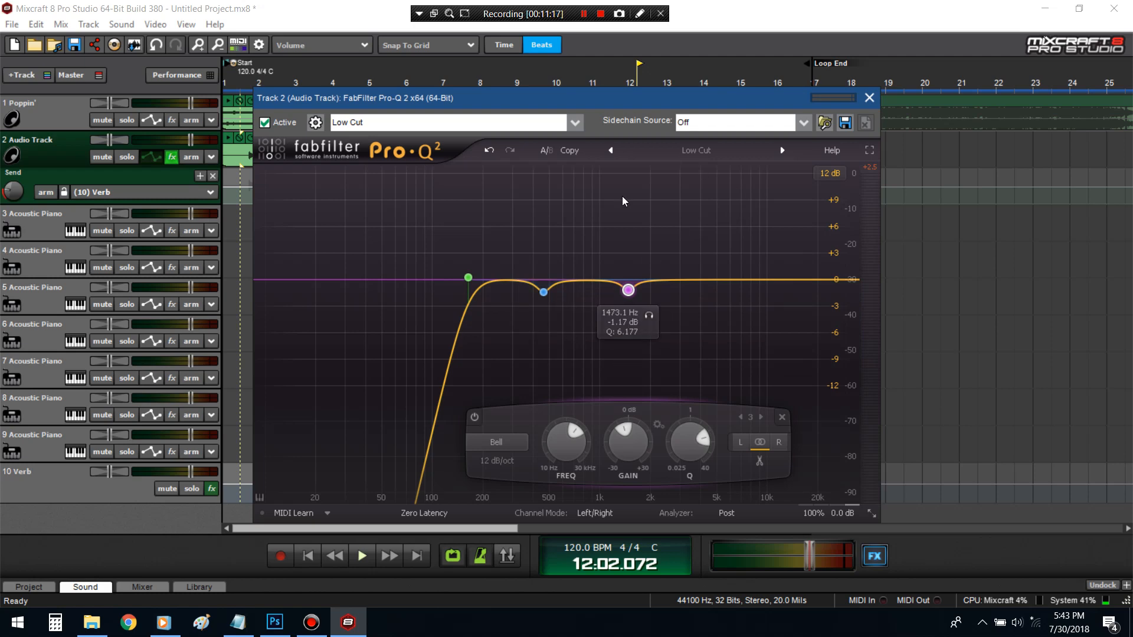
pyautogui.click(869, 98)
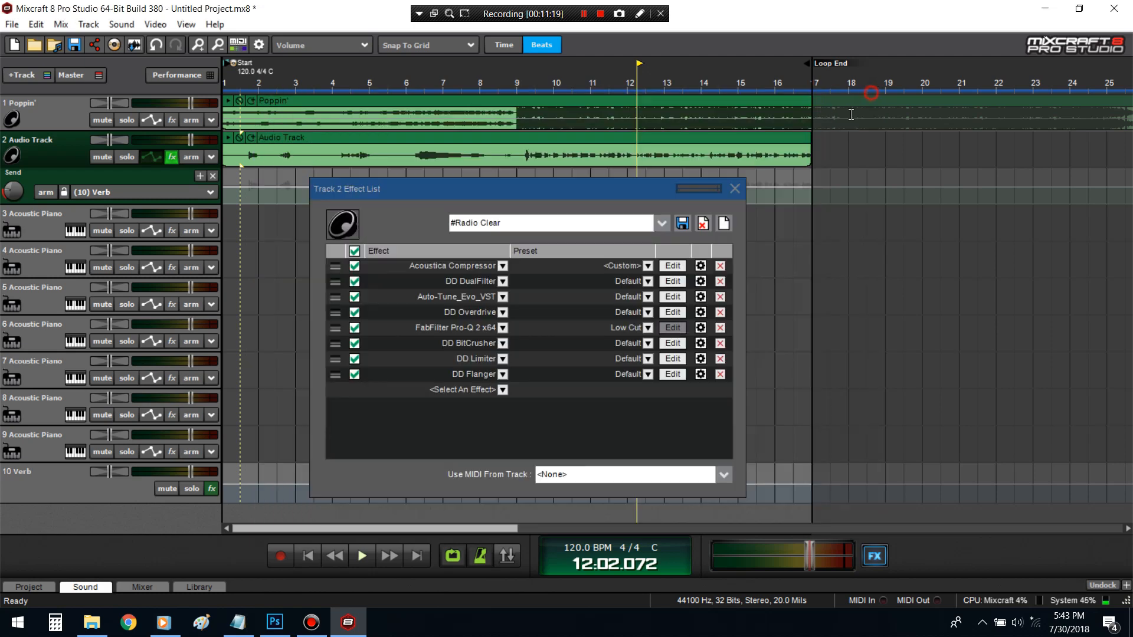
pyautogui.moveTo(579, 311)
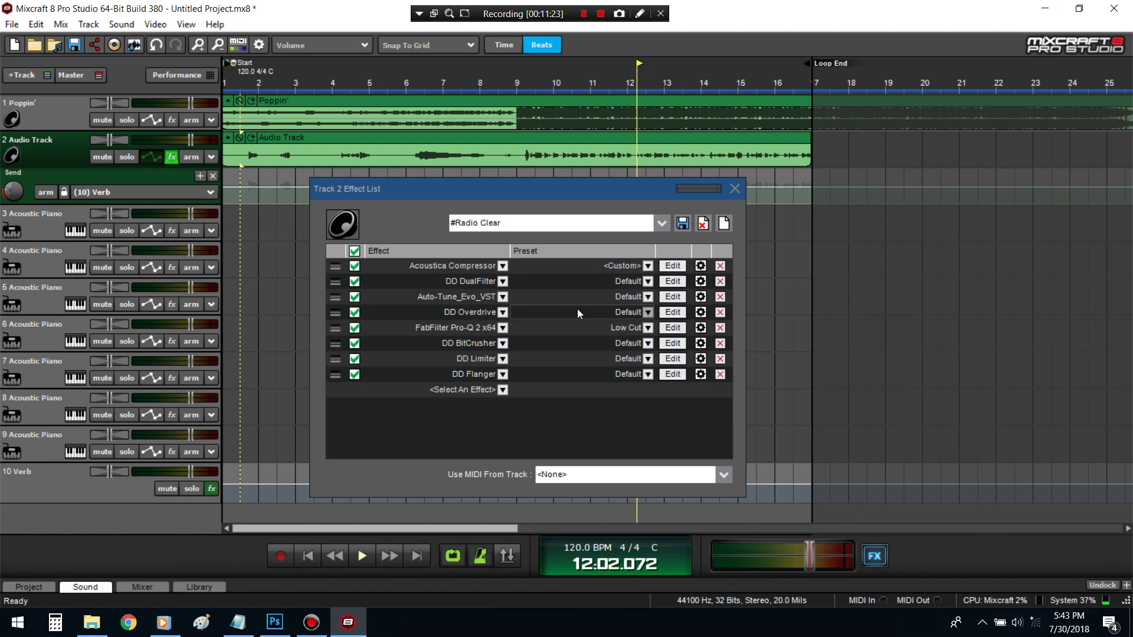
pyautogui.moveTo(617, 359)
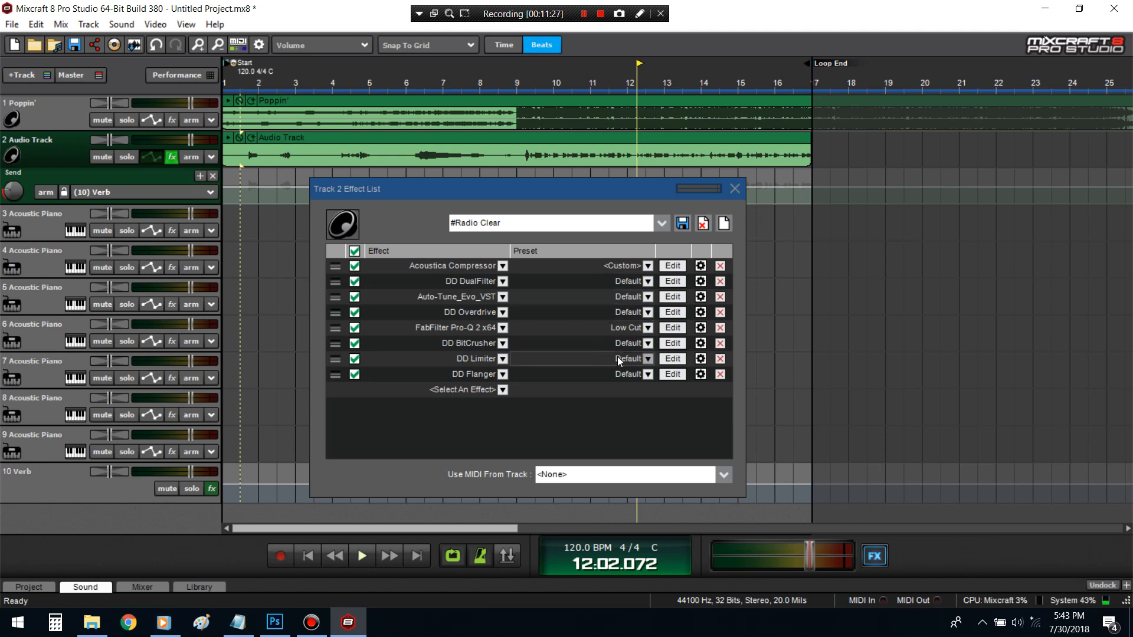
pyautogui.moveTo(670, 344)
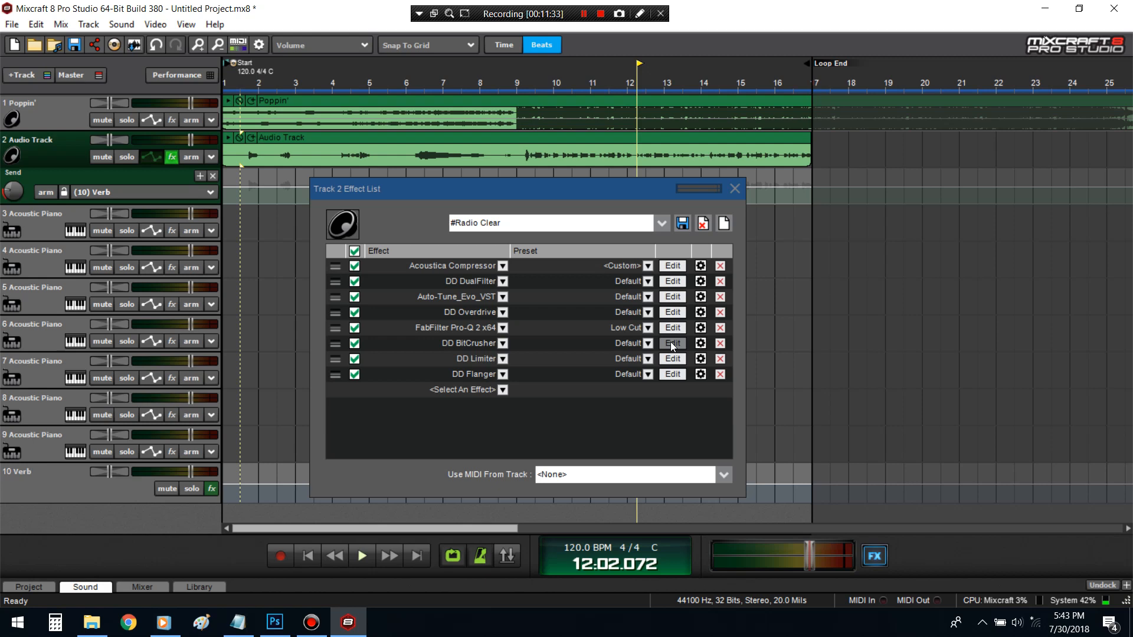
pyautogui.moveTo(660, 297)
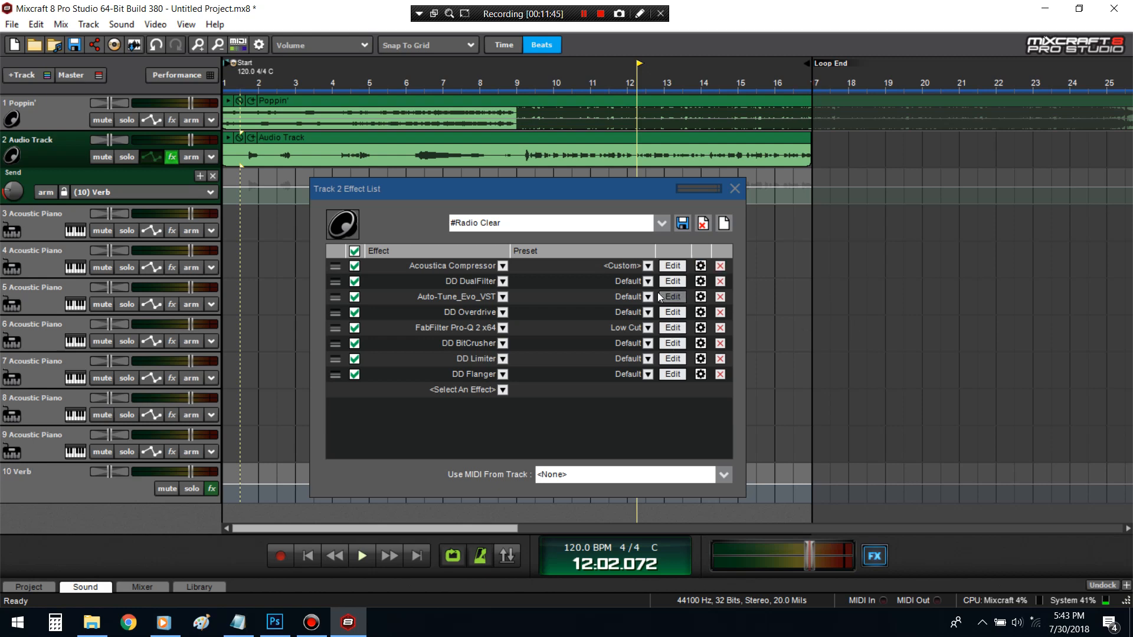
pyautogui.click(670, 281)
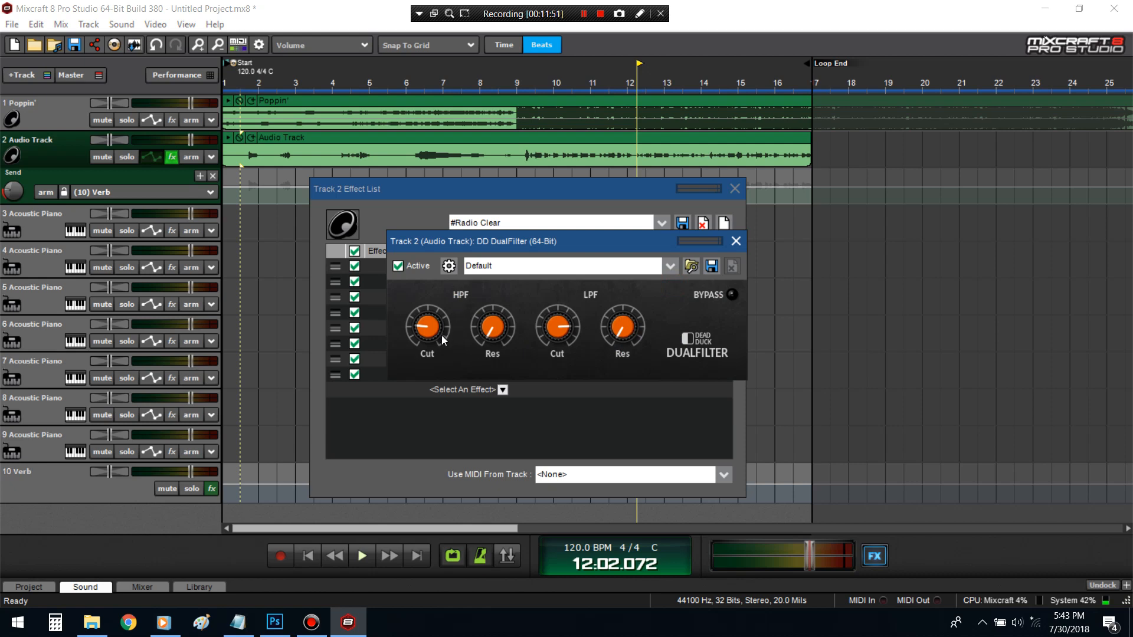
pyautogui.moveTo(466, 305)
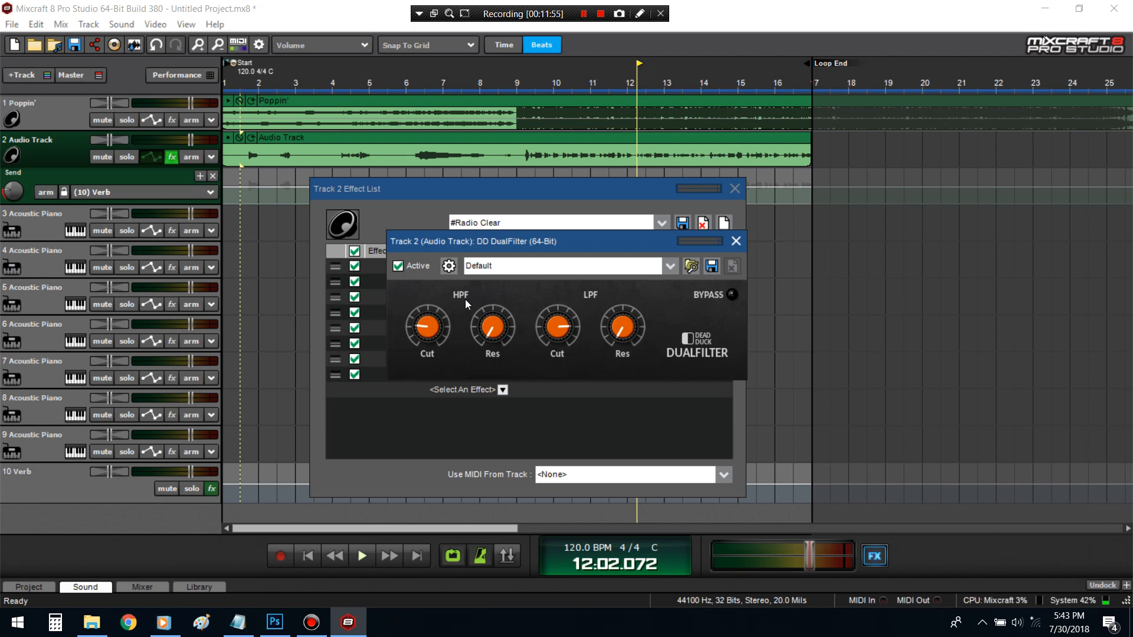
pyautogui.moveTo(573, 357)
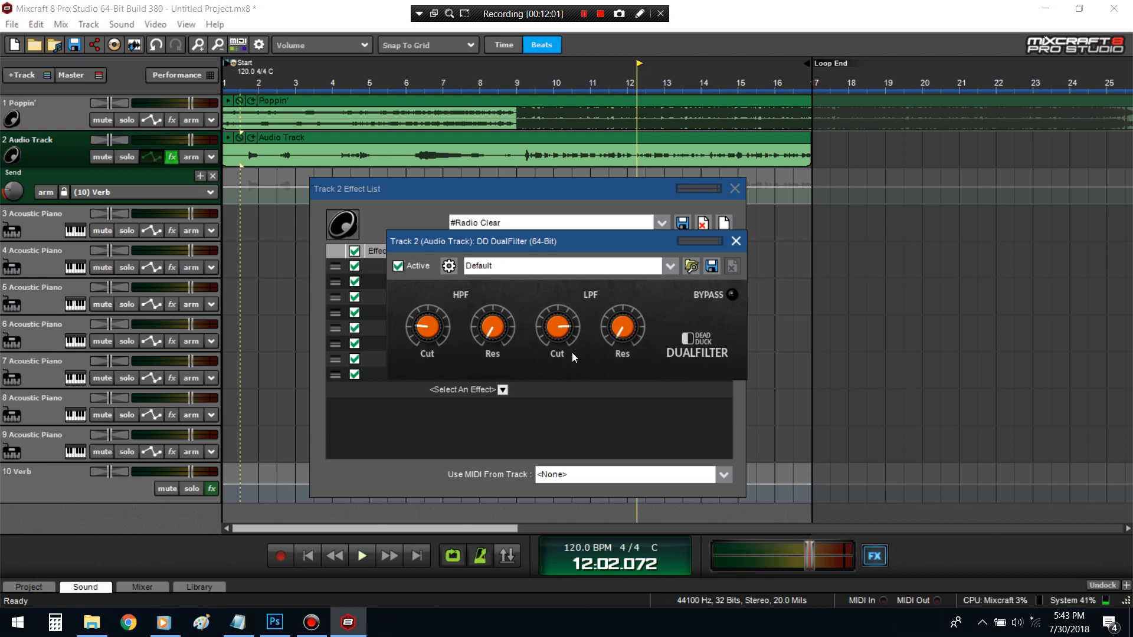
pyautogui.moveTo(589, 309)
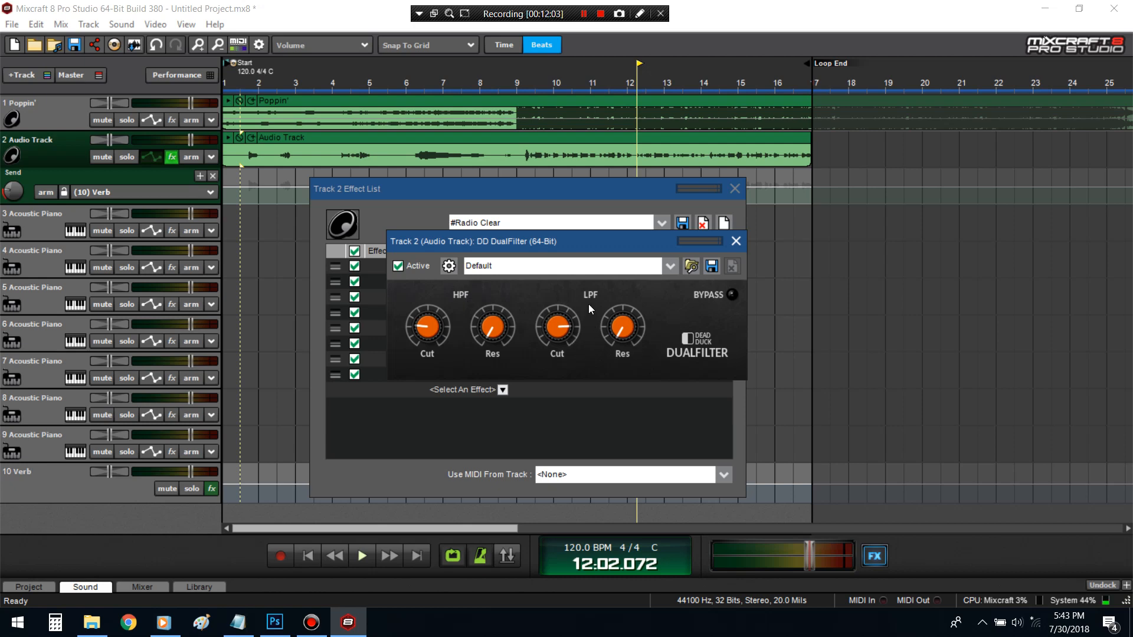
pyautogui.click(735, 241)
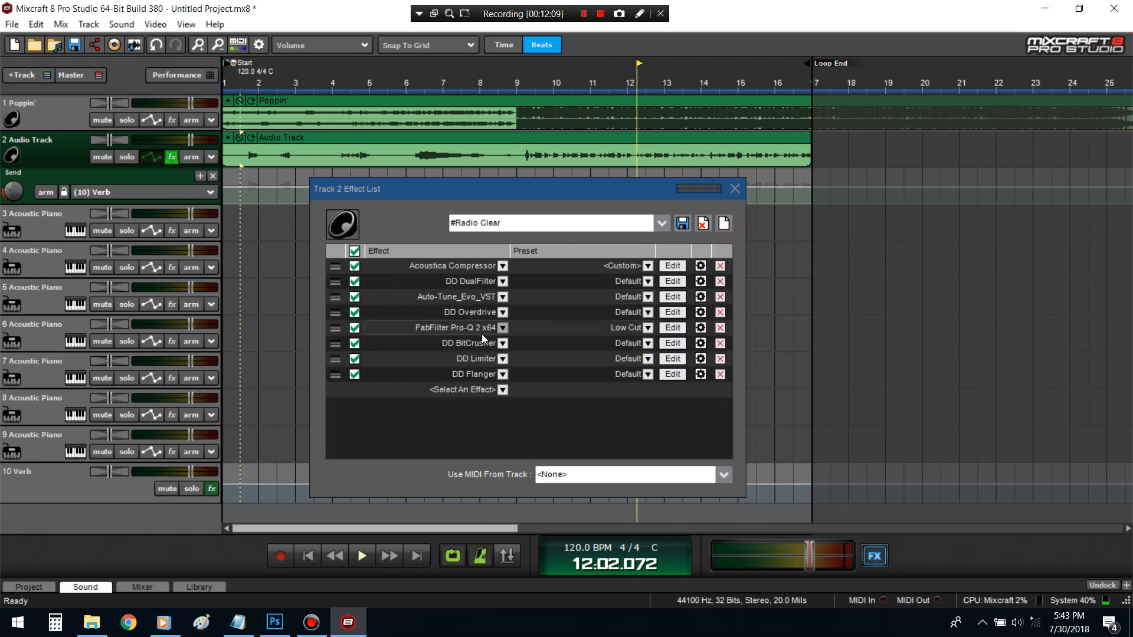
pyautogui.click(671, 312)
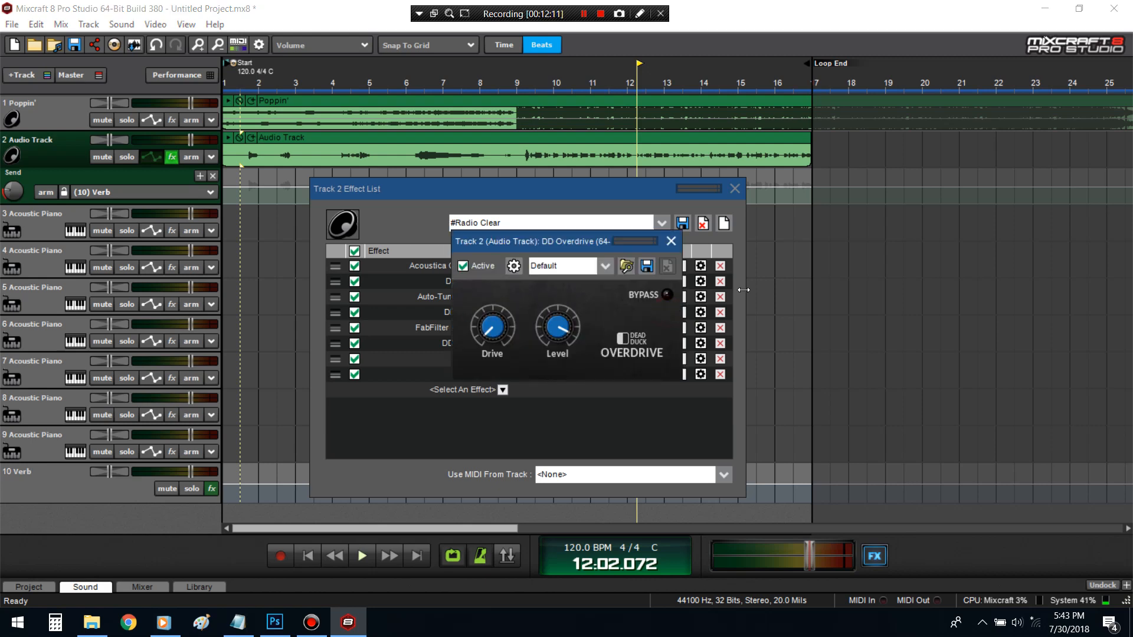
pyautogui.click(669, 240)
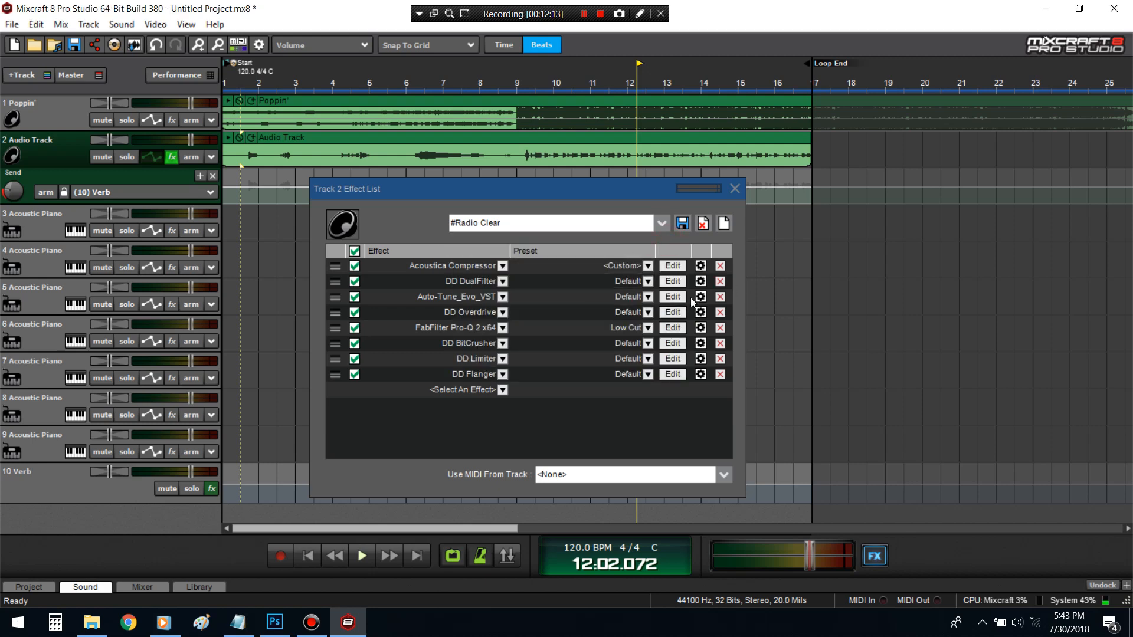
pyautogui.click(672, 312)
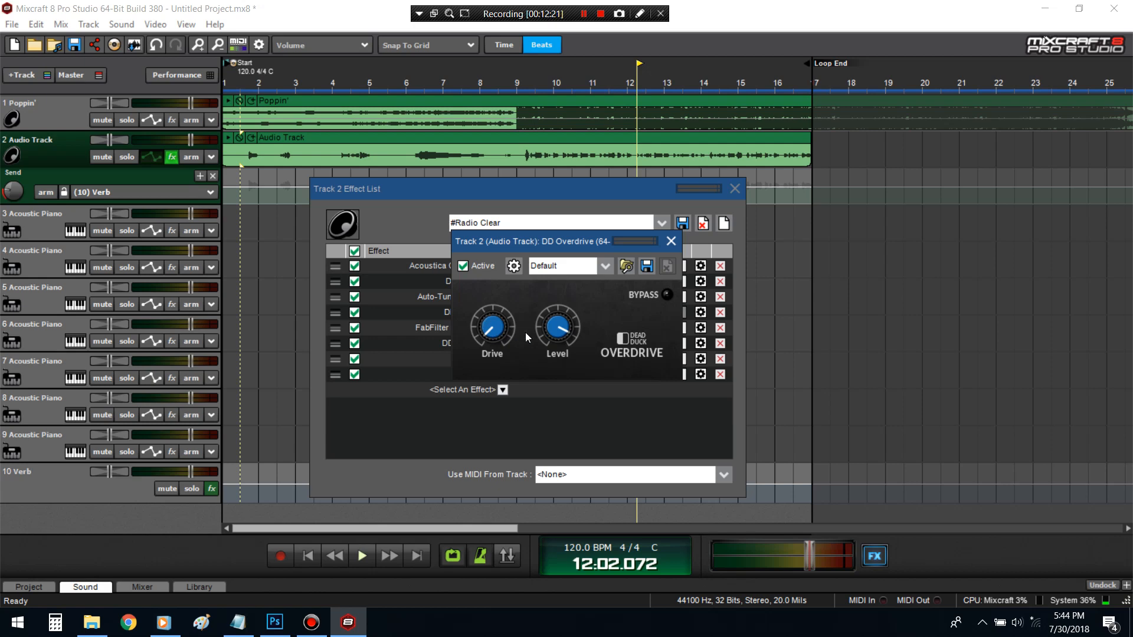
pyautogui.moveTo(680, 255)
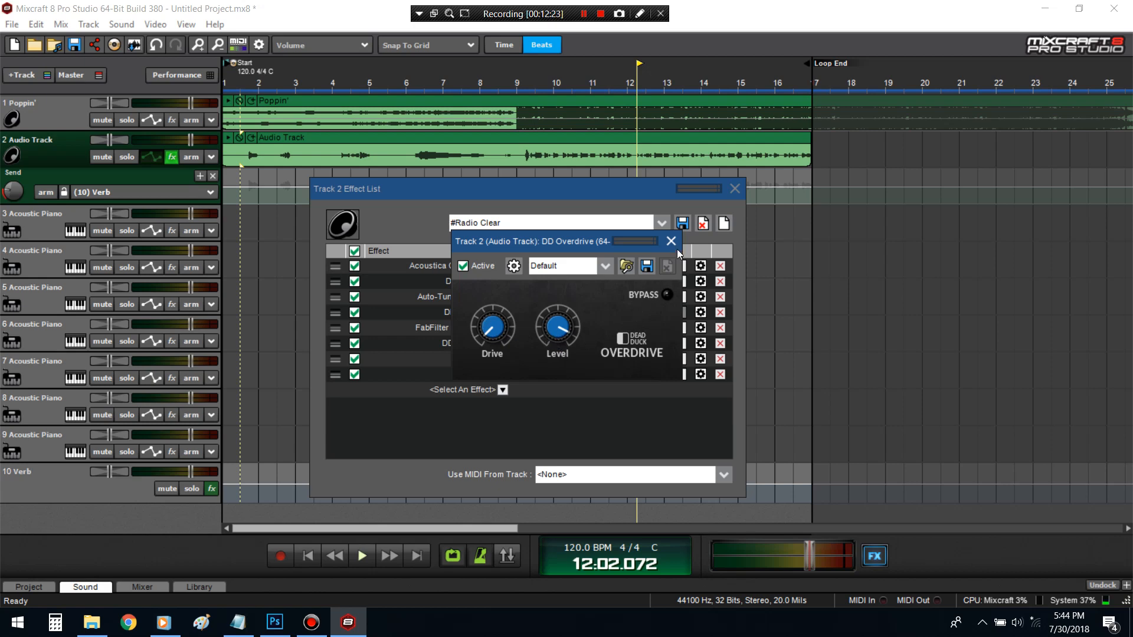
pyautogui.click(671, 241)
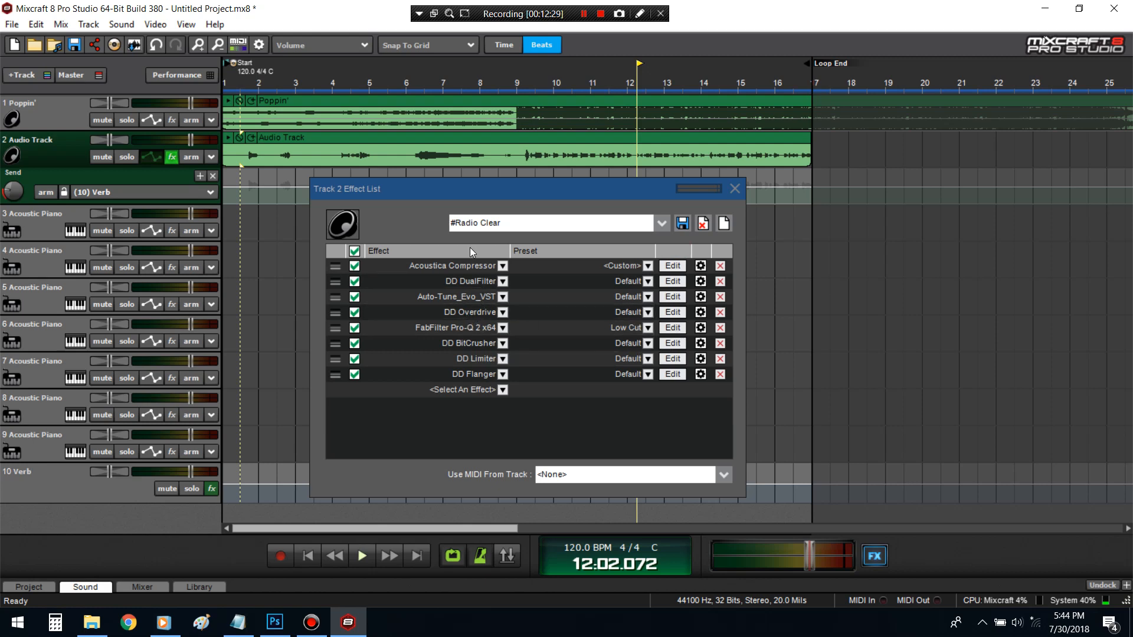
pyautogui.moveTo(476, 339)
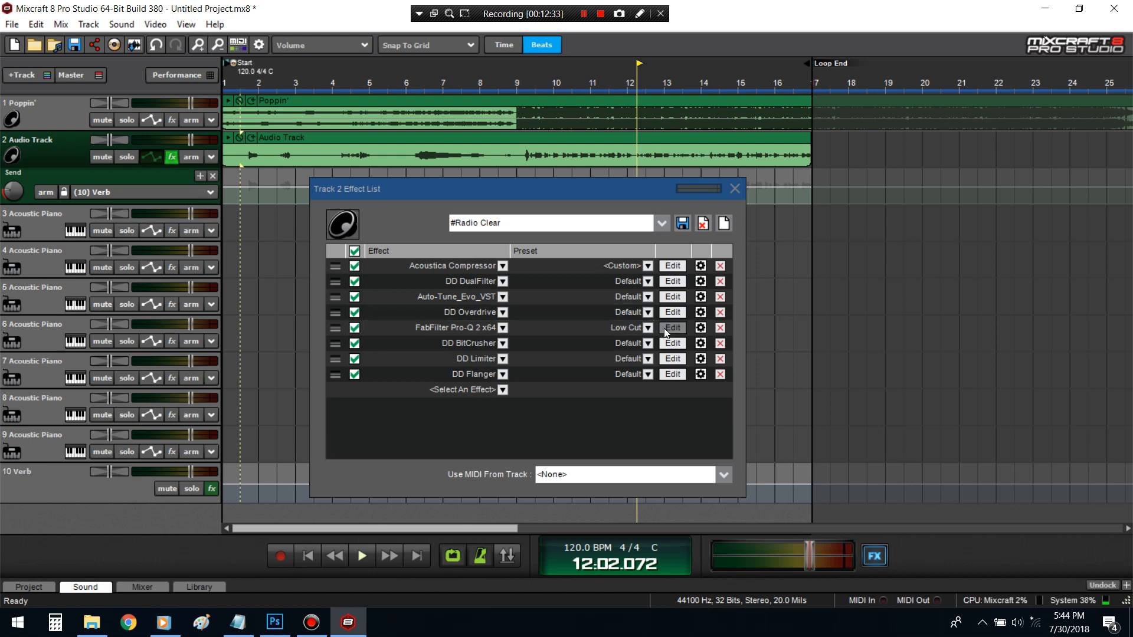
pyautogui.click(670, 328)
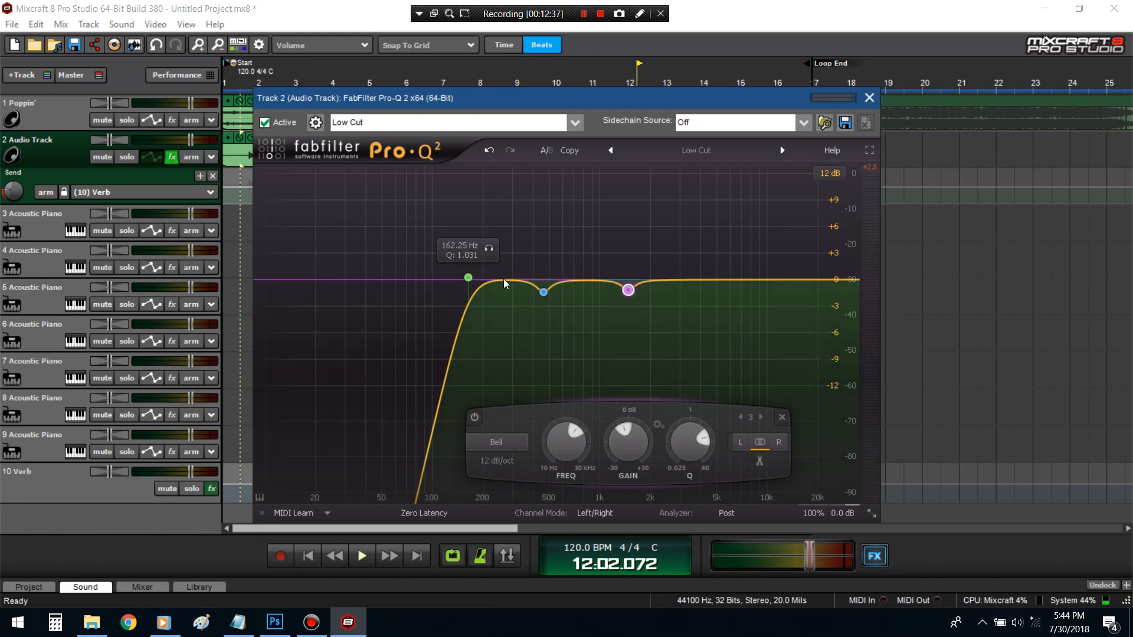
pyautogui.click(869, 98)
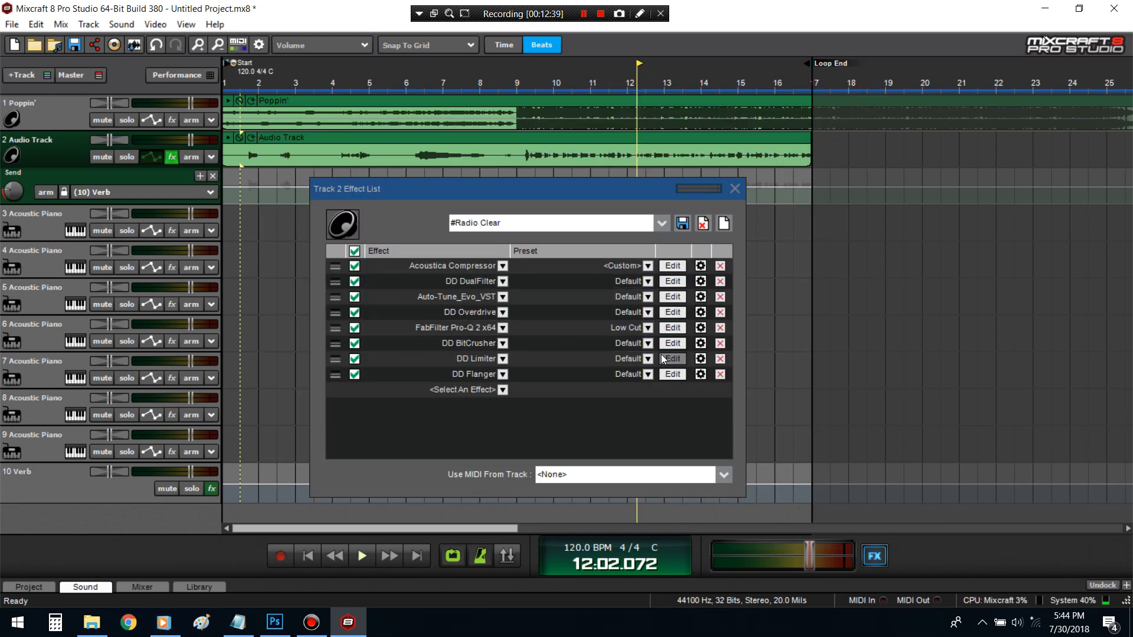
pyautogui.click(670, 359)
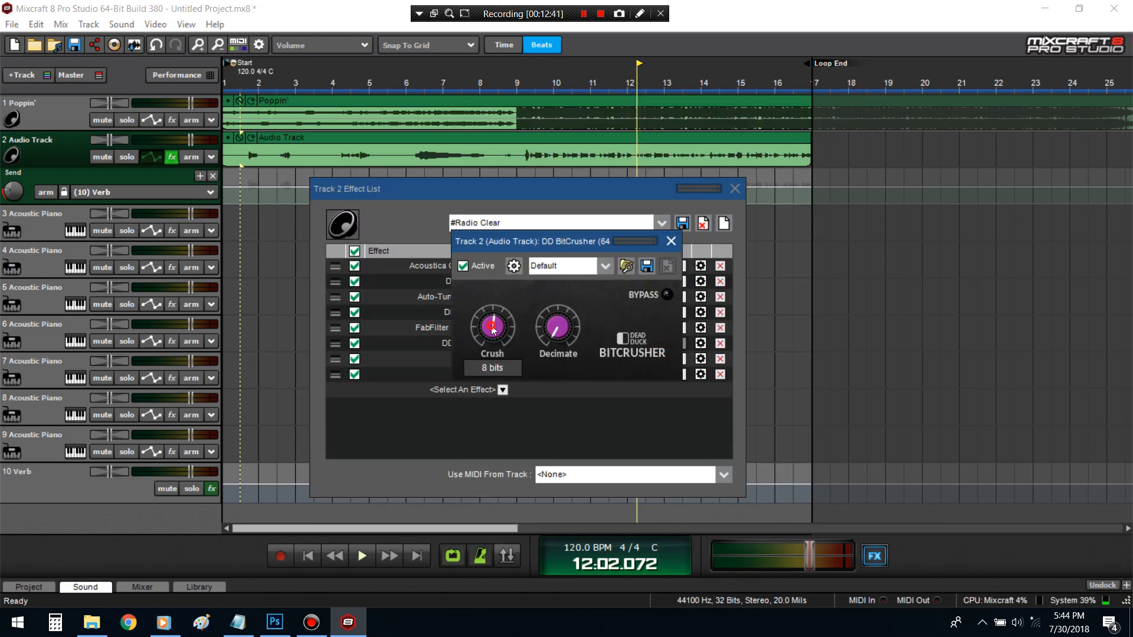
pyautogui.click(670, 241)
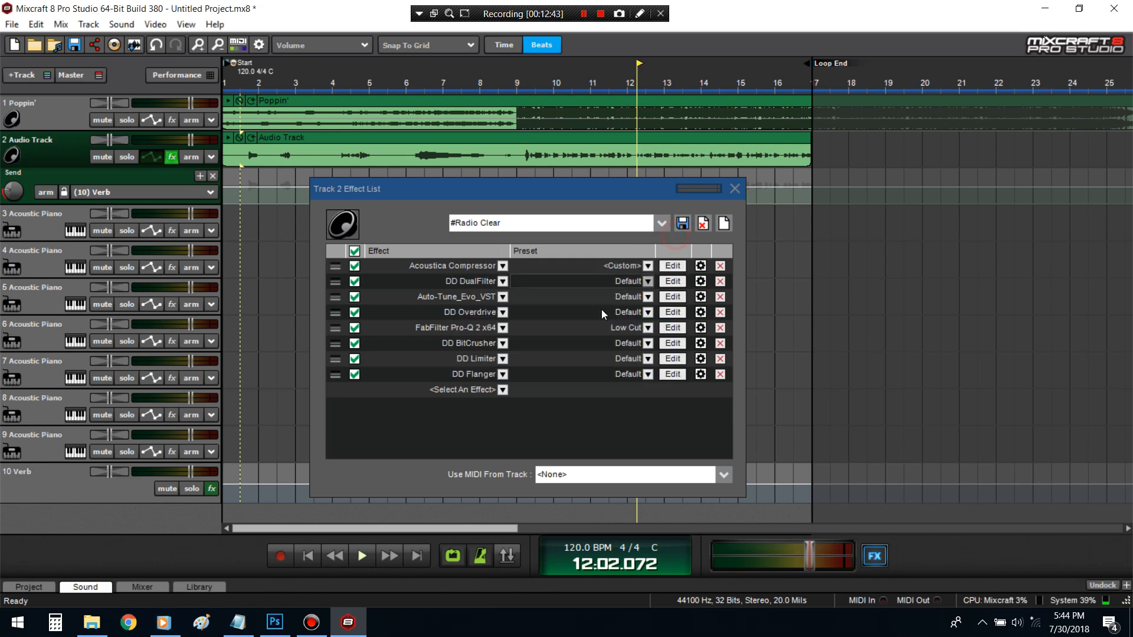
pyautogui.click(671, 359)
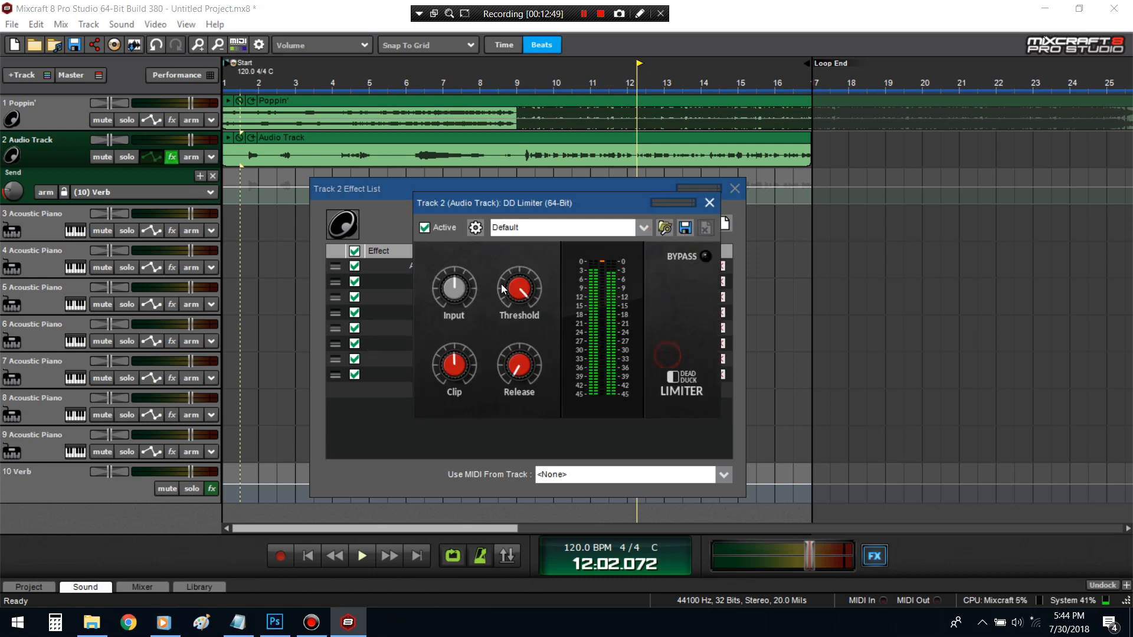
pyautogui.click(709, 202)
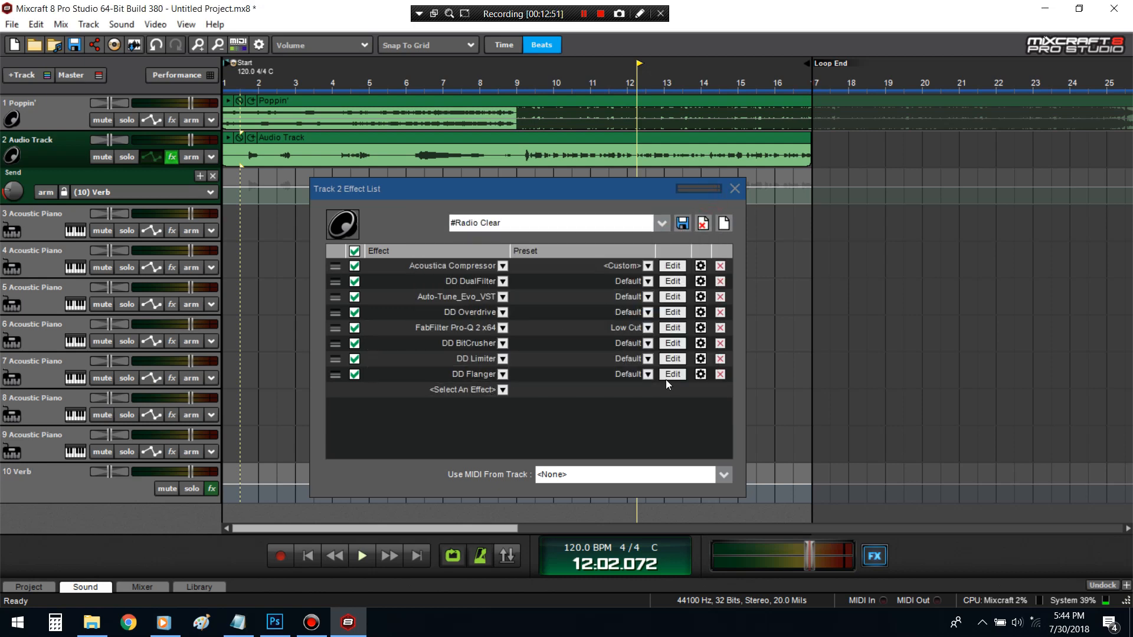
pyautogui.click(670, 374)
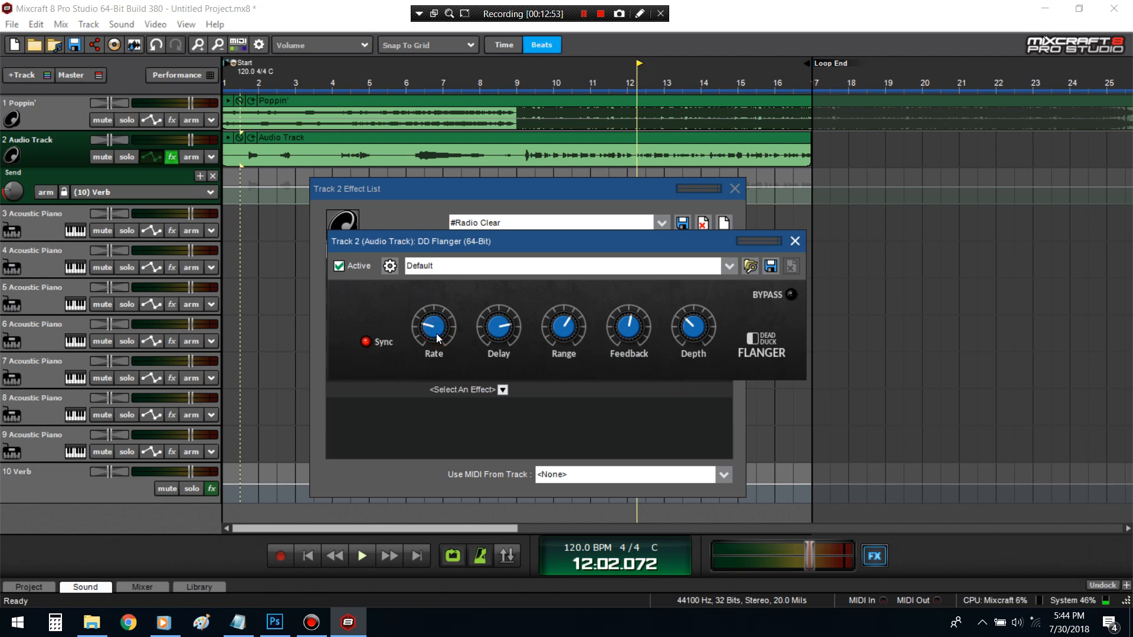
pyautogui.moveTo(381, 354)
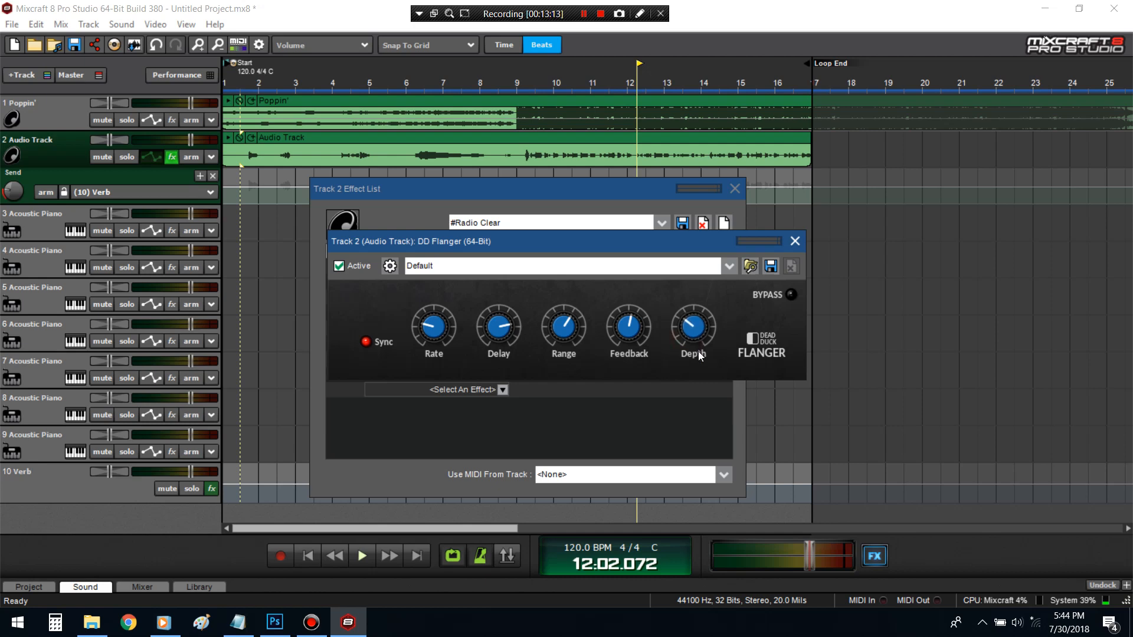
pyautogui.click(793, 241)
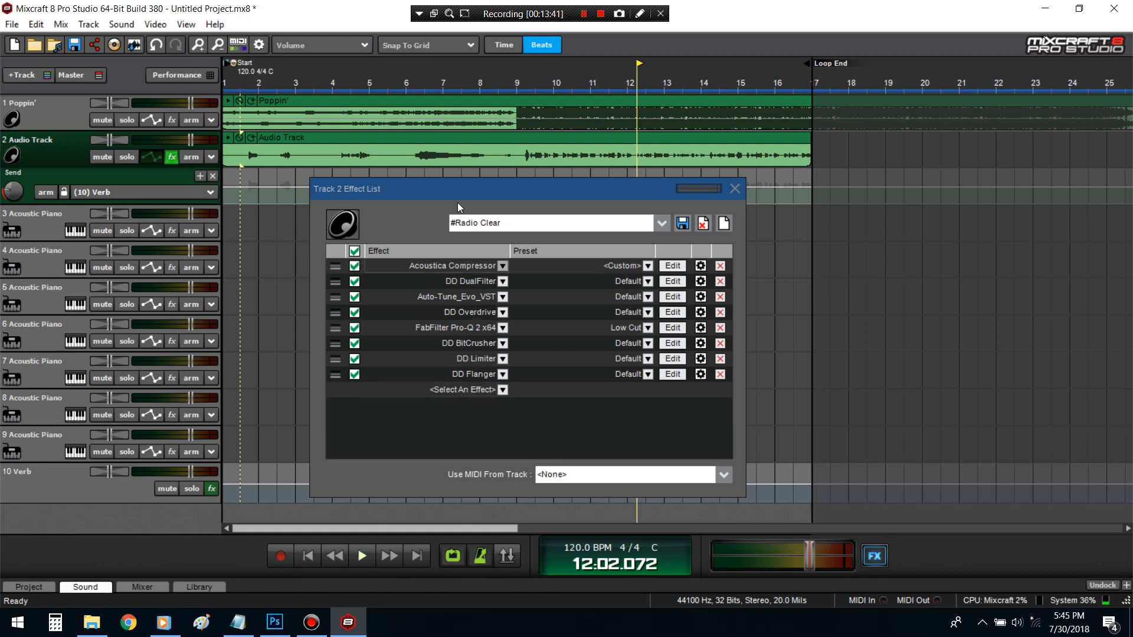
pyautogui.moveTo(398, 197)
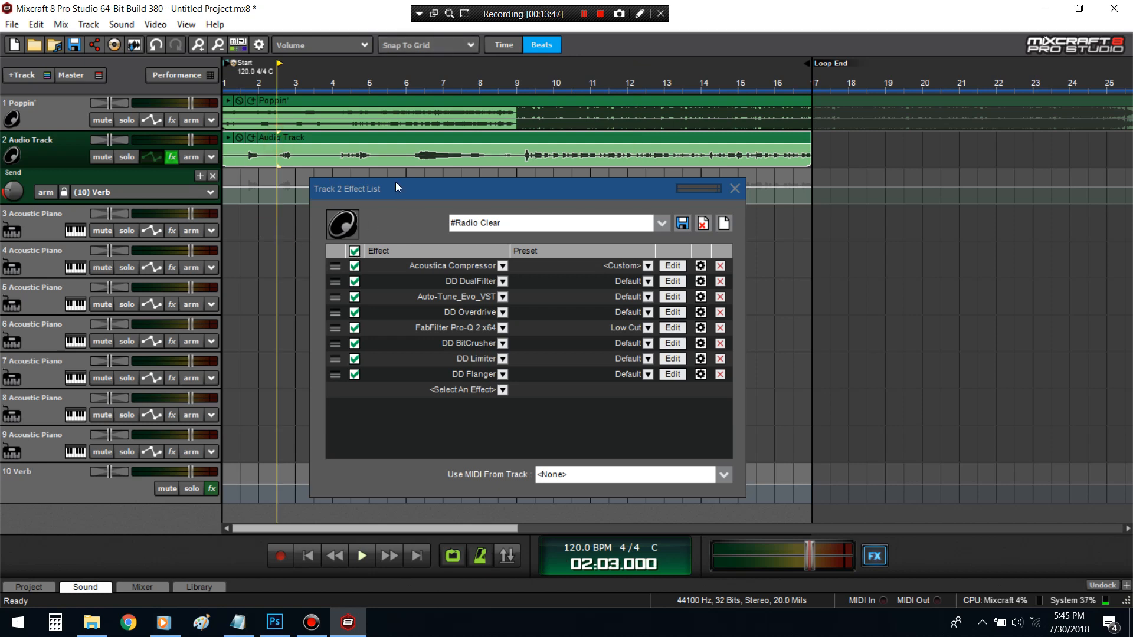
pyautogui.moveTo(397, 195)
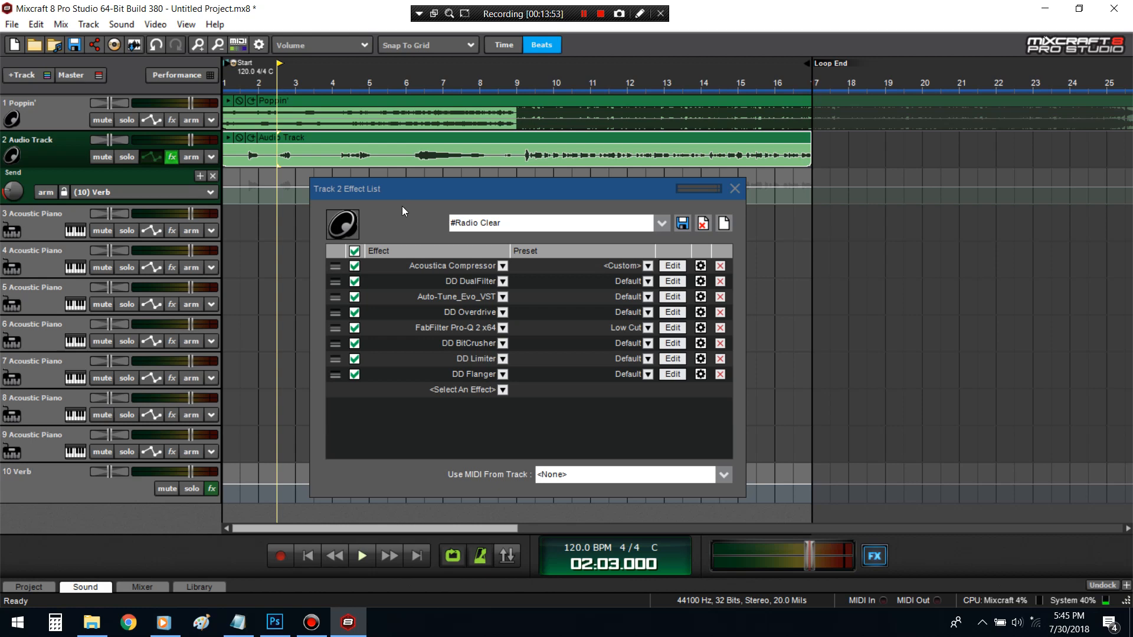
pyautogui.moveTo(406, 205)
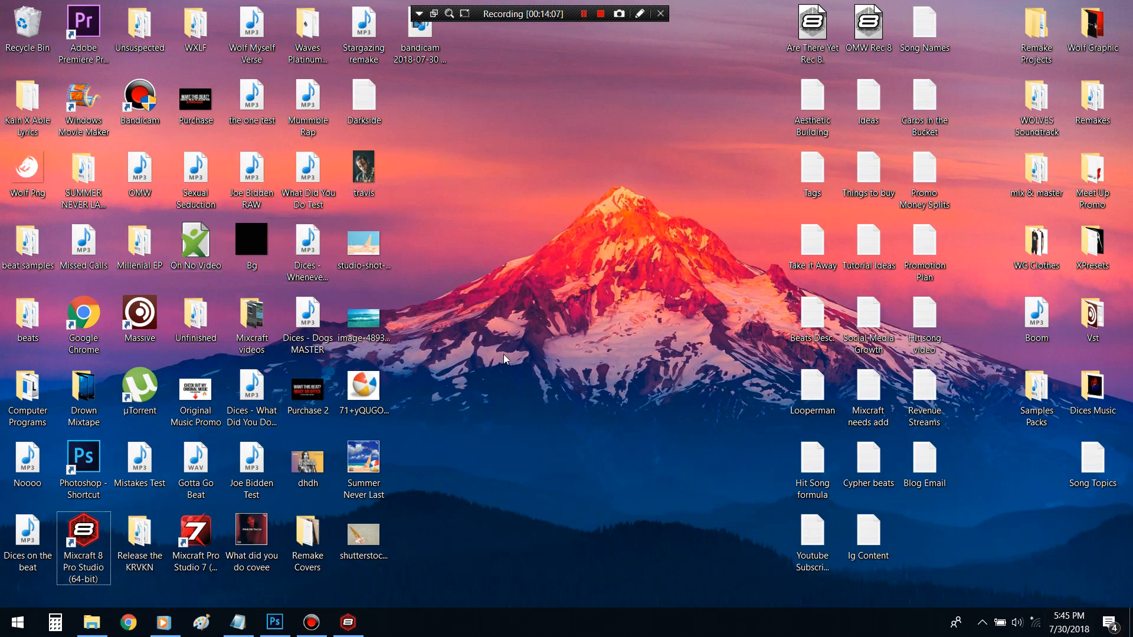
pyautogui.doubleClick(251, 527)
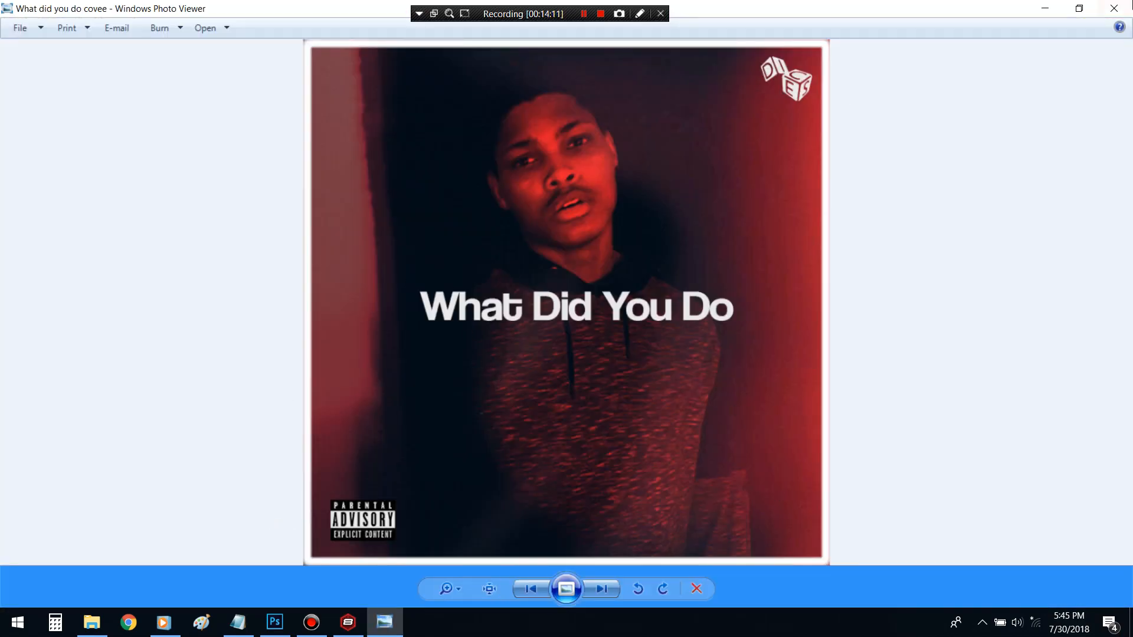
pyautogui.click(347, 622)
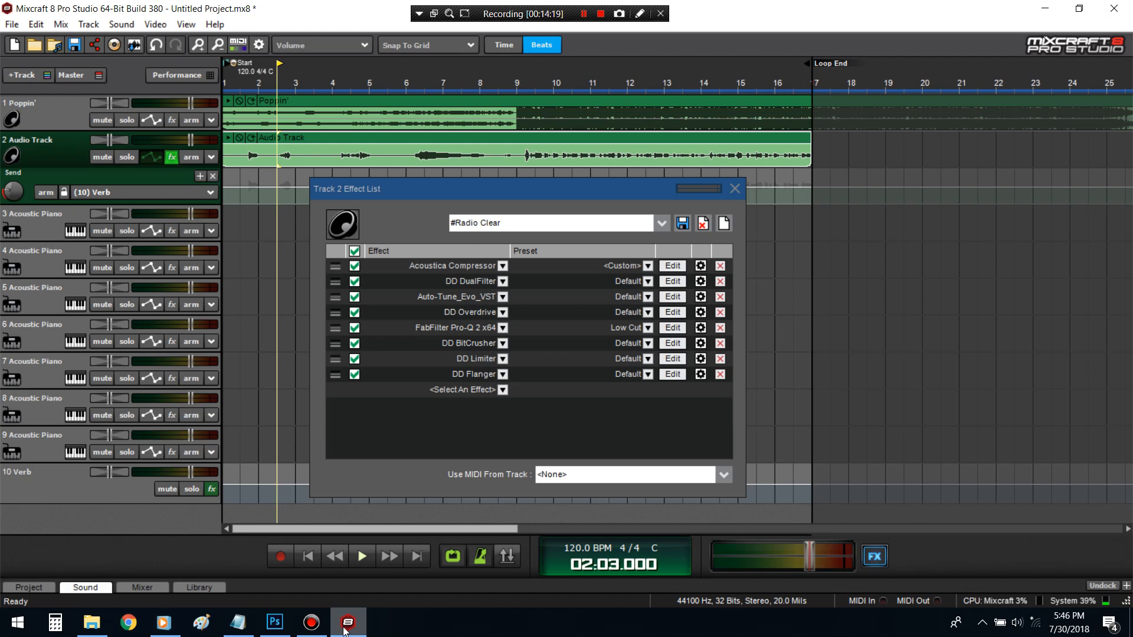
pyautogui.moveTo(446, 481)
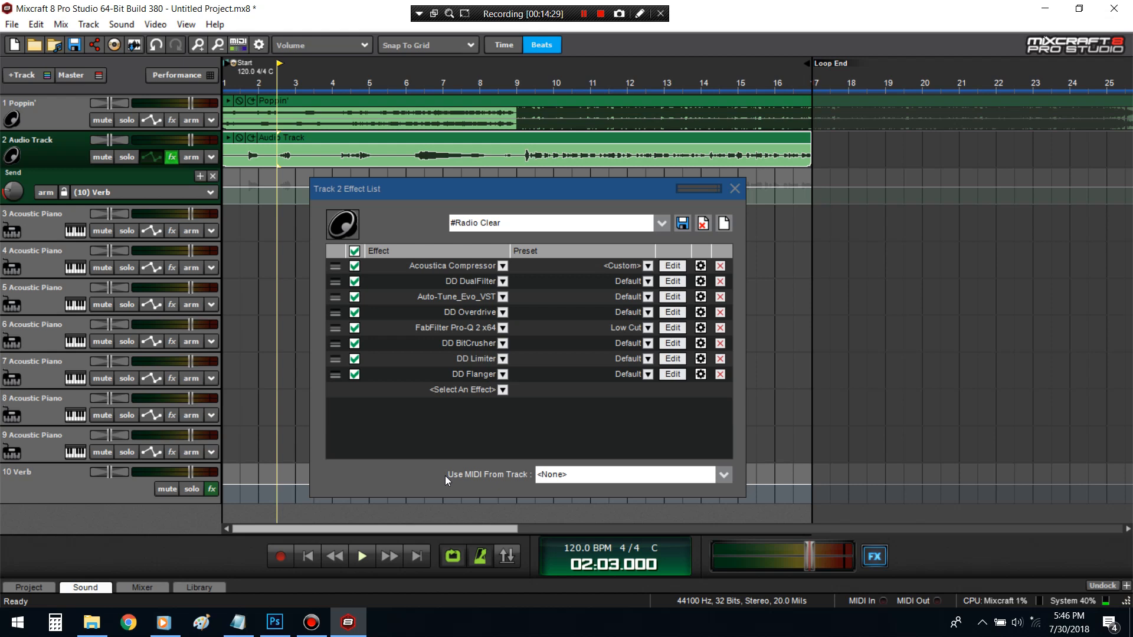
pyautogui.moveTo(605, 35)
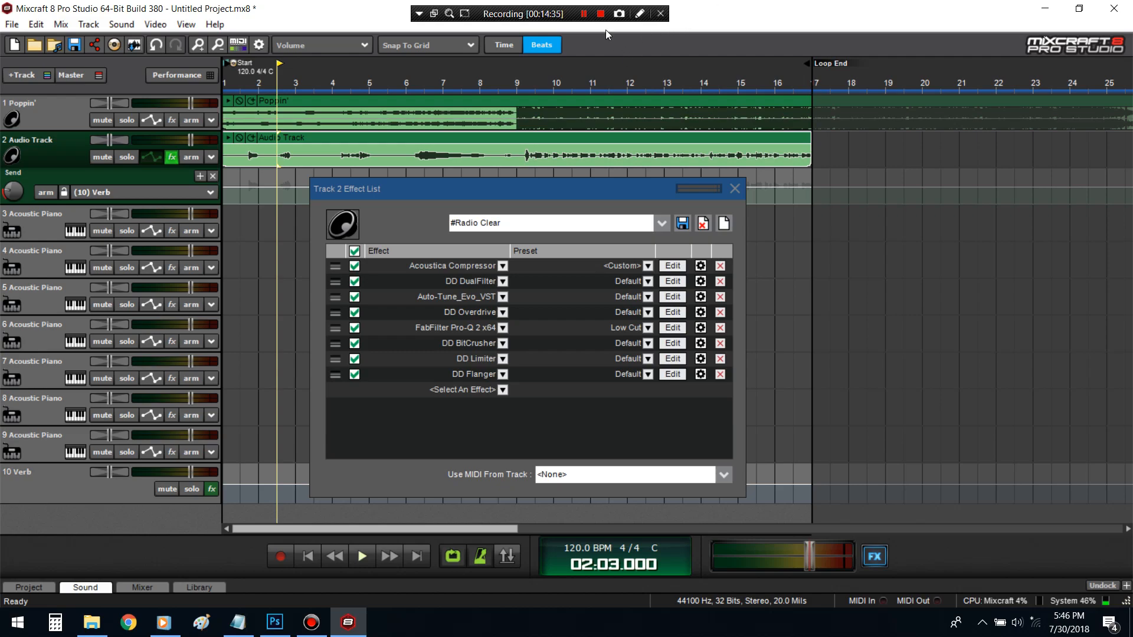